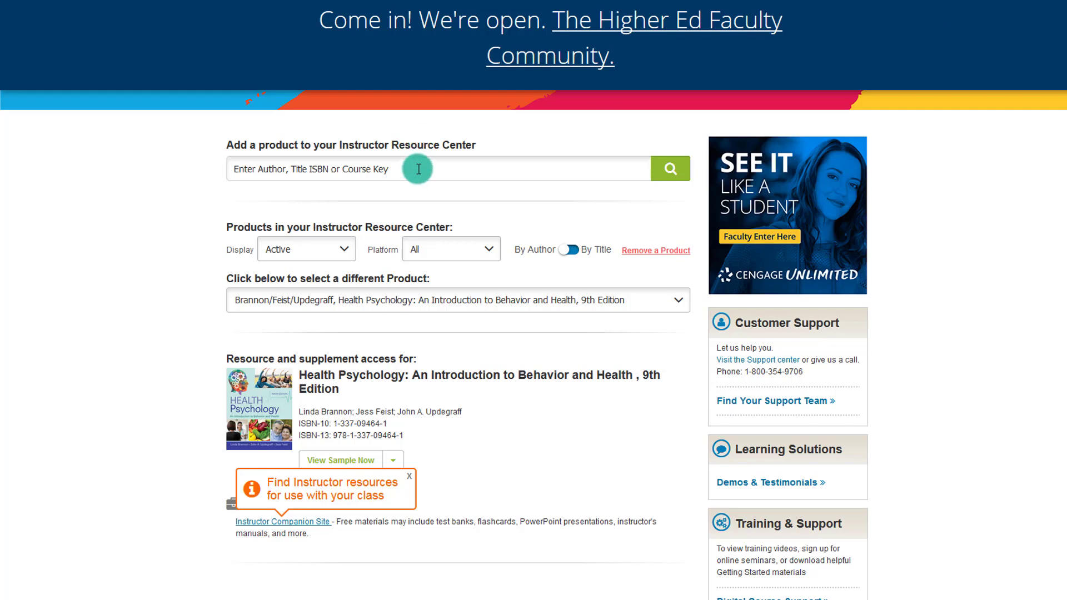
mouse_move(226, 347)
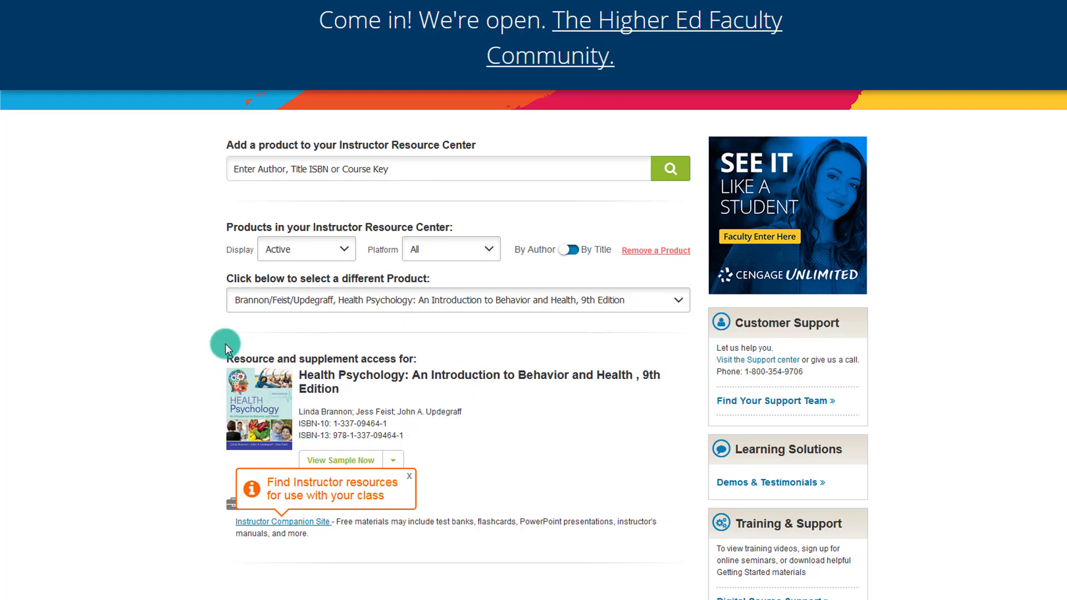
mouse_move(364, 342)
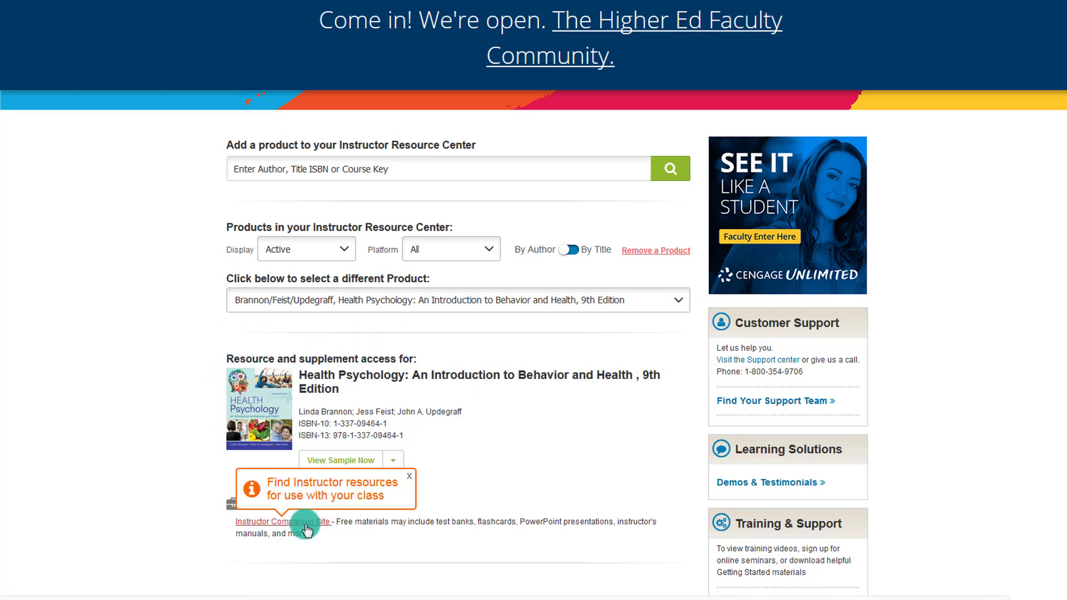
- Download the Health Psychology PowerPoints zip from Instructor Downloads and open it with Windows Explorer
left_click(283, 523)
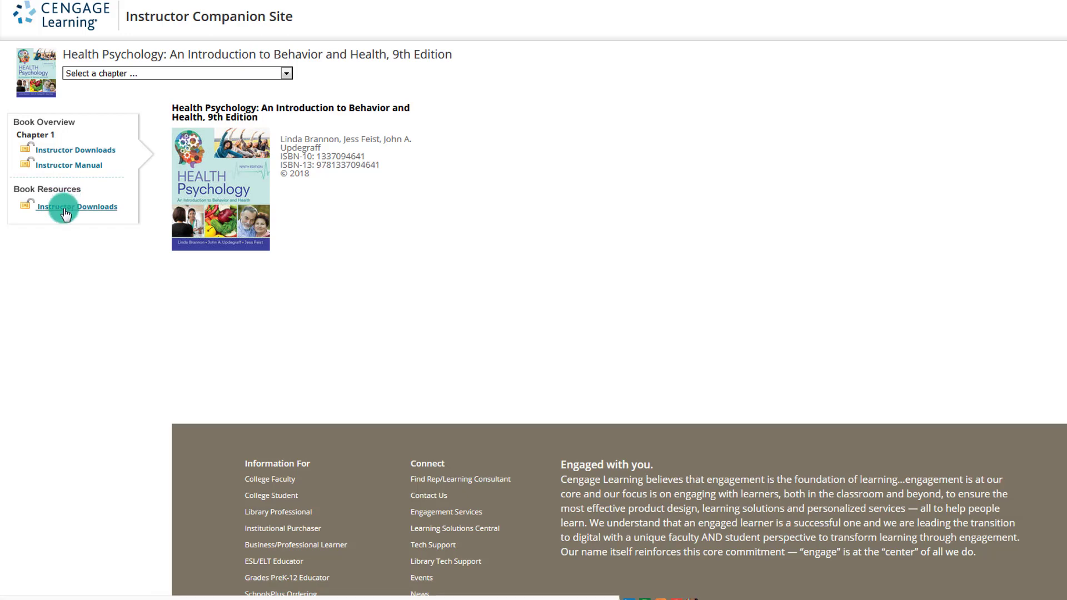
left_click(77, 207)
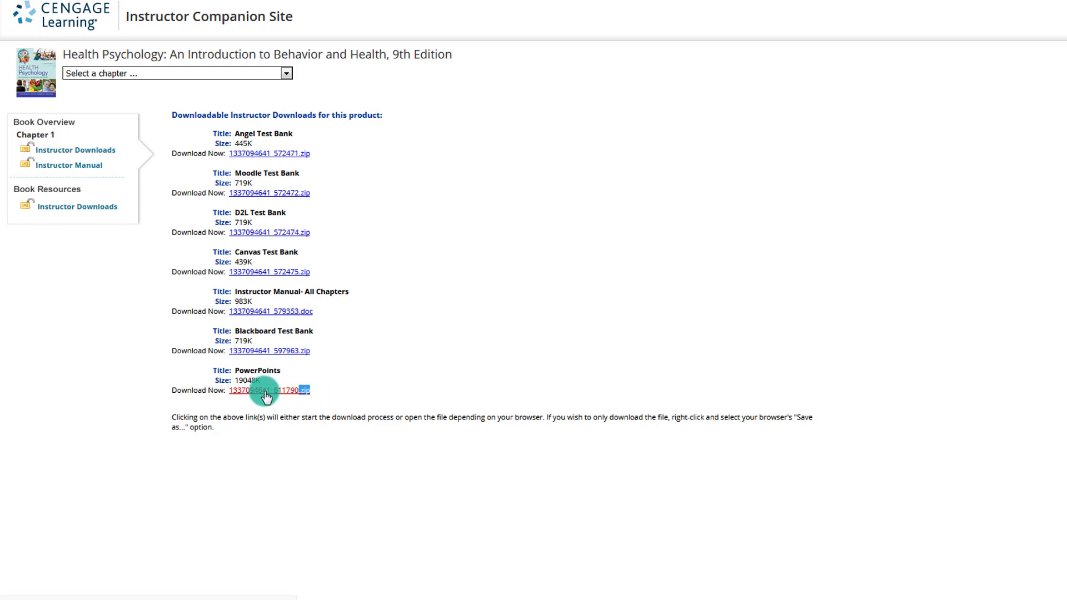
left_click(267, 390)
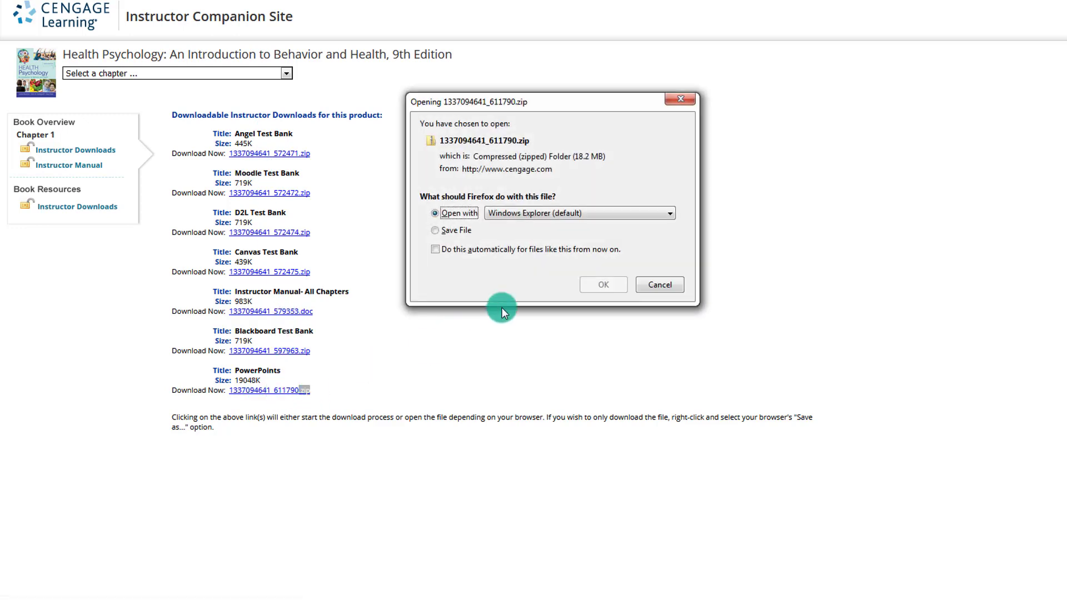
left_click(434, 230)
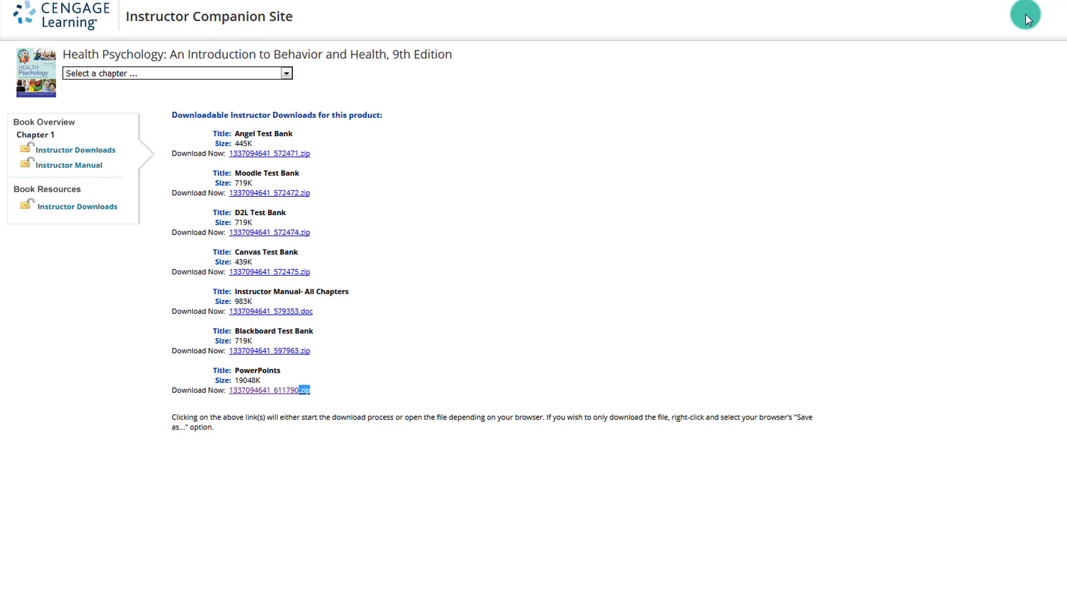
left_click(269, 390)
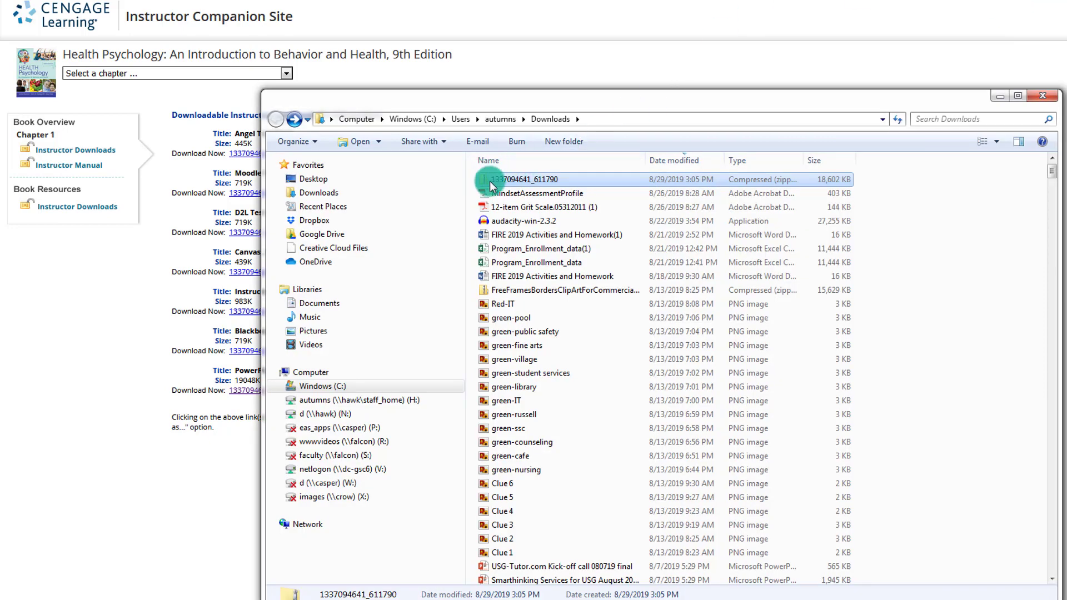
- View the sixteen chapter slide files inside the PowerPoints zip, then close the window
double_click(529, 179)
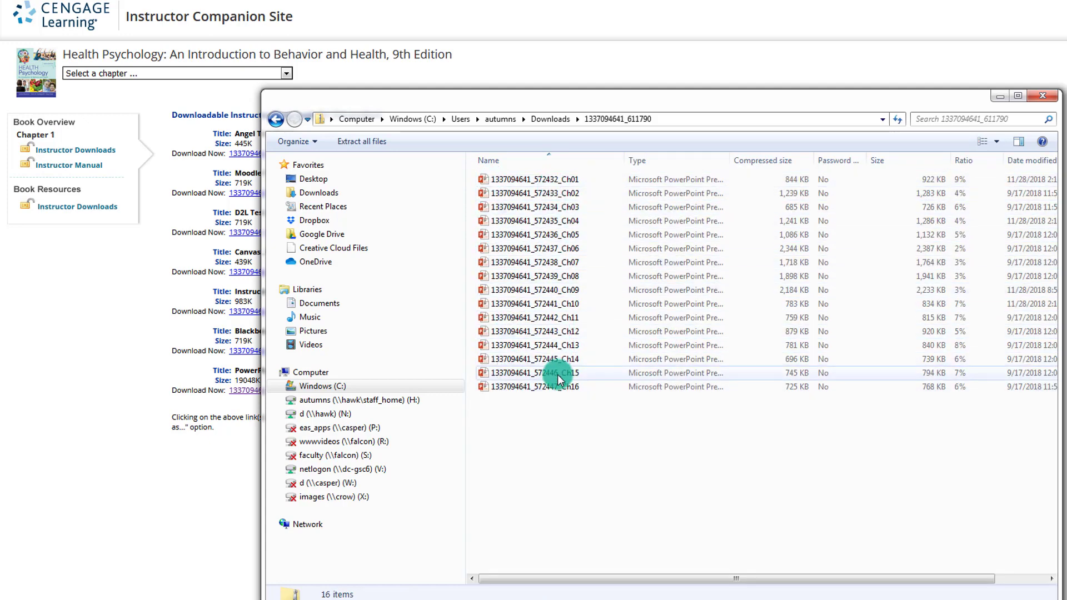
left_click(559, 387)
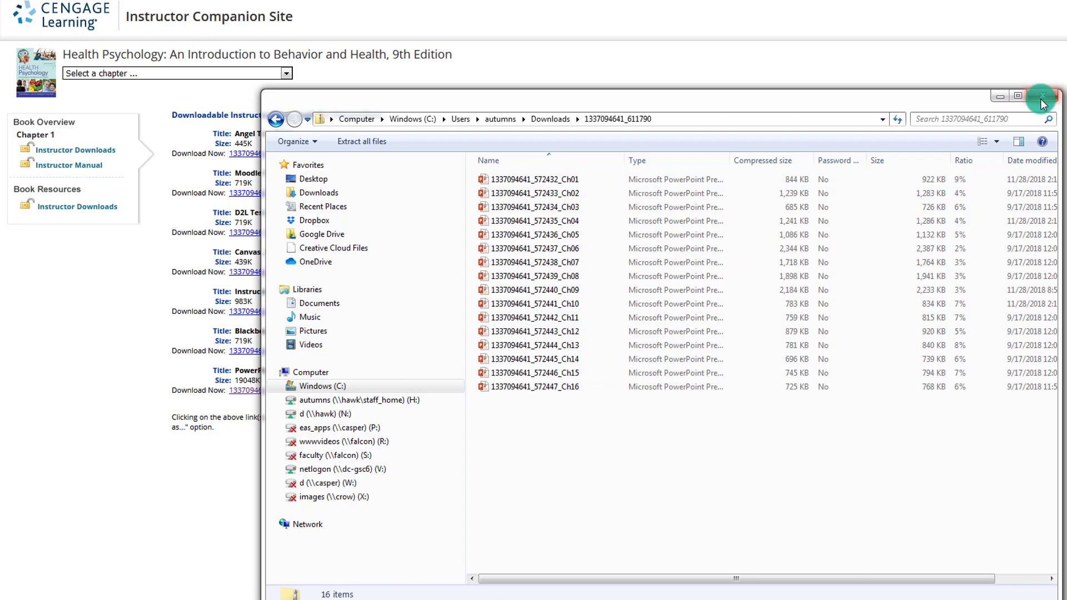
left_click(1040, 96)
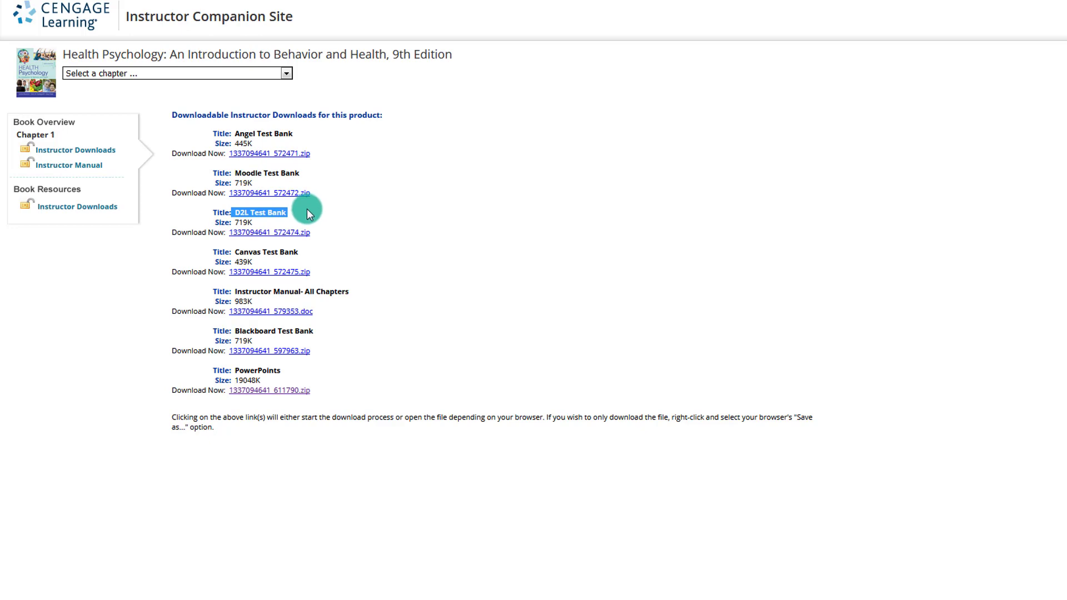
mouse_move(235, 336)
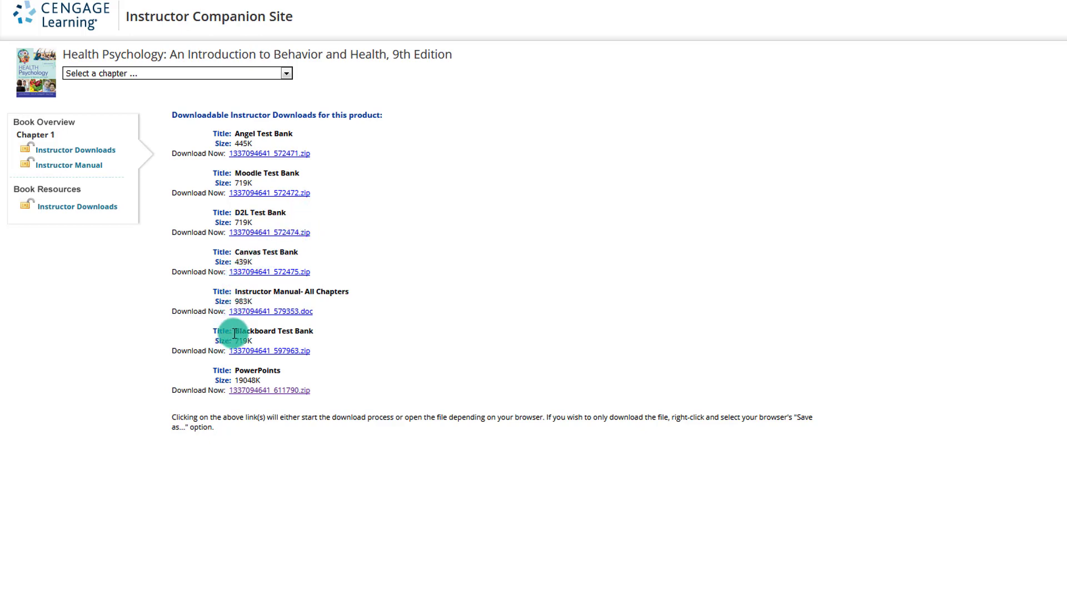
mouse_move(263, 137)
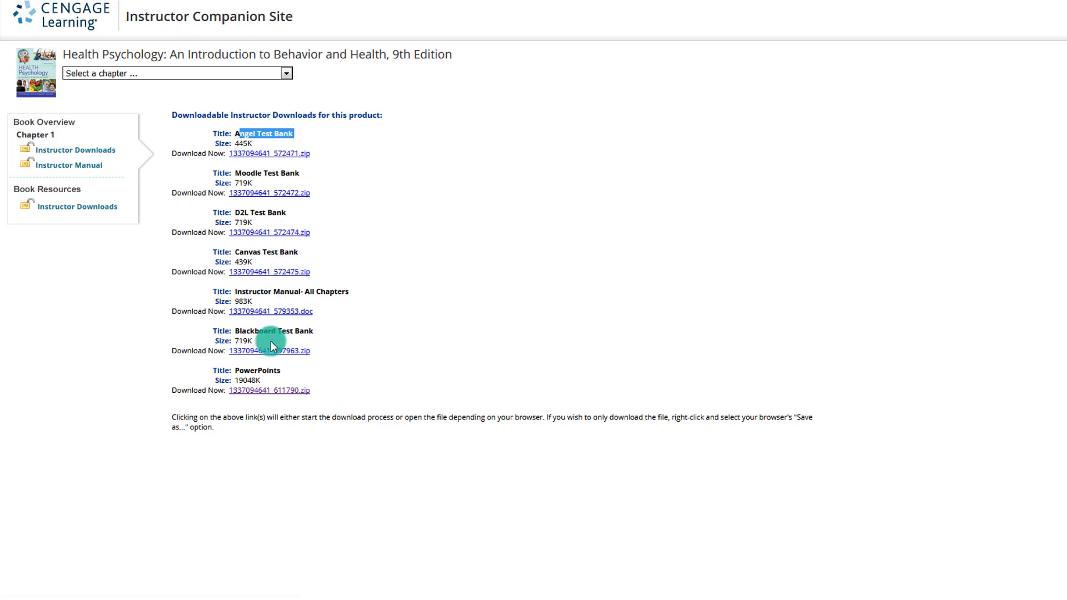
mouse_move(387, 320)
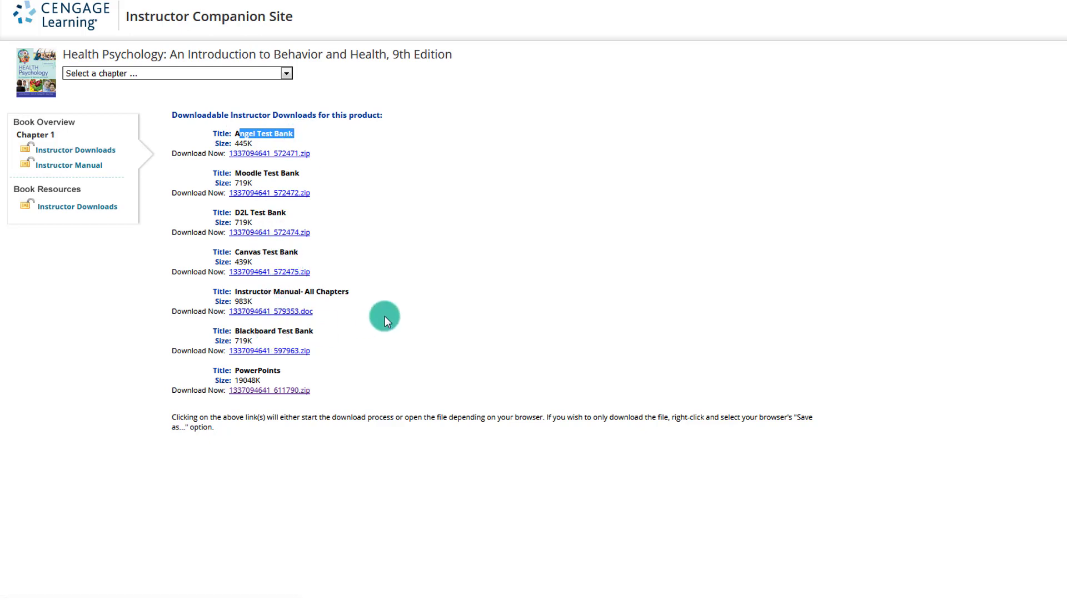
mouse_move(387, 313)
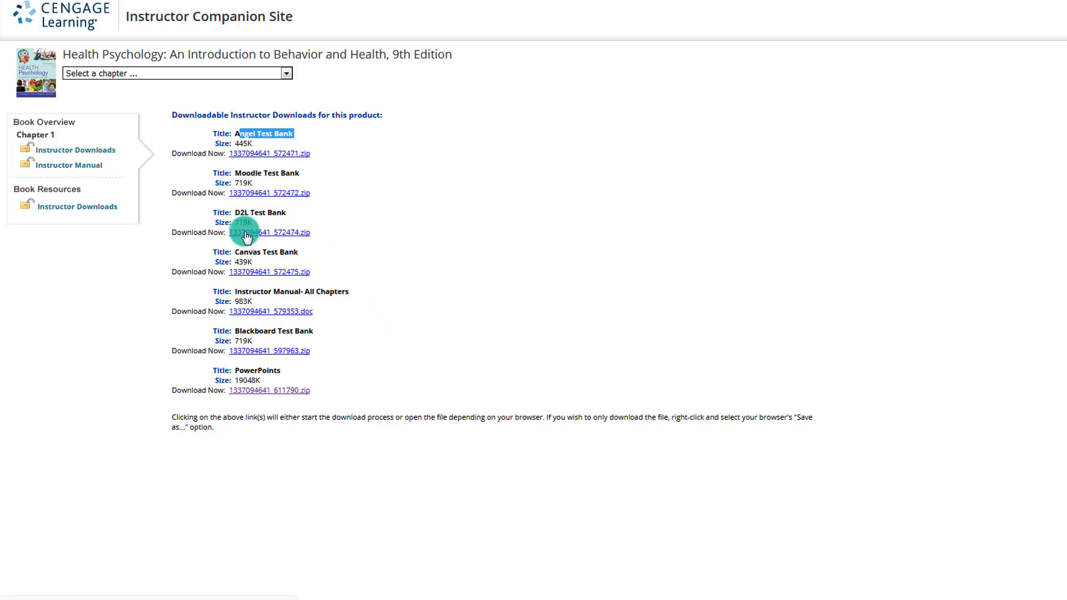
- Download the D2L Test Bank zip, choosing Save File in the Firefox dialog
left_click(247, 233)
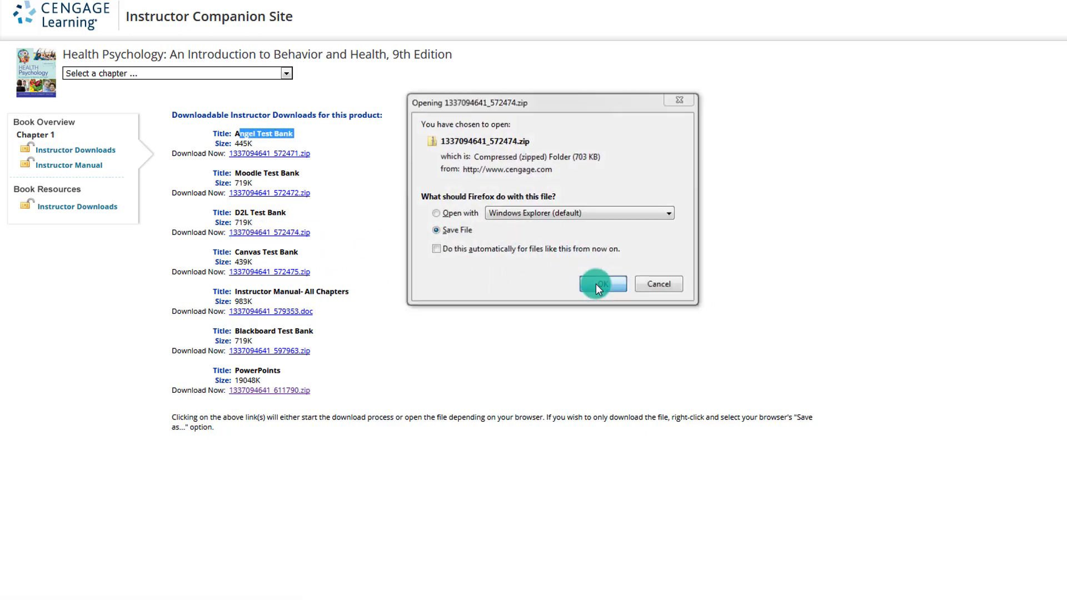
left_click(602, 285)
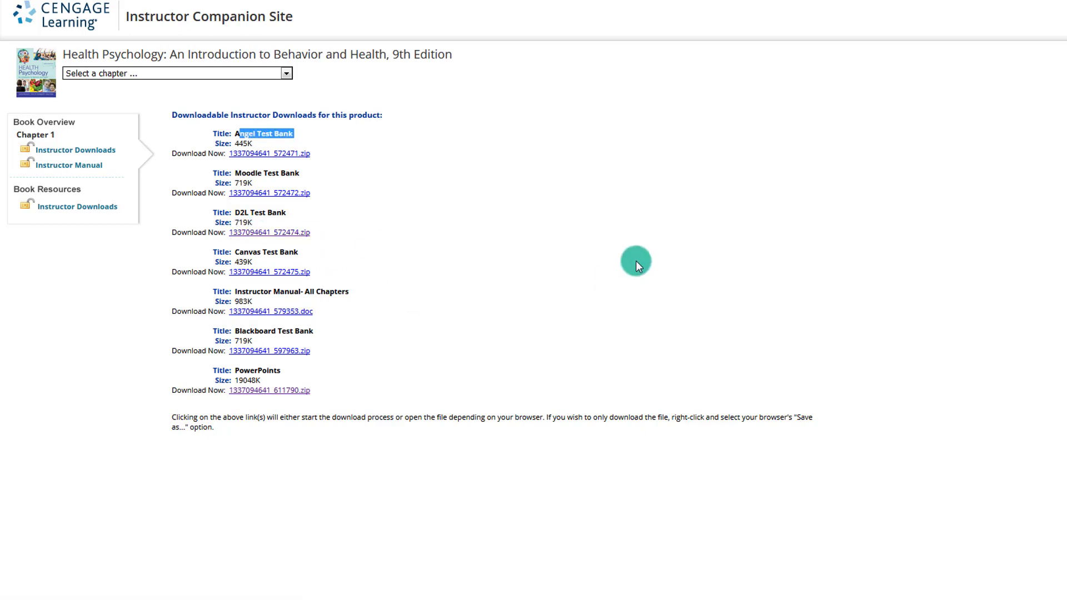
left_click(266, 390)
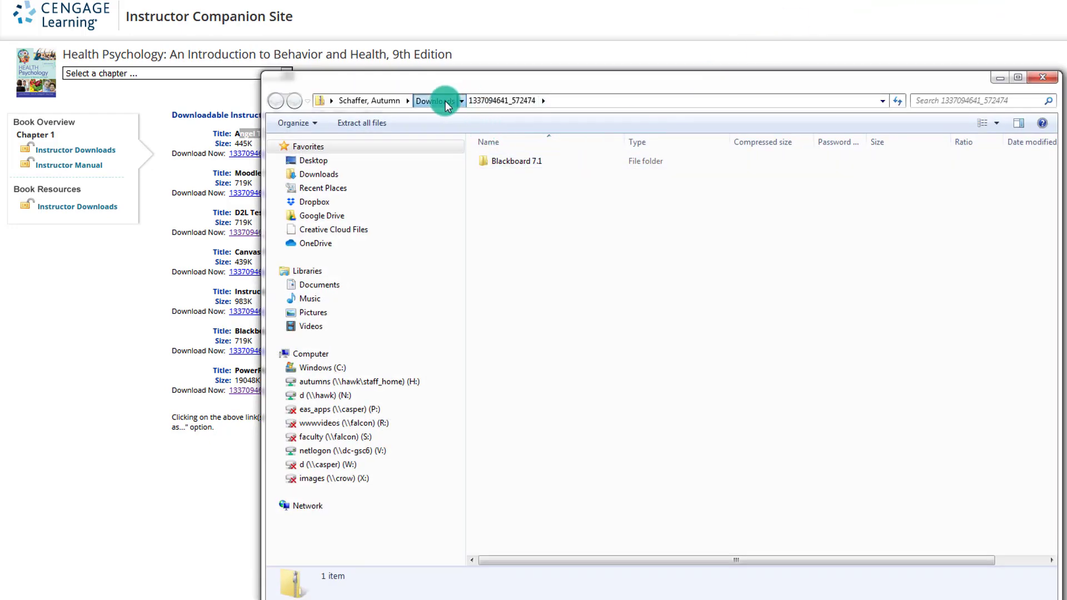
- Browse from Downloads into the test bank archive's Blackboard 7.1 > Question Sets folder of sixteen chapter zips
left_click(435, 100)
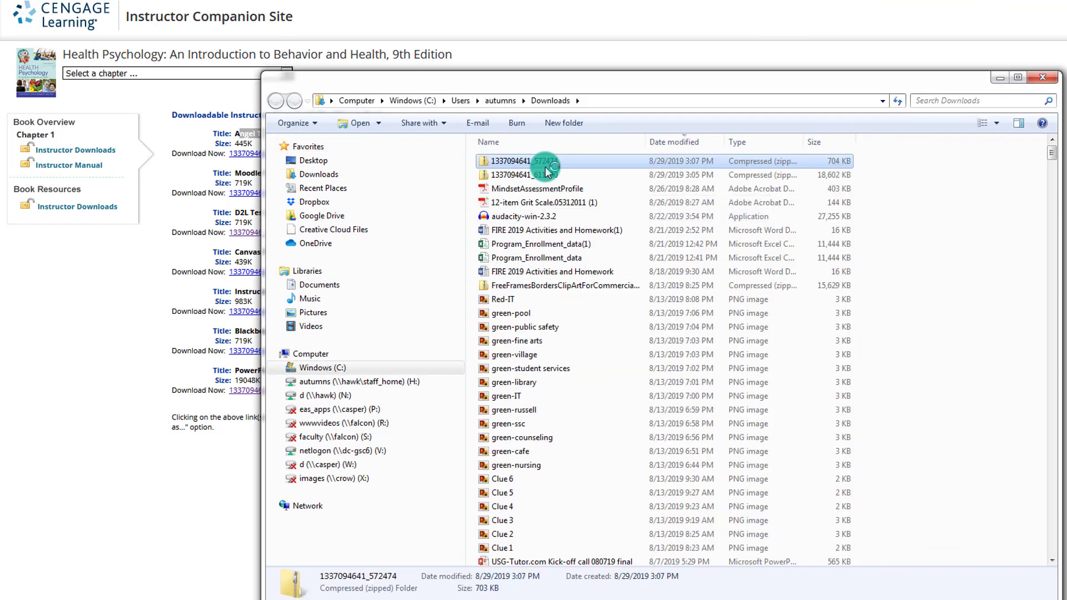
mouse_move(533, 164)
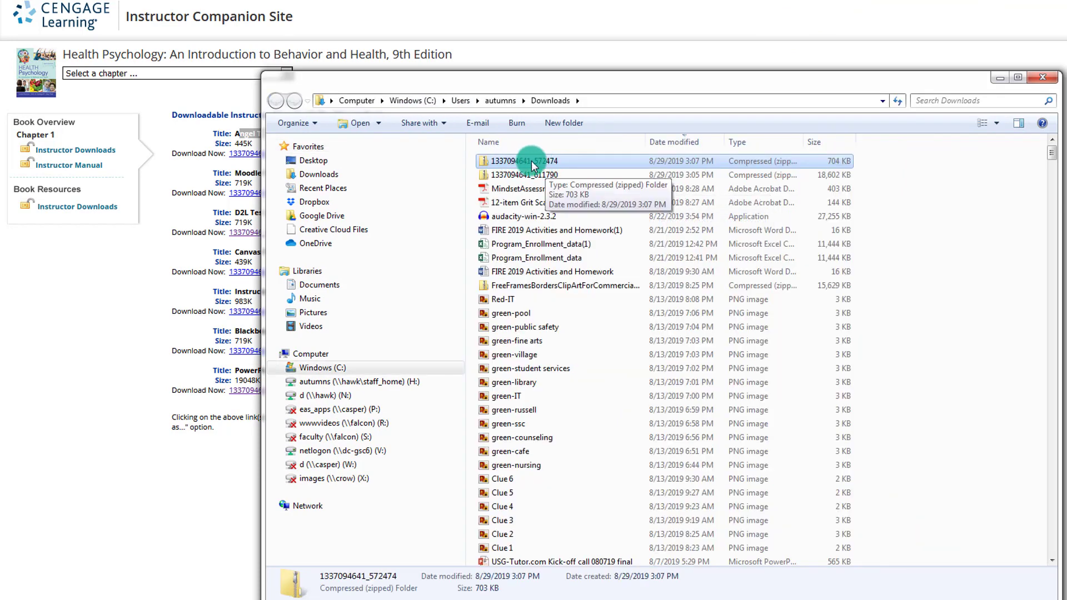
double_click(526, 161)
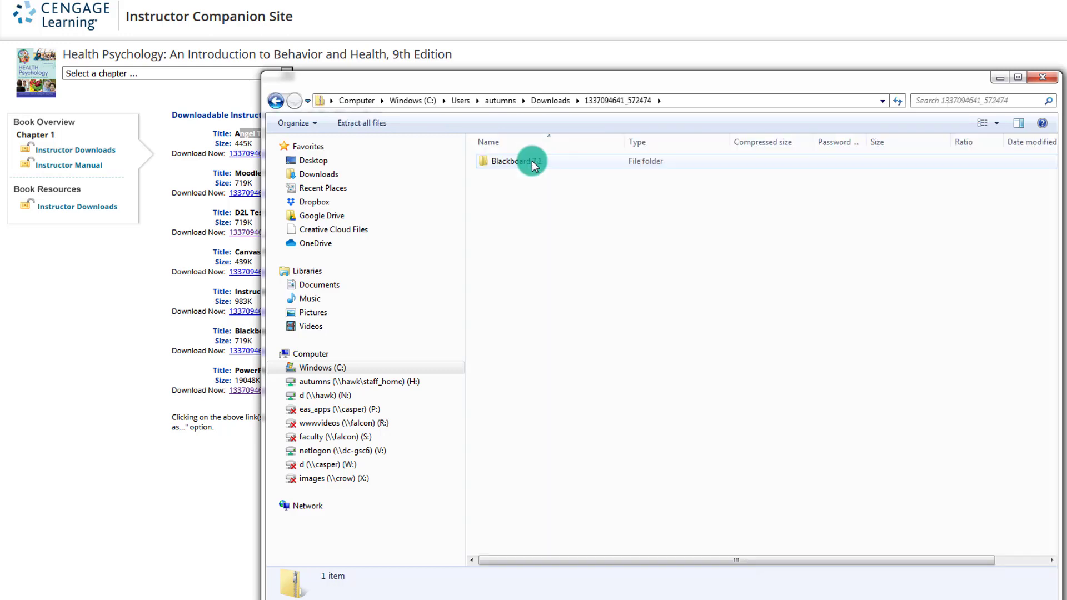
double_click(518, 161)
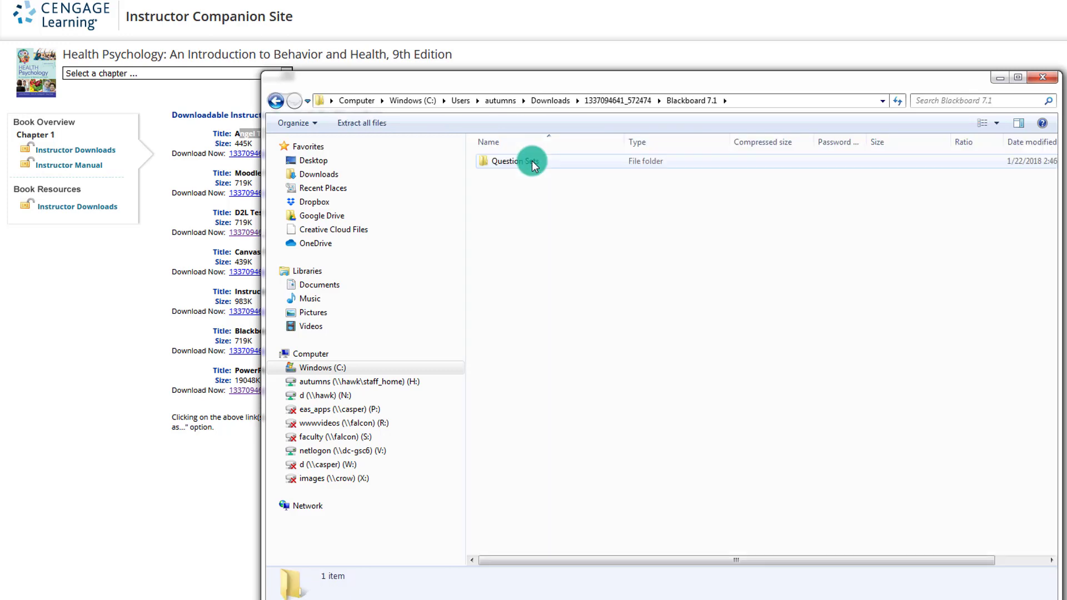
double_click(513, 162)
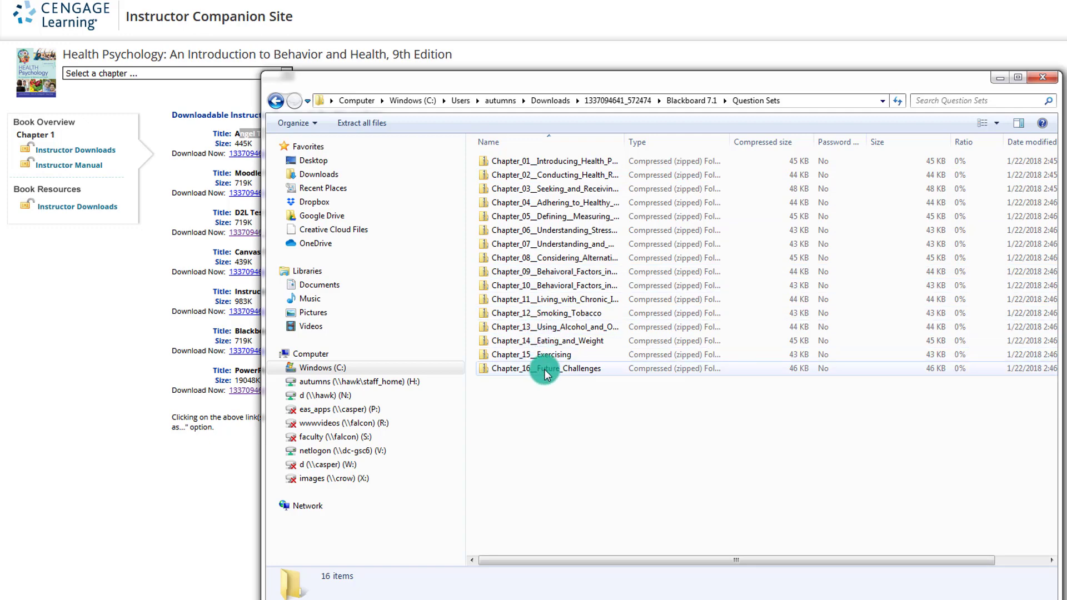
mouse_move(559, 358)
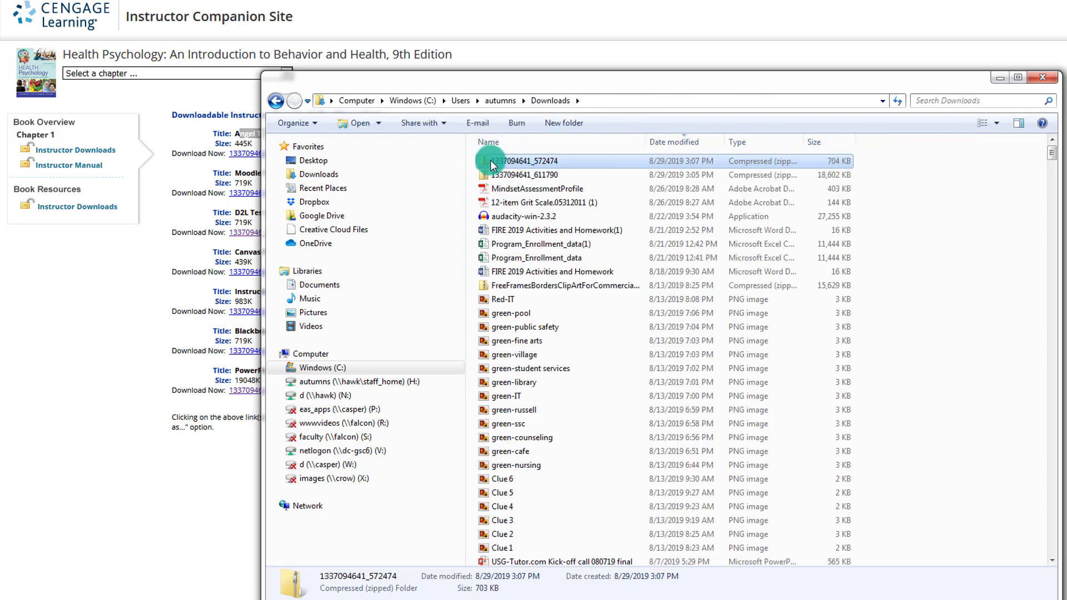
mouse_move(542, 165)
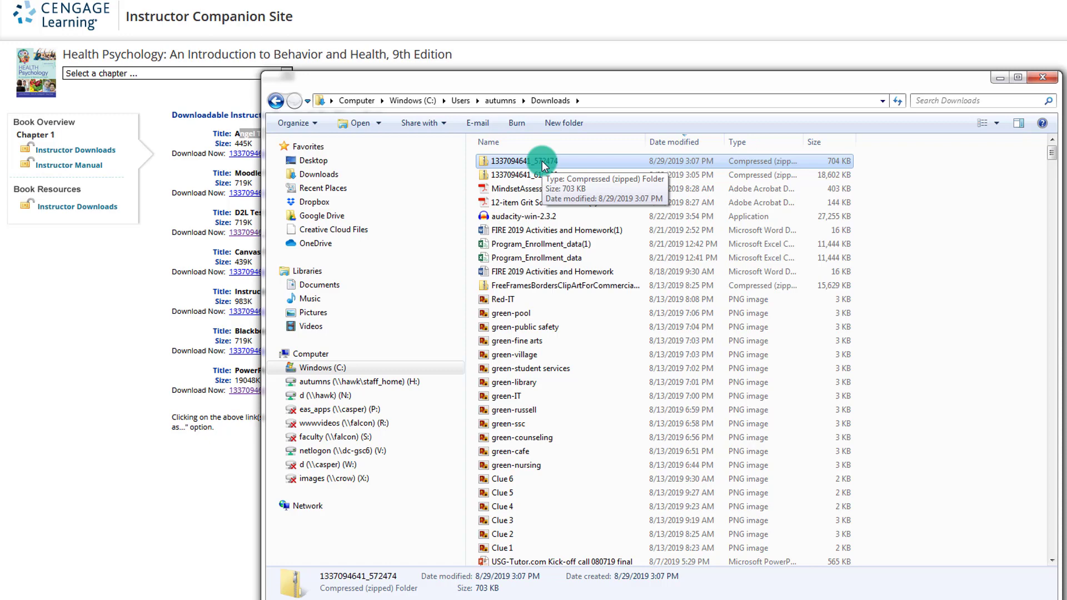
mouse_move(569, 163)
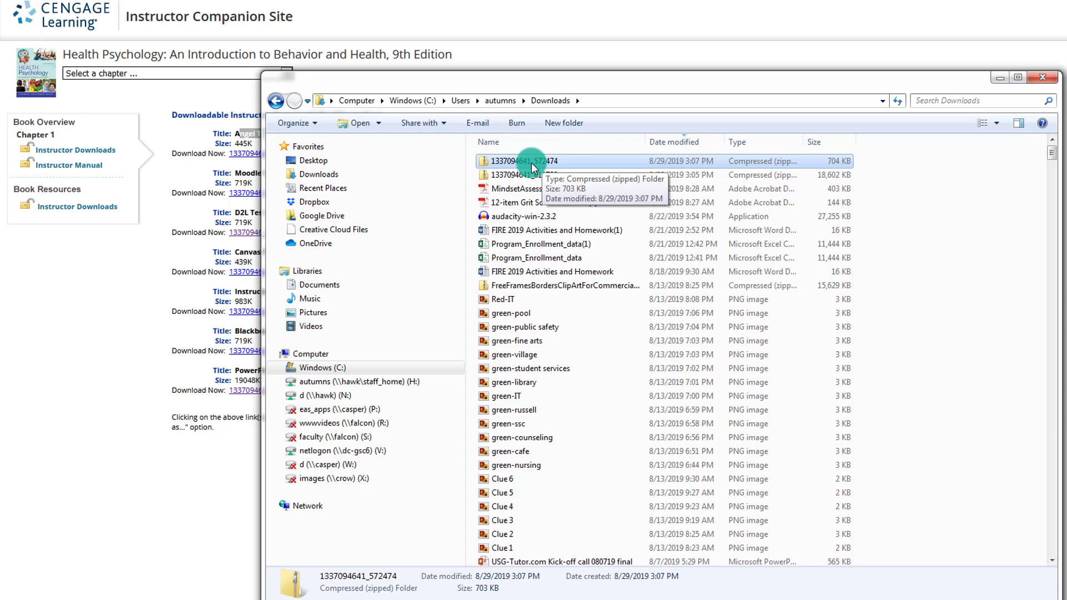
double_click(524, 161)
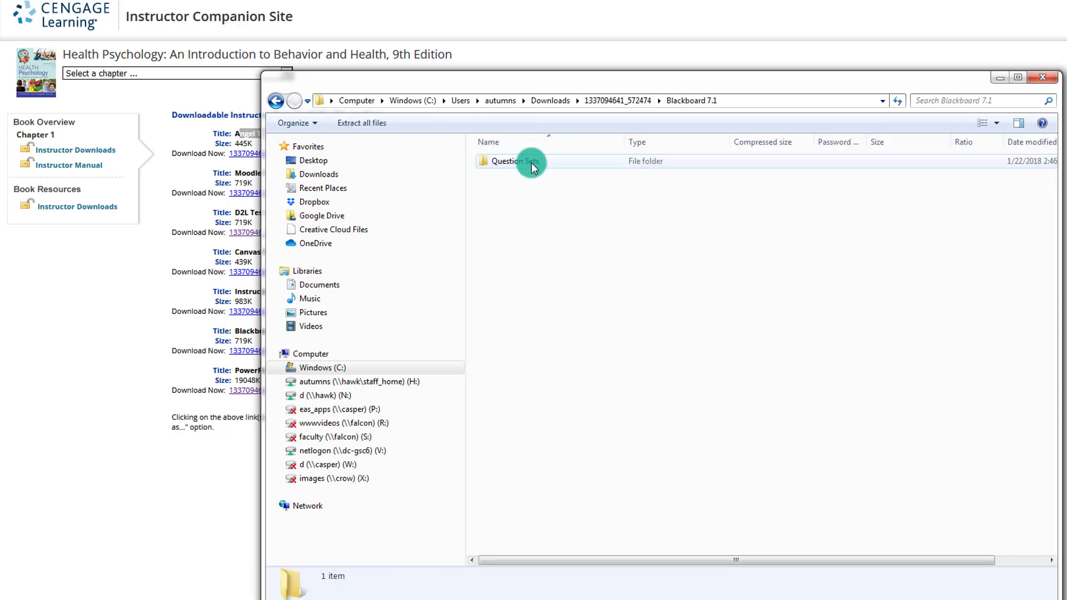
double_click(519, 161)
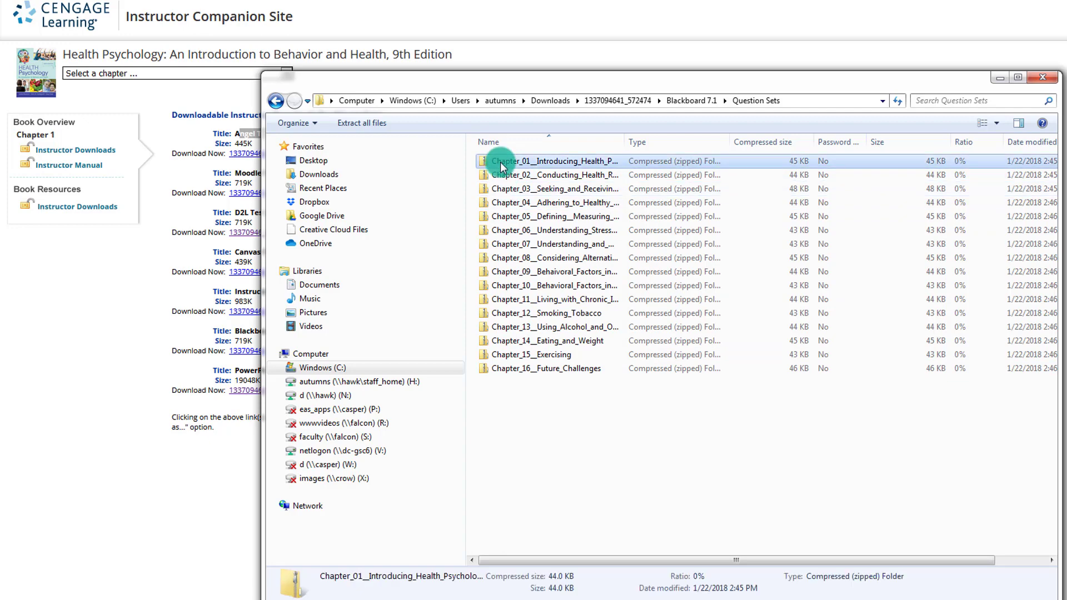
- Select all sixteen chapter question files and show the Desktop folder holding Chapter_01 through Chapter_16
key("ctrl+a")
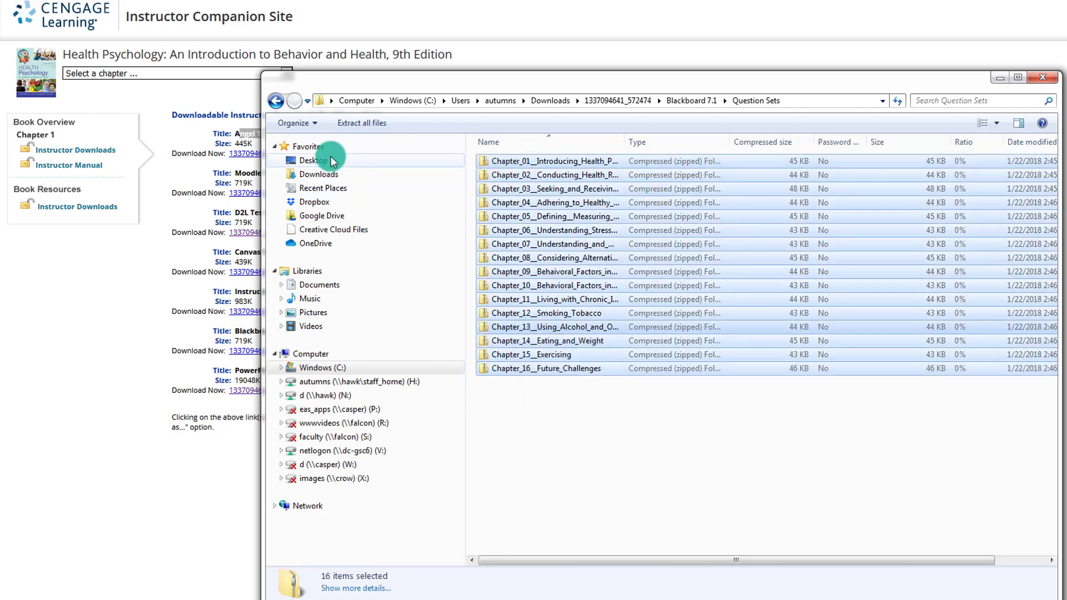
left_click(313, 160)
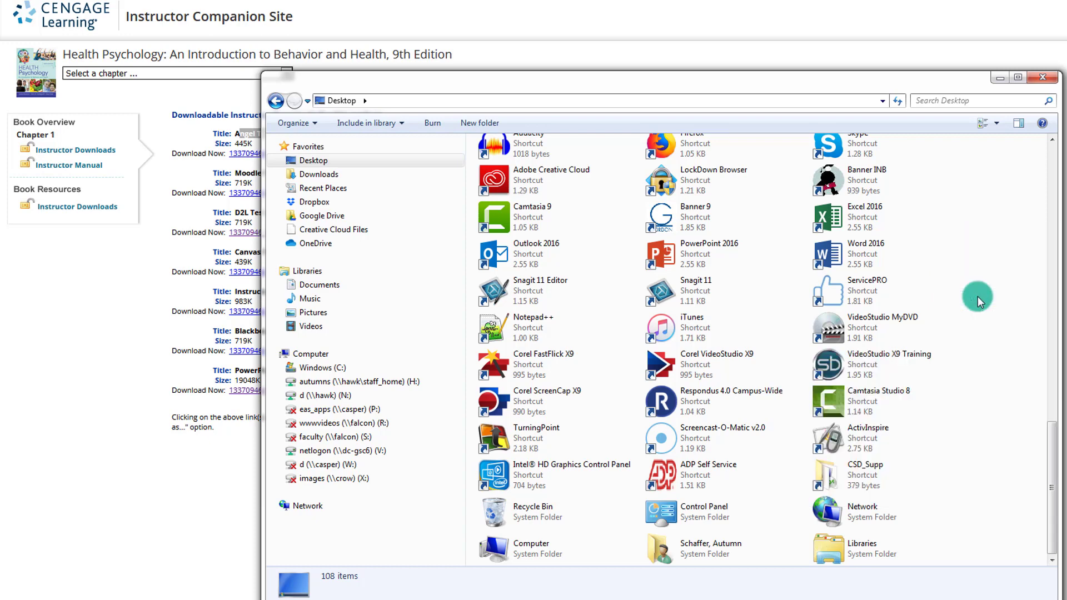
mouse_move(983, 337)
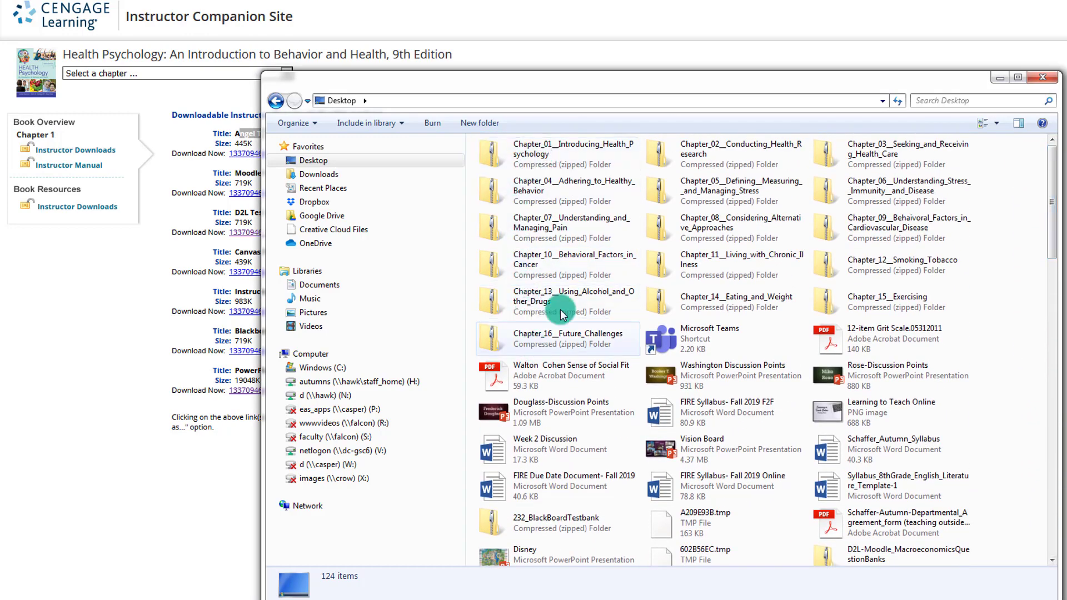
mouse_move(873, 306)
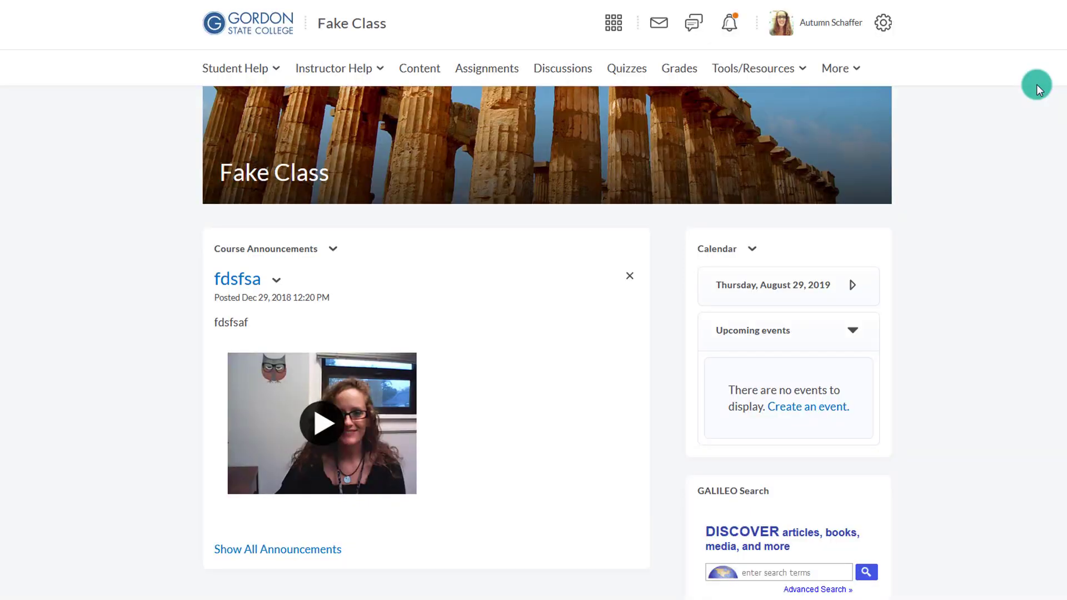
mouse_move(1028, 117)
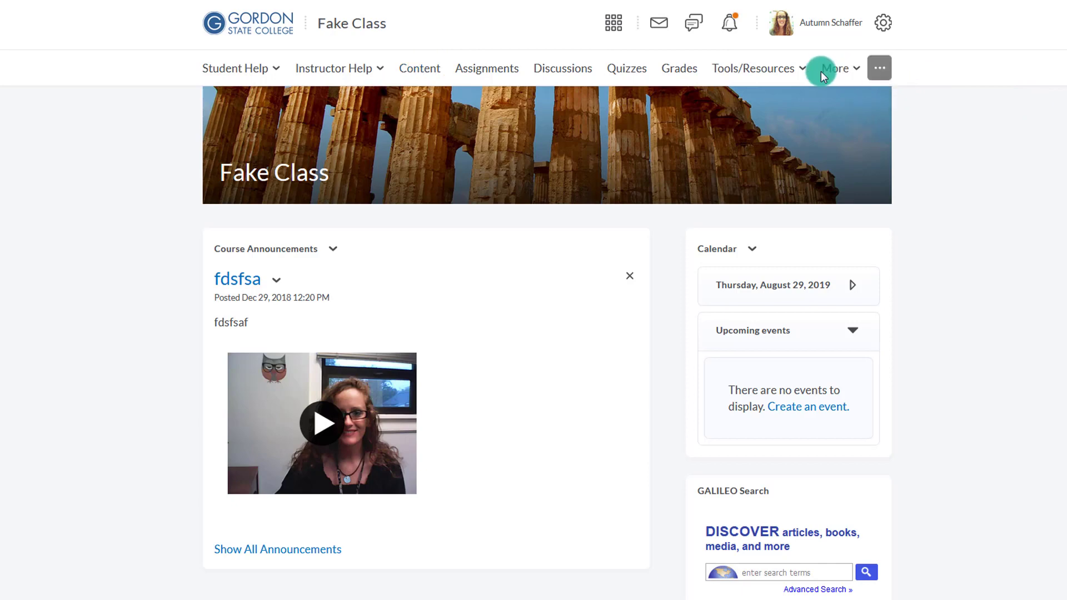
- Reach Course Administration's Import/Export/Copy Components page and choose Import Components
left_click(836, 67)
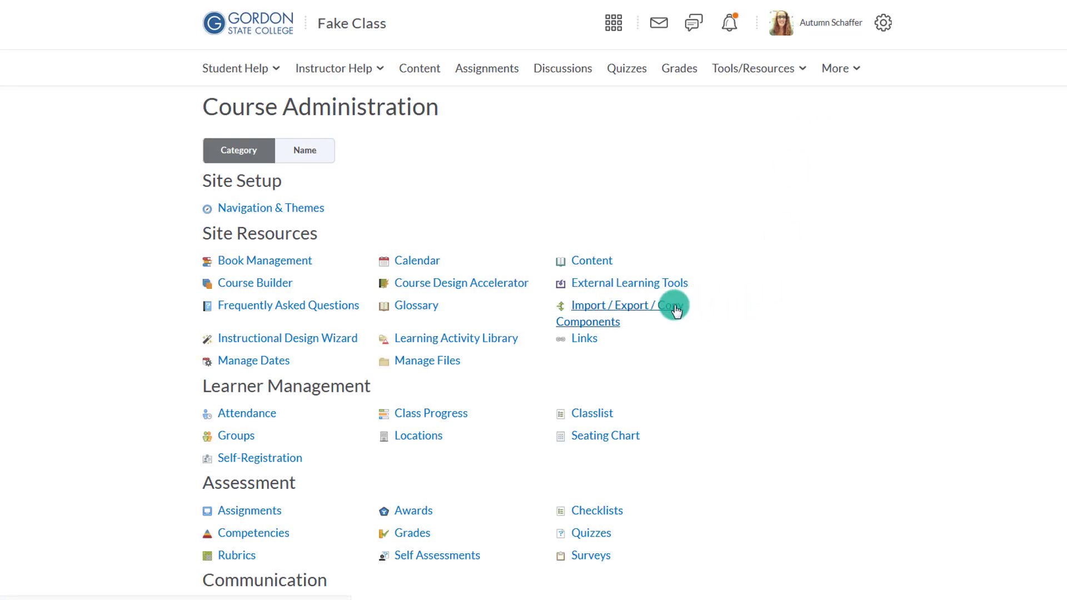
left_click(631, 305)
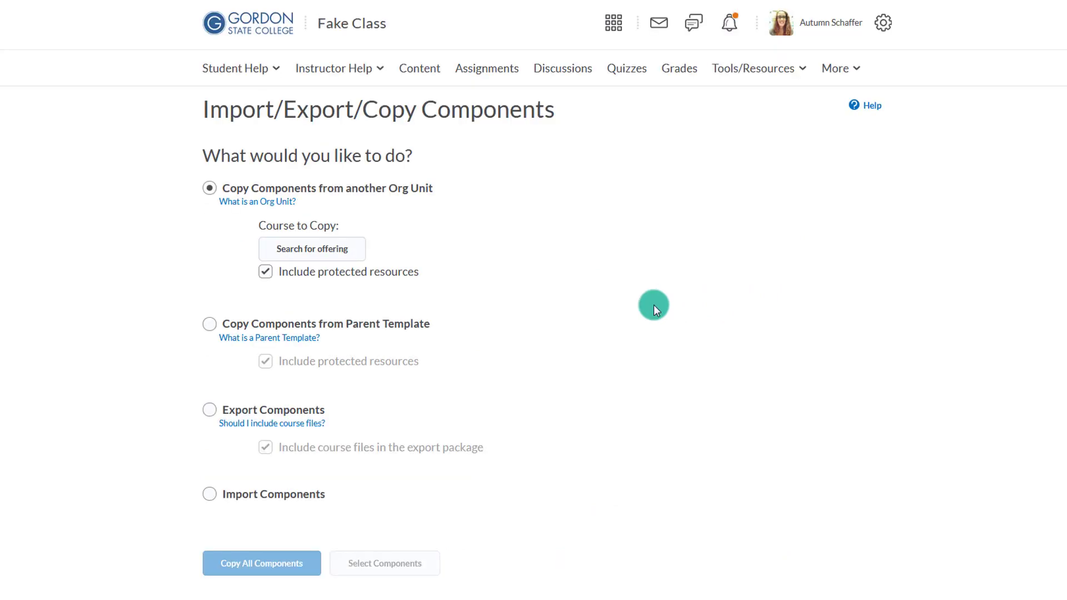
mouse_move(312, 156)
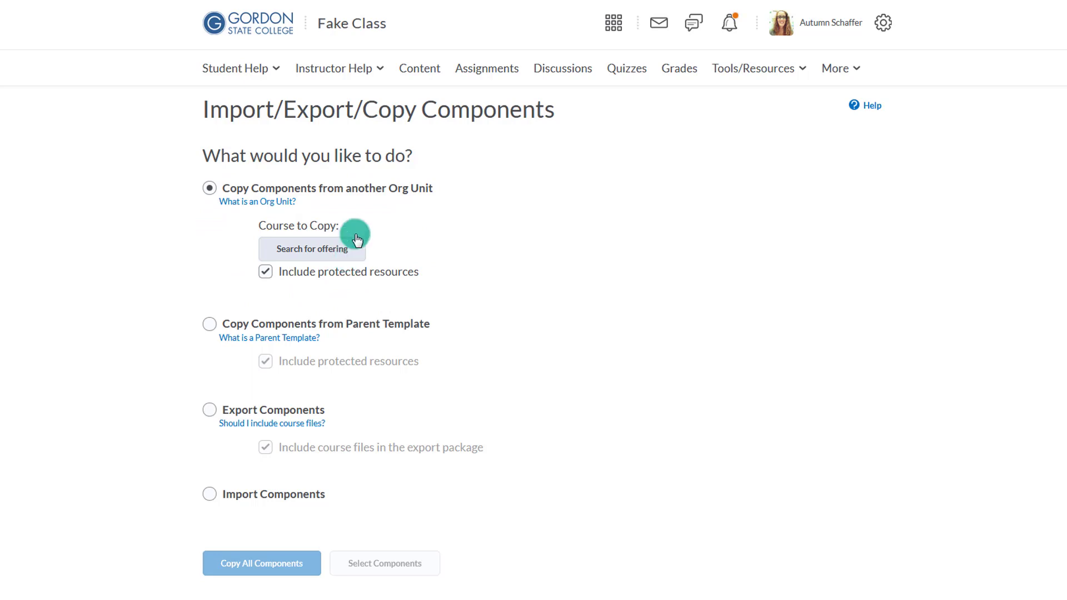
mouse_move(342, 285)
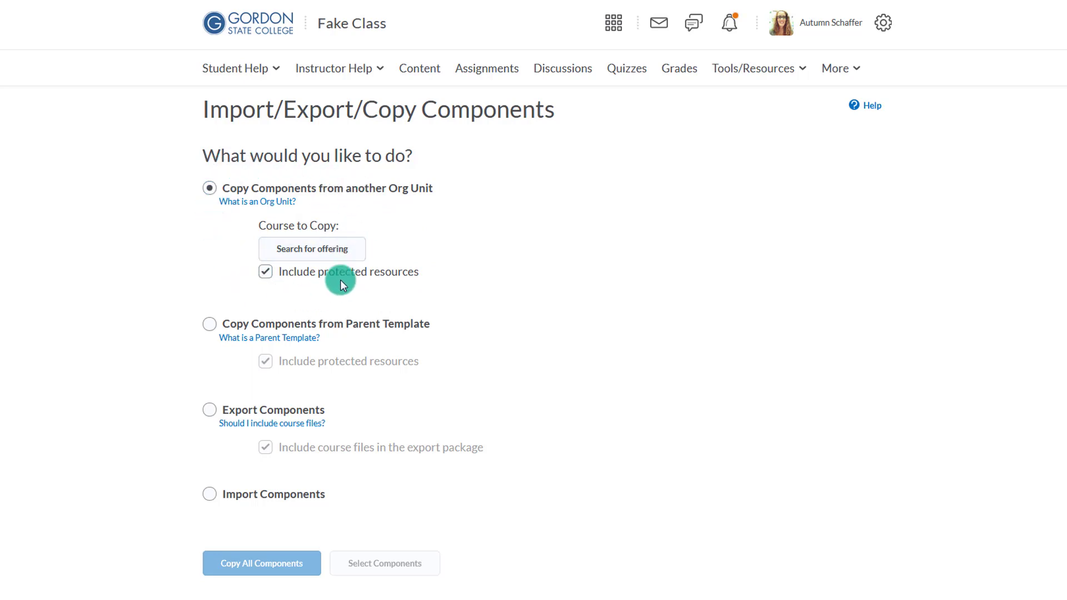
mouse_move(290, 209)
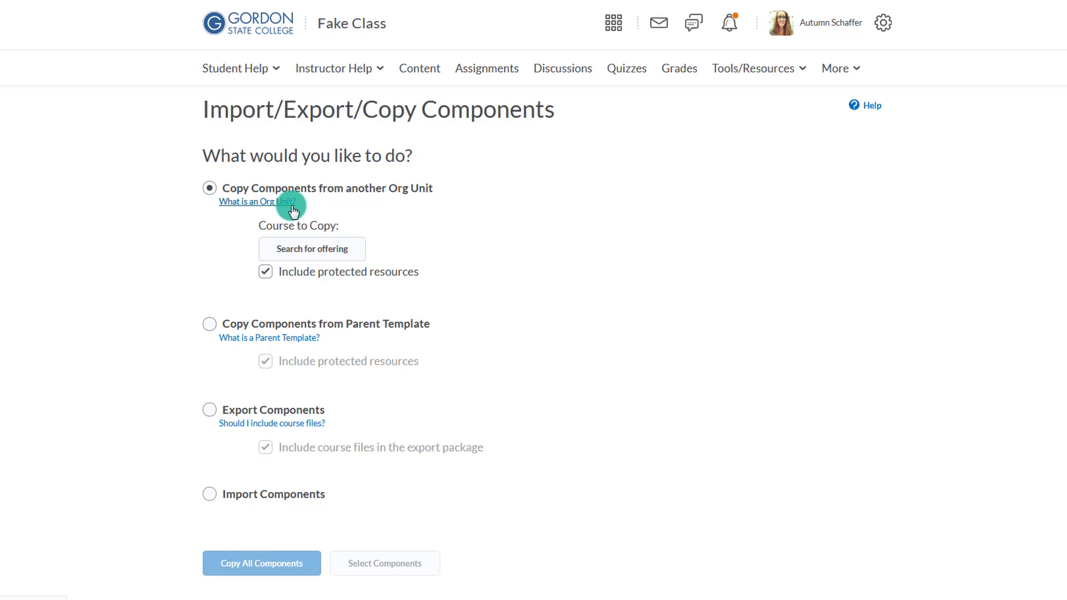
mouse_move(249, 506)
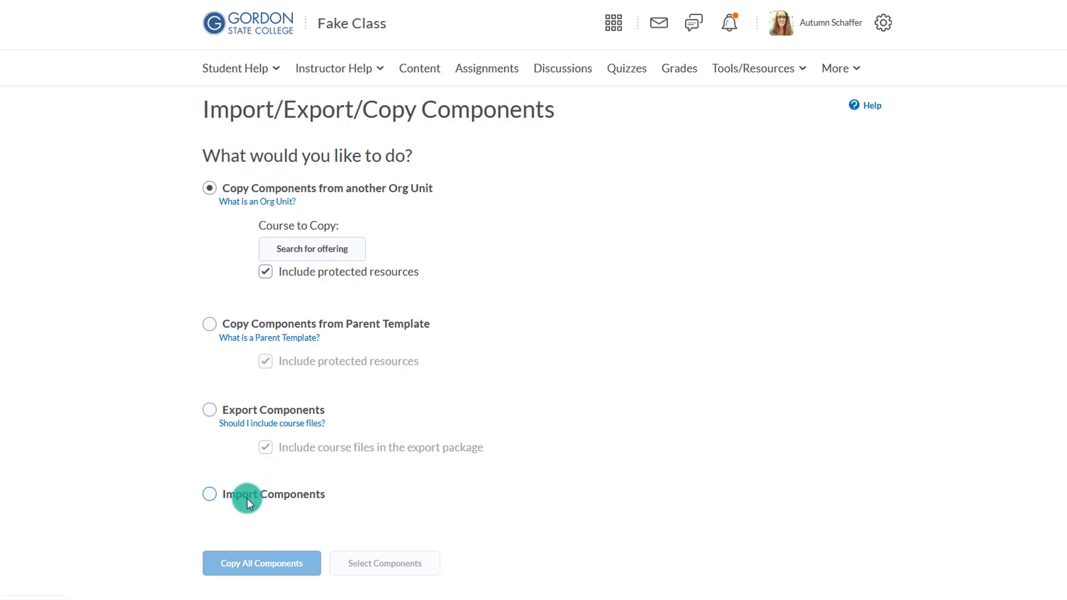
left_click(209, 494)
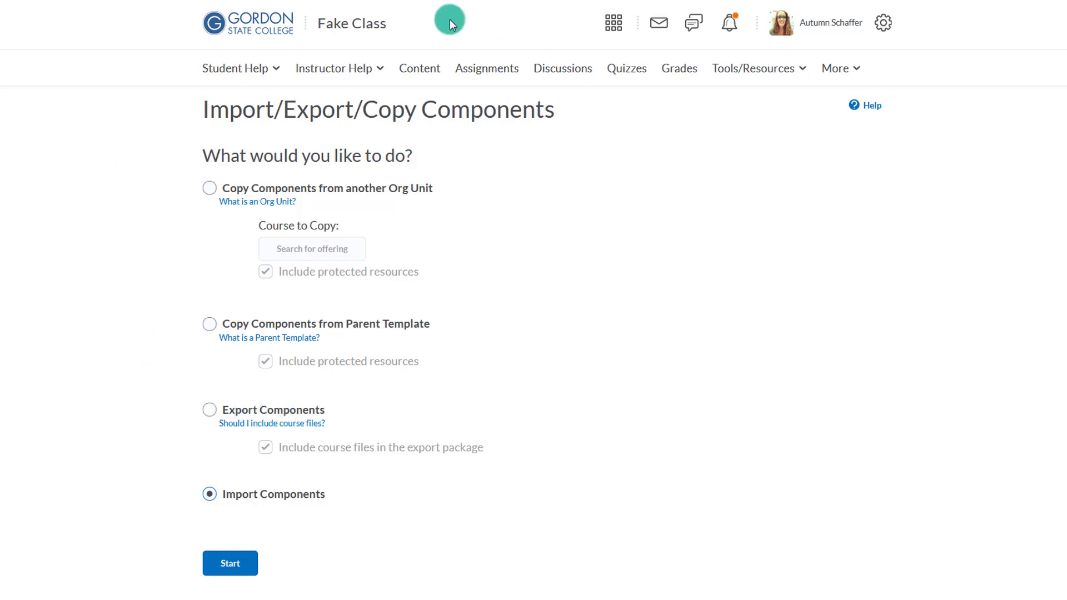
mouse_move(267, 399)
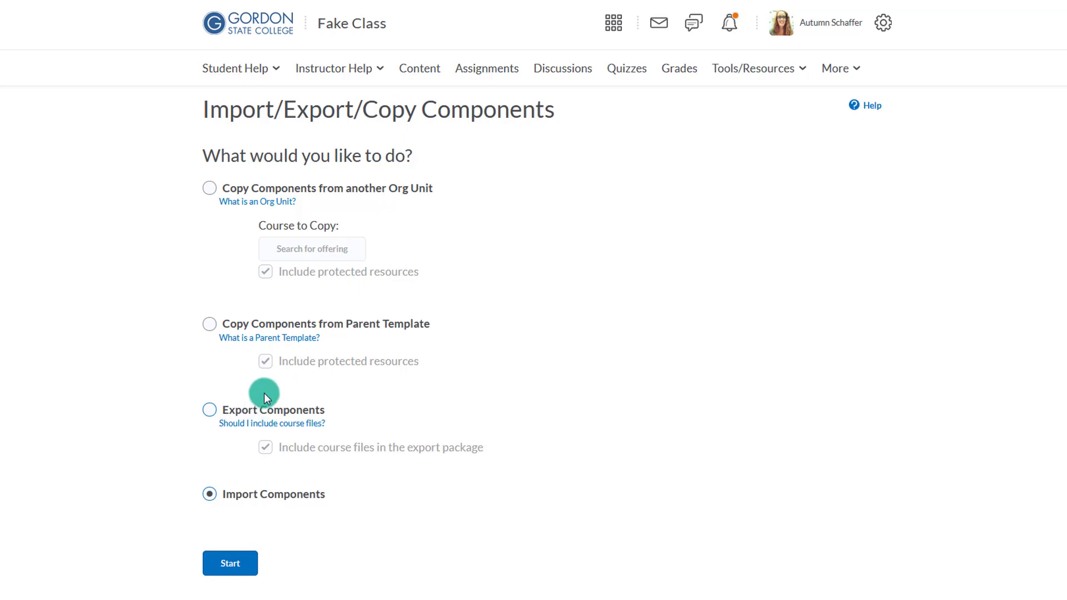
mouse_move(278, 373)
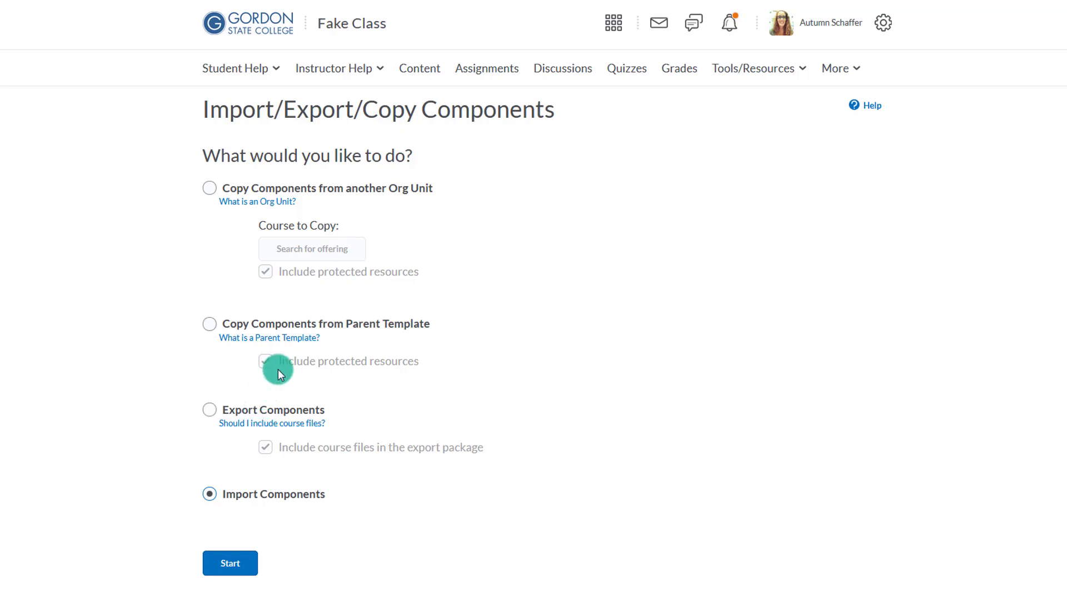
mouse_move(275, 424)
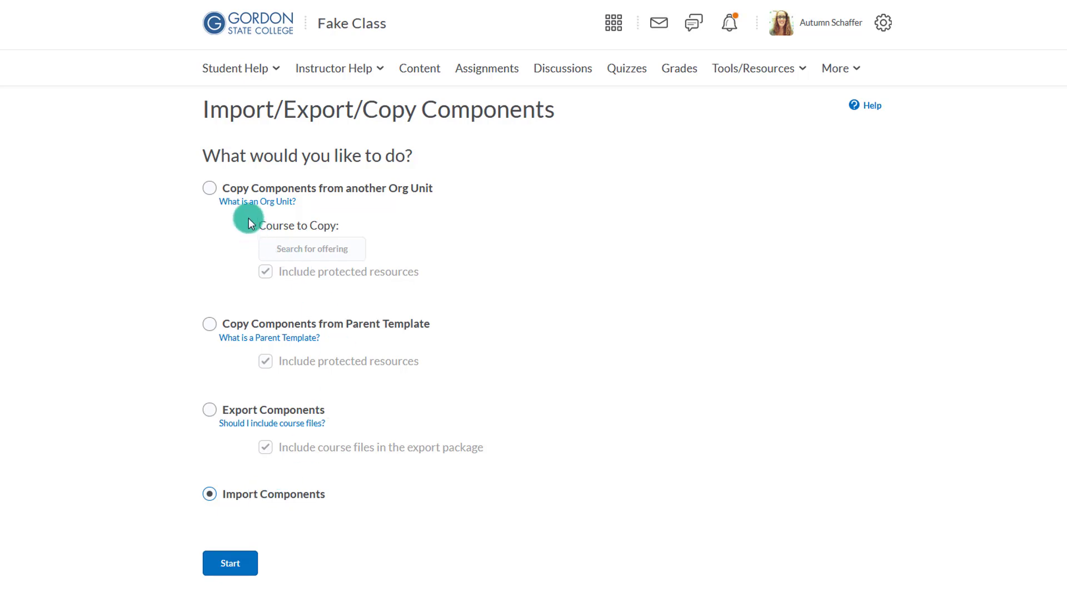
mouse_move(339, 192)
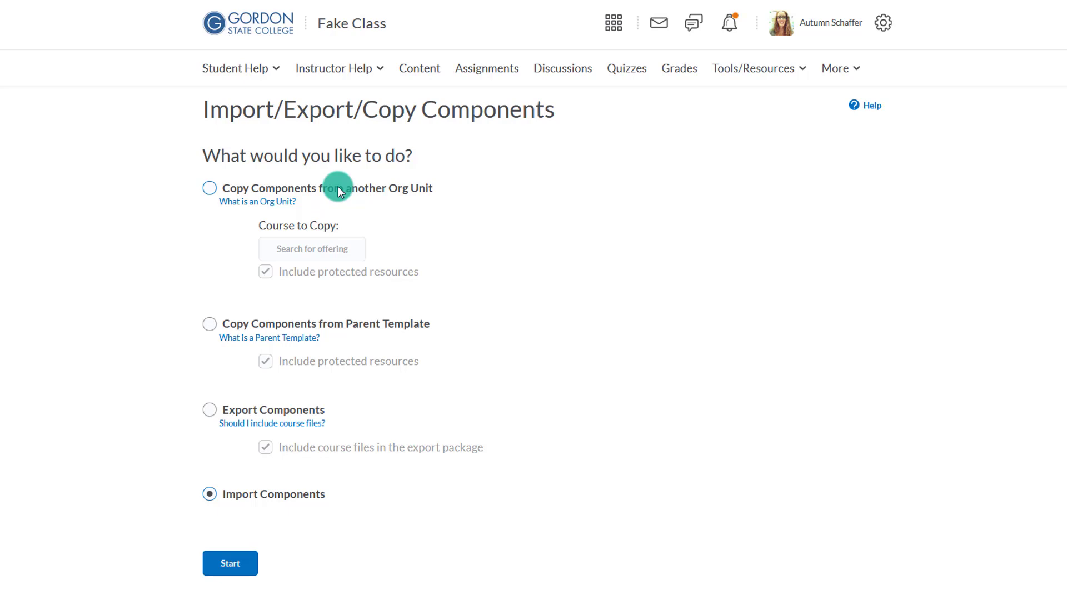
mouse_move(352, 484)
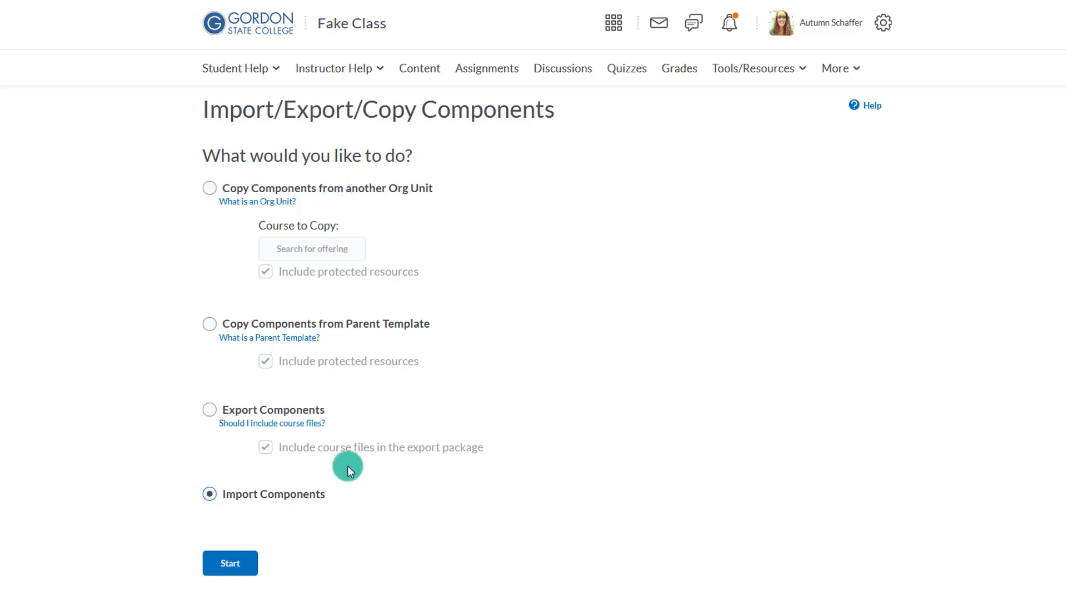
- Upload the Chapter_01 zipped package and import all of its components
left_click(230, 563)
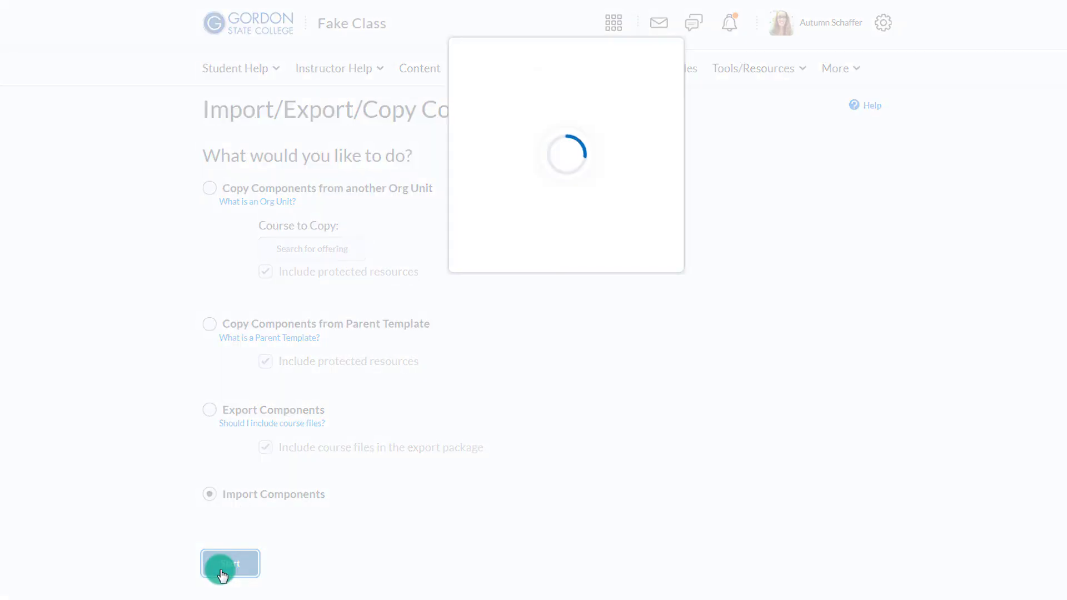
left_click(229, 563)
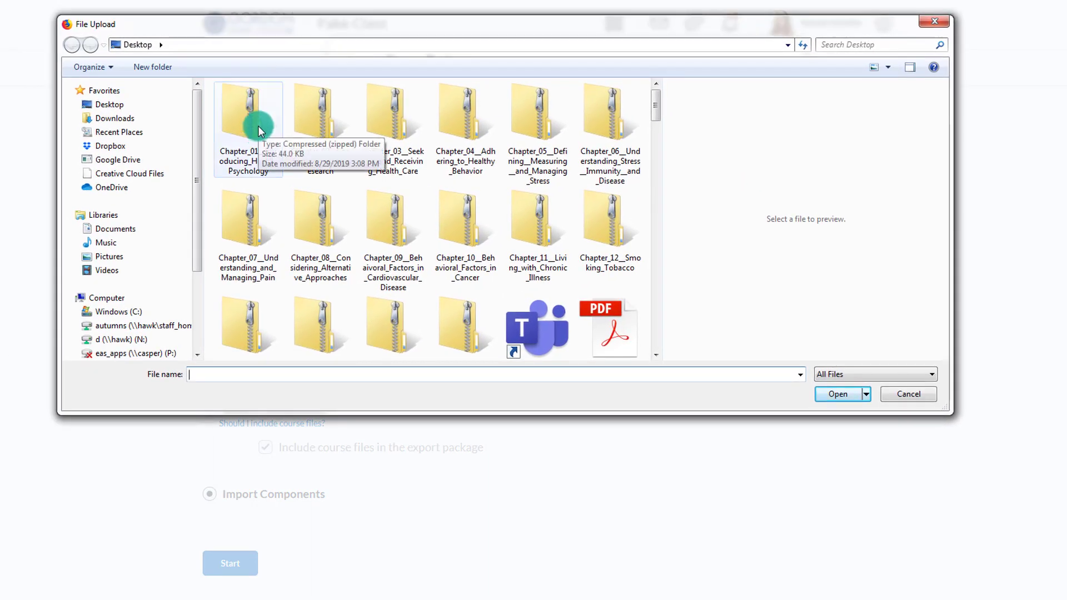
left_click(249, 112)
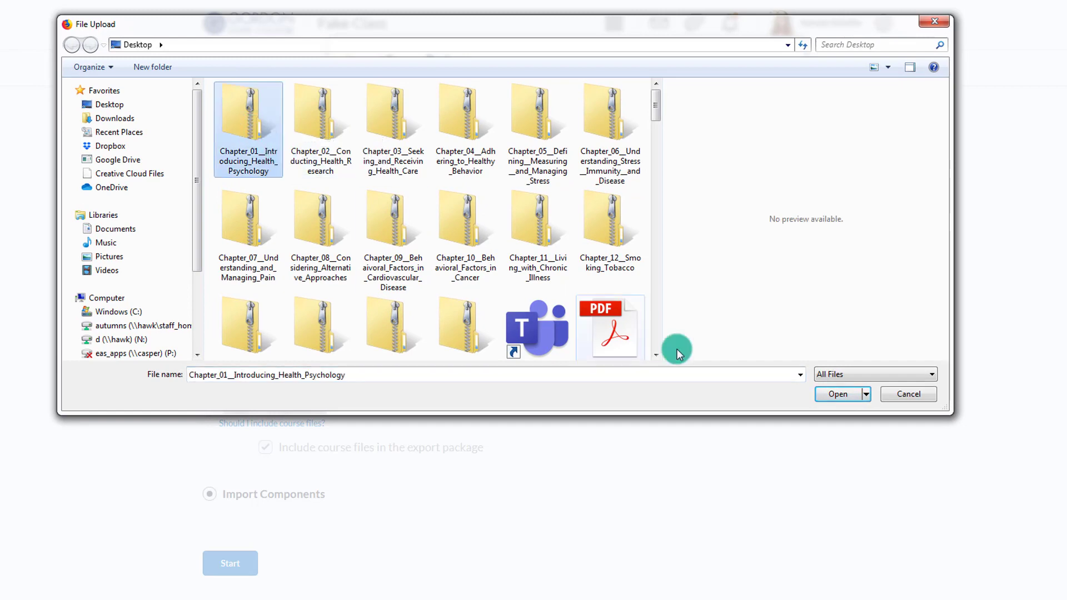
left_click(838, 393)
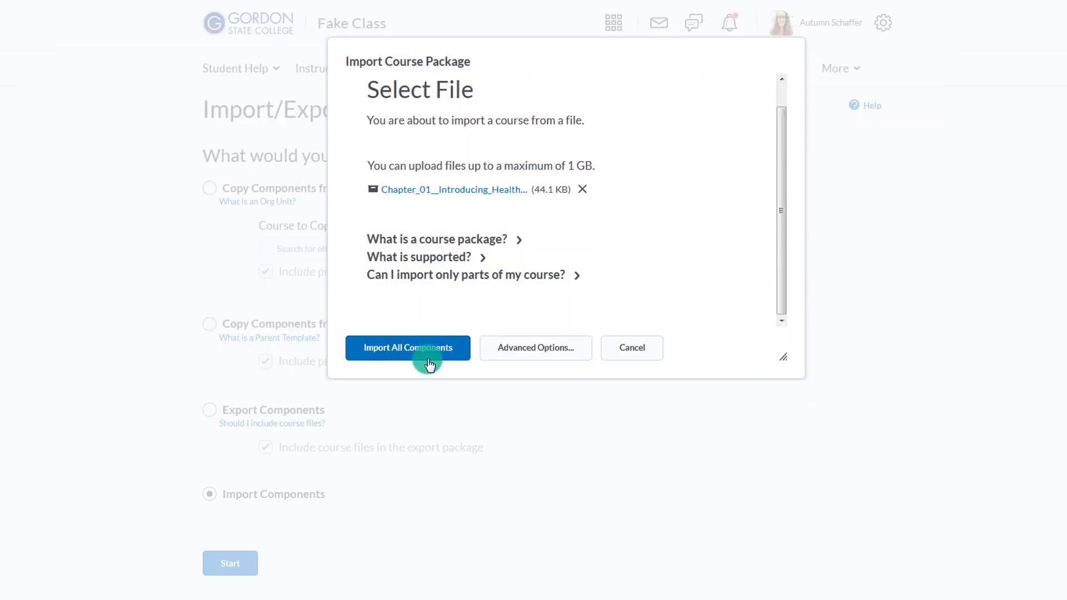
left_click(407, 348)
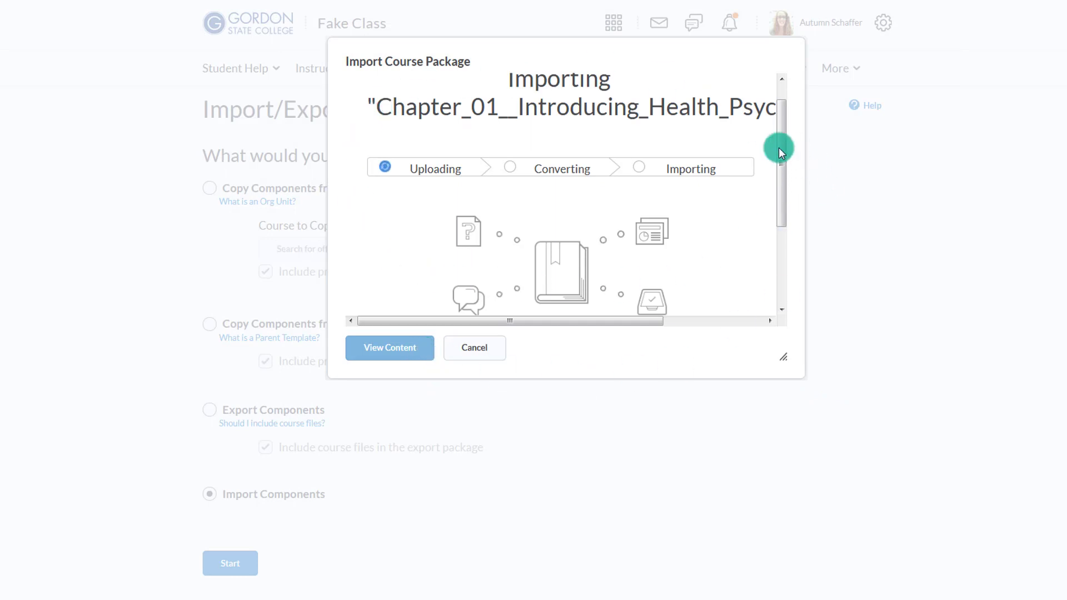
mouse_move(531, 267)
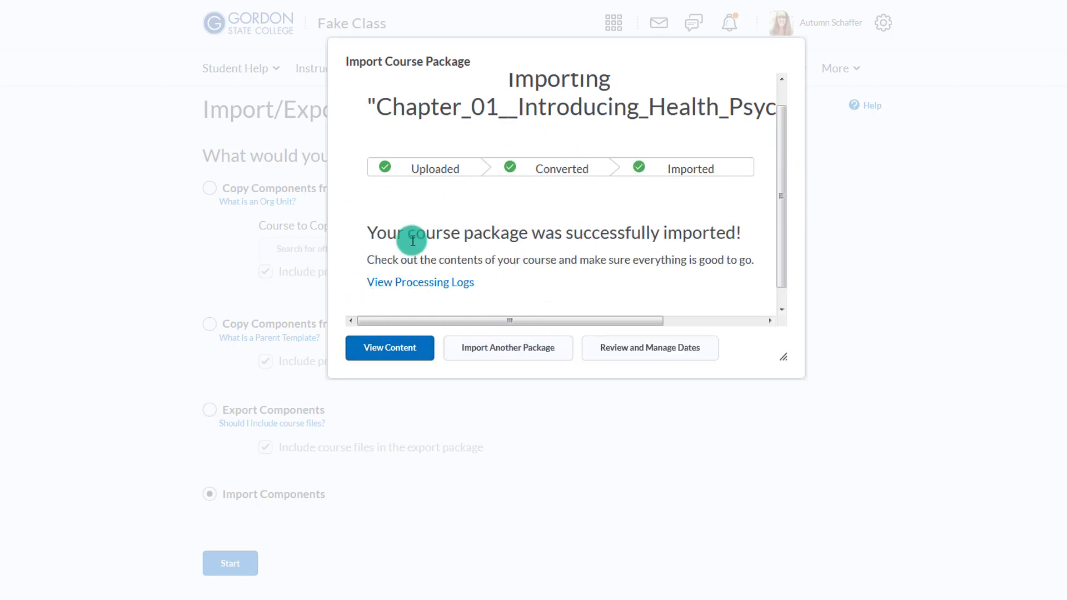
- Import another package: upload Chapter_02 and import all of its components
left_click(508, 348)
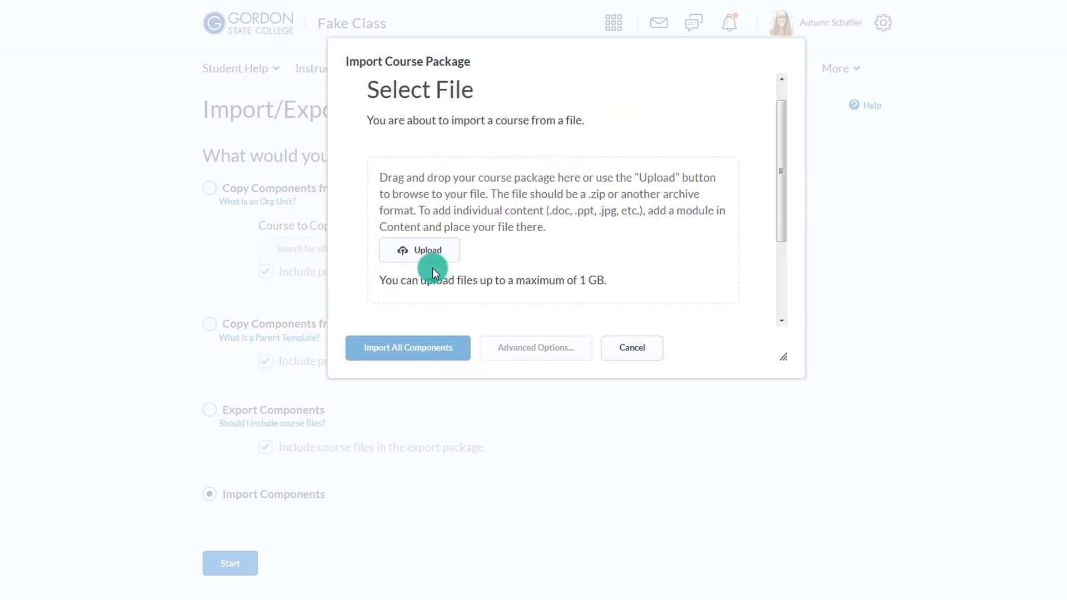
left_click(419, 250)
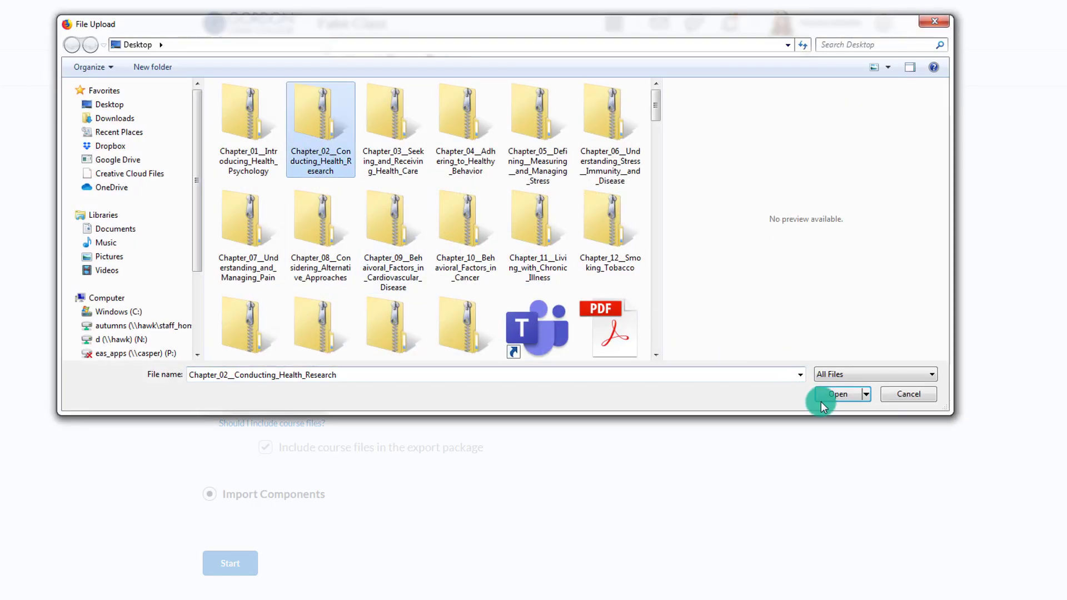
left_click(838, 393)
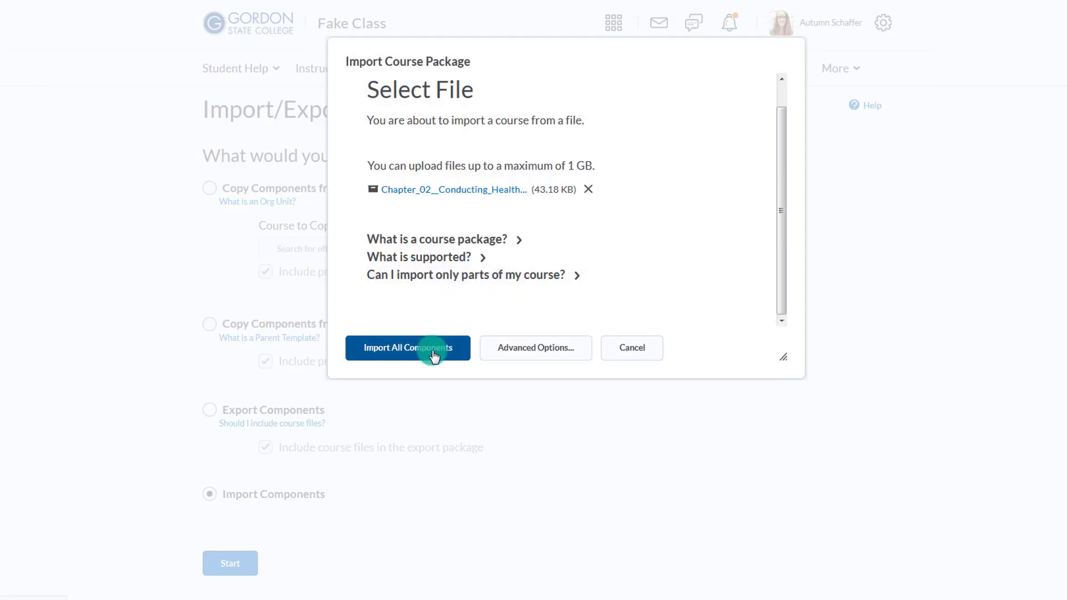
left_click(407, 348)
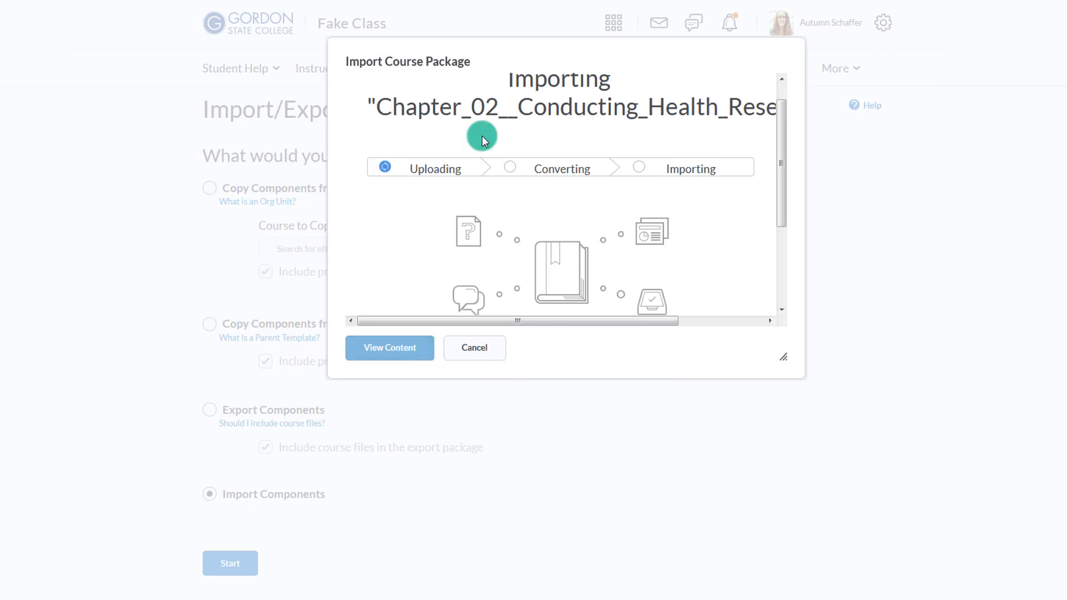
mouse_move(462, 282)
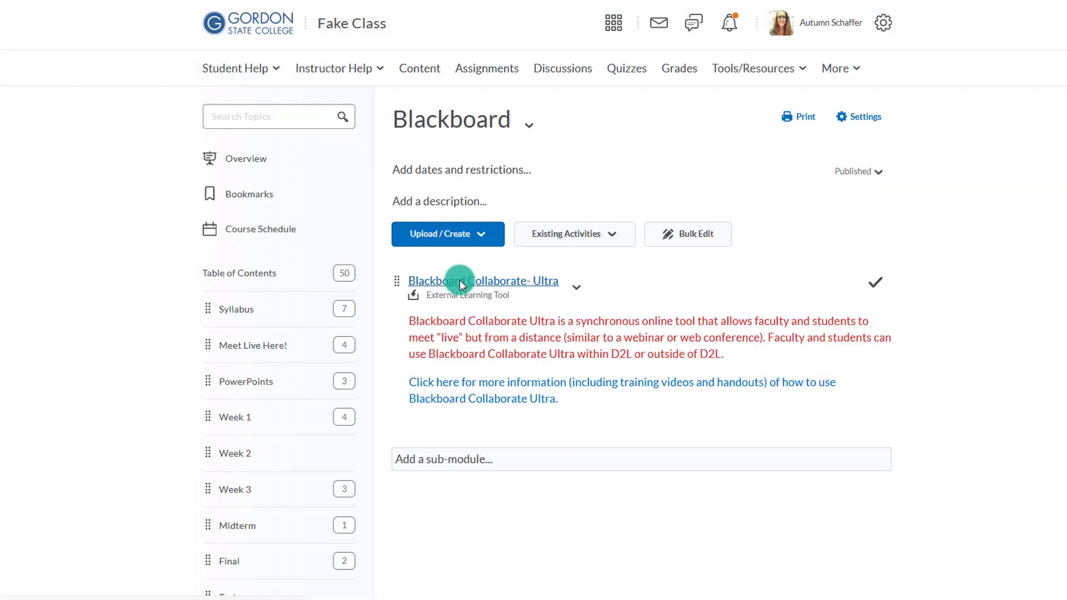
mouse_move(460, 281)
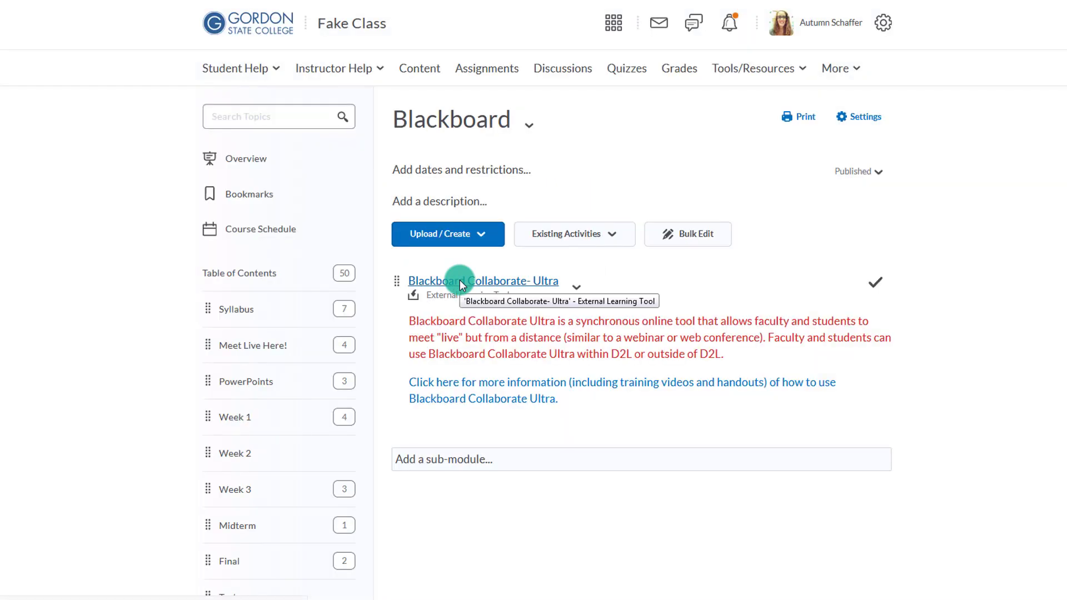
left_click(627, 69)
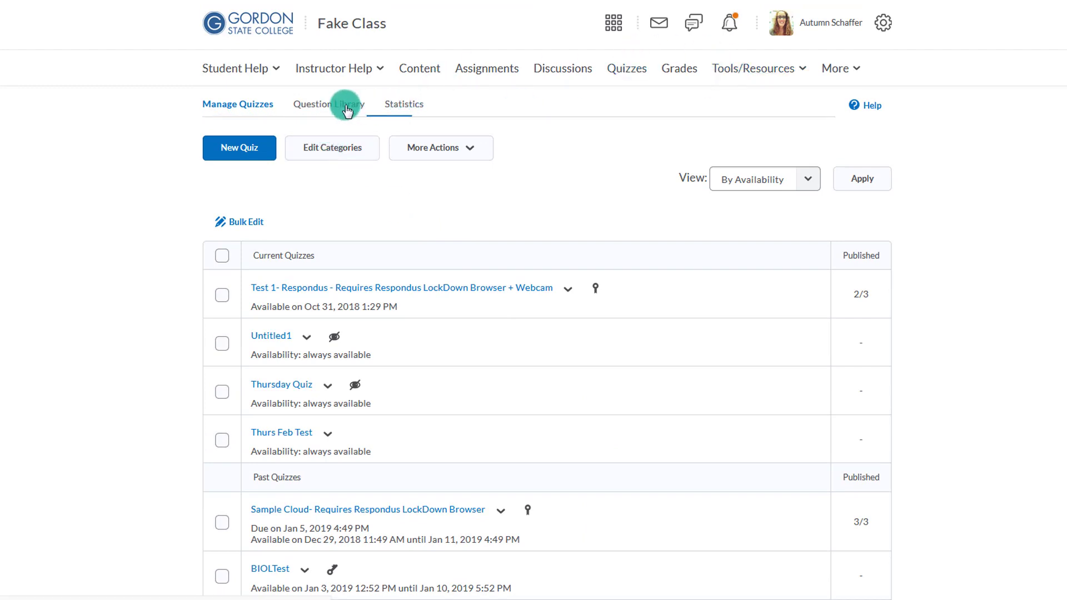
left_click(345, 104)
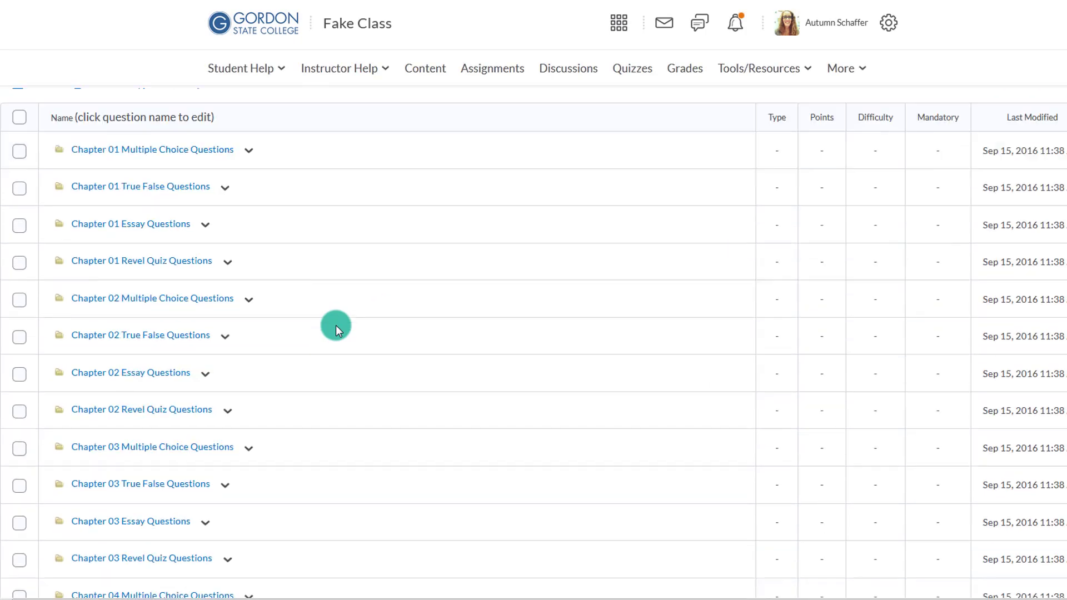
scroll("down", 3)
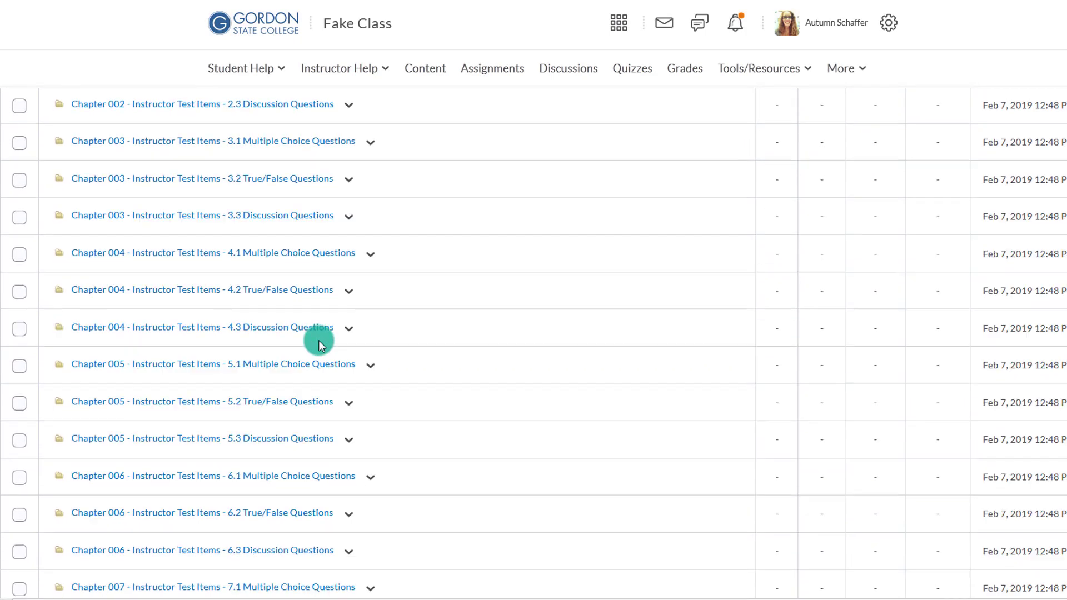
scroll("down", 3)
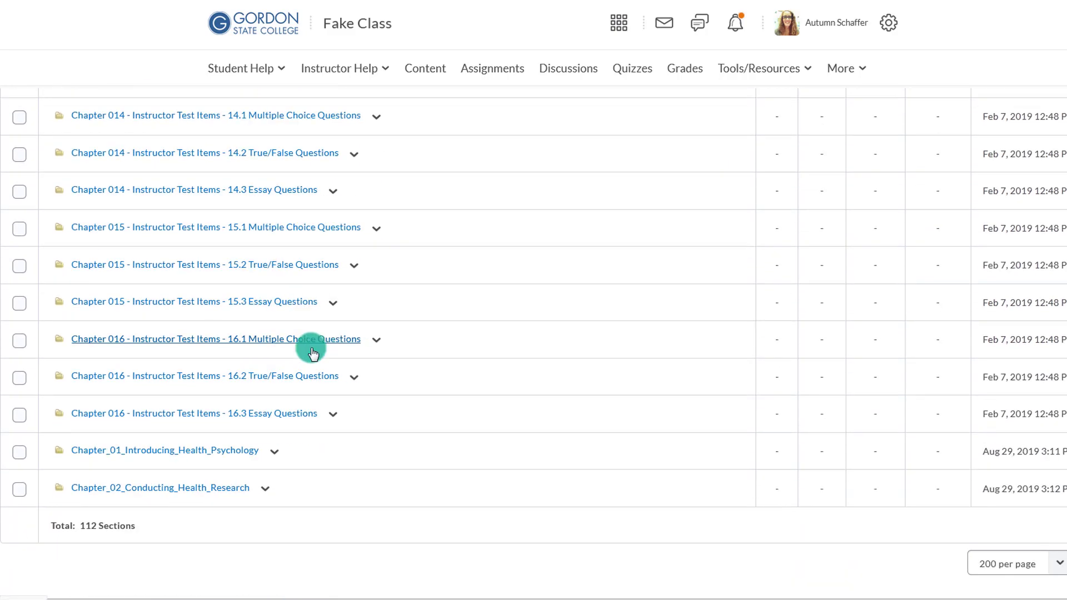
mouse_move(893, 541)
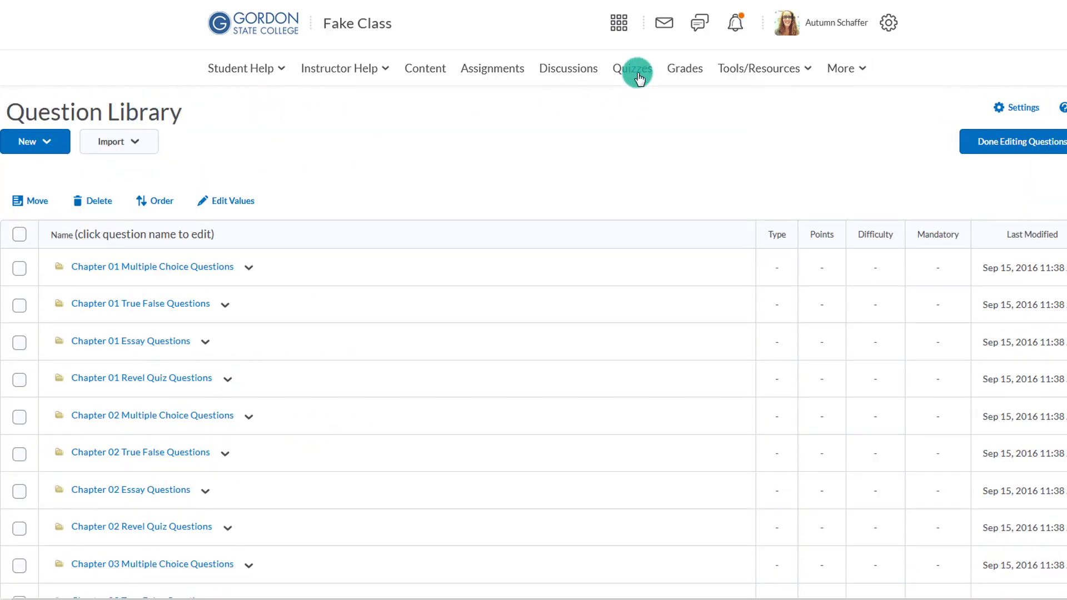
- Create a new quiz under Quizzes named 'Ch 1-2'
left_click(633, 69)
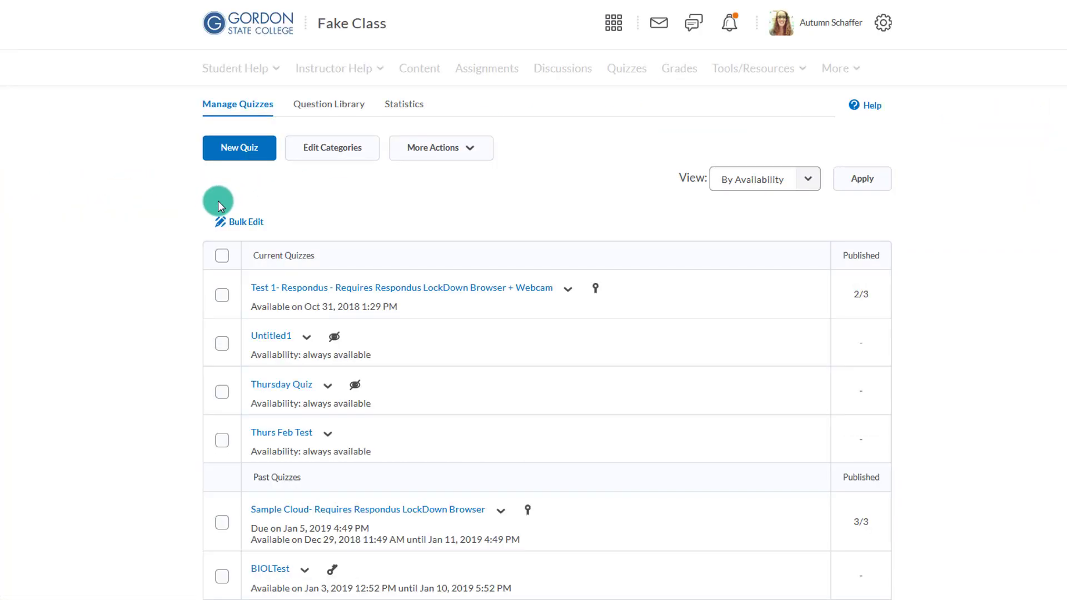
left_click(239, 148)
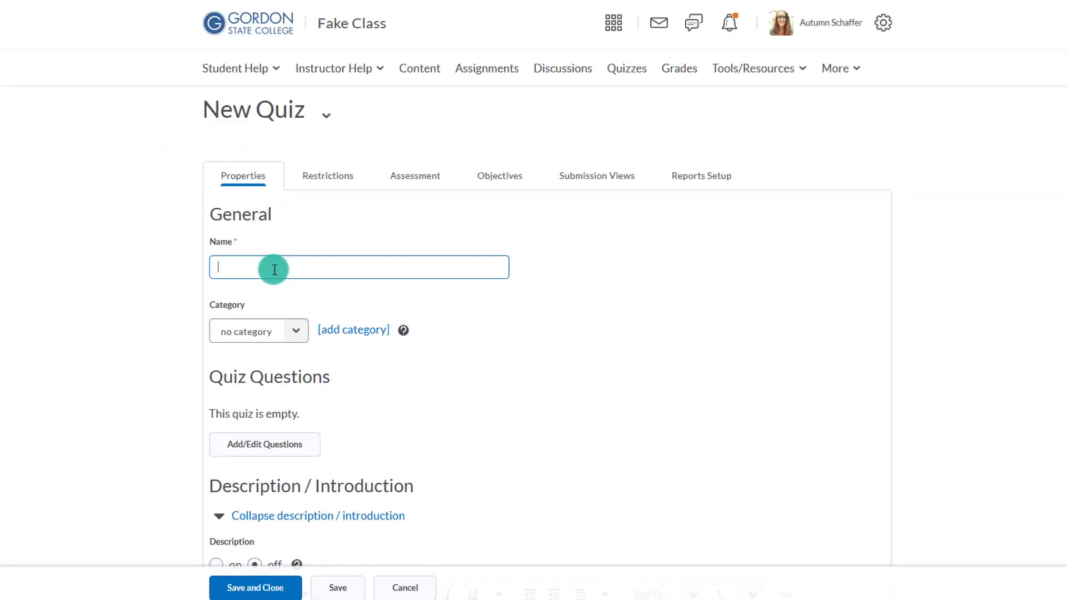
type("Ch 1")
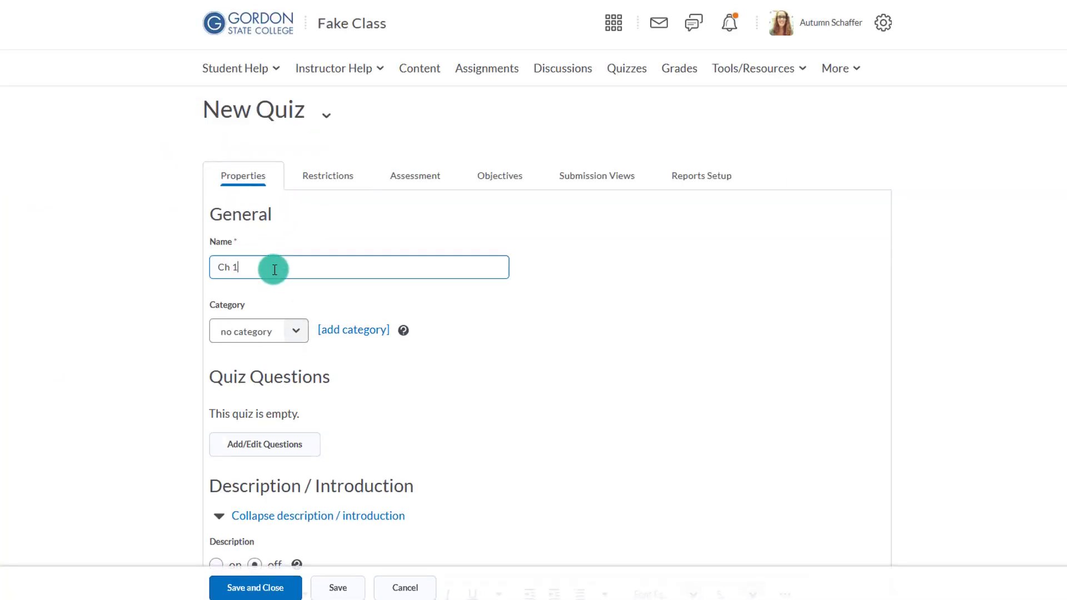
type("-2")
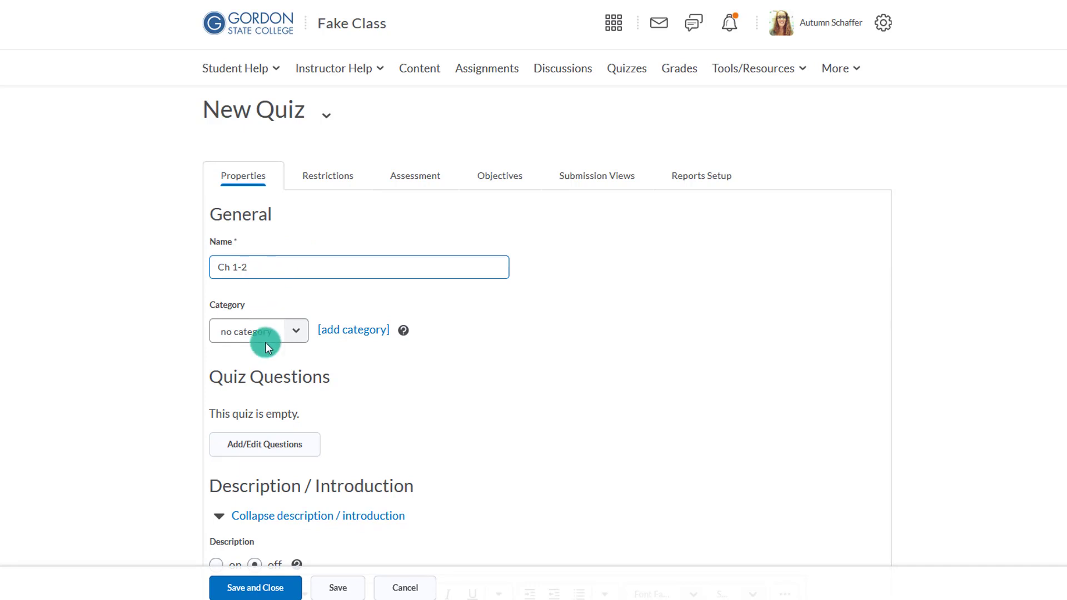
- Go to Add/Edit Questions for the quiz and show the Import options
left_click(265, 445)
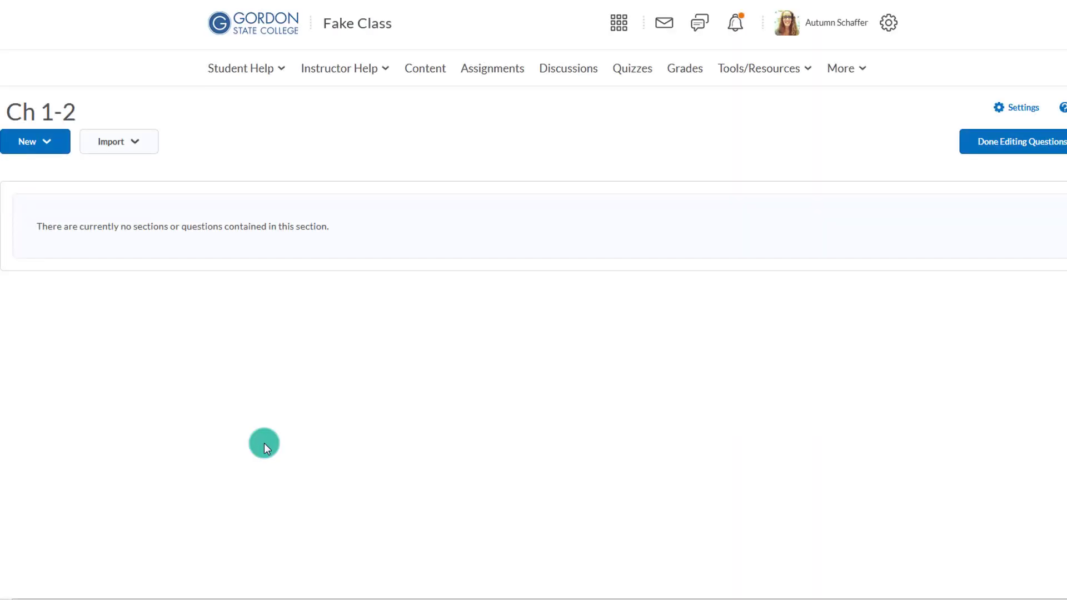
left_click(118, 143)
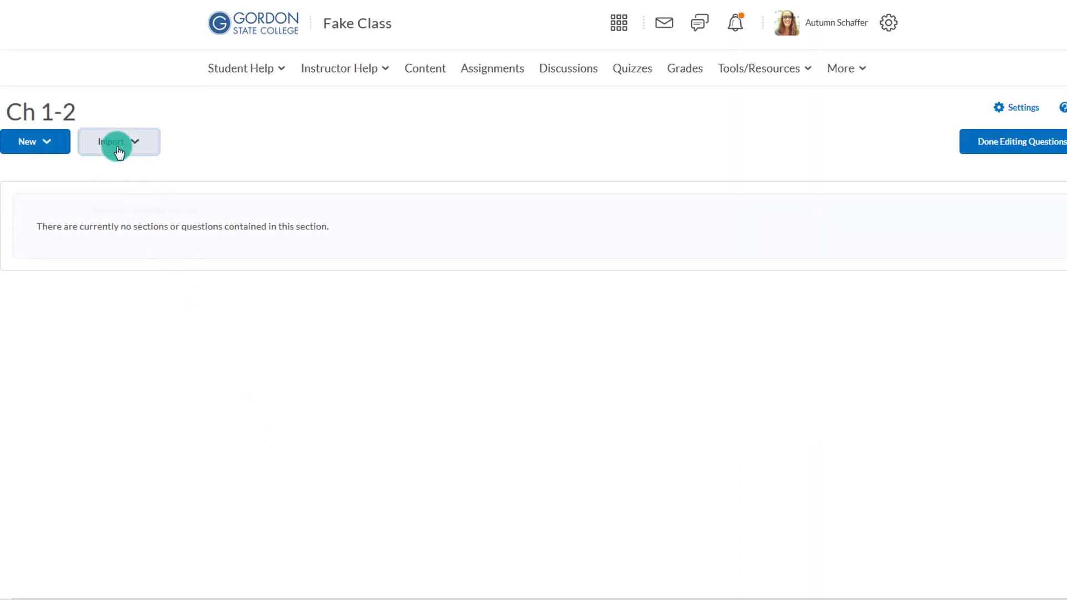
left_click(118, 142)
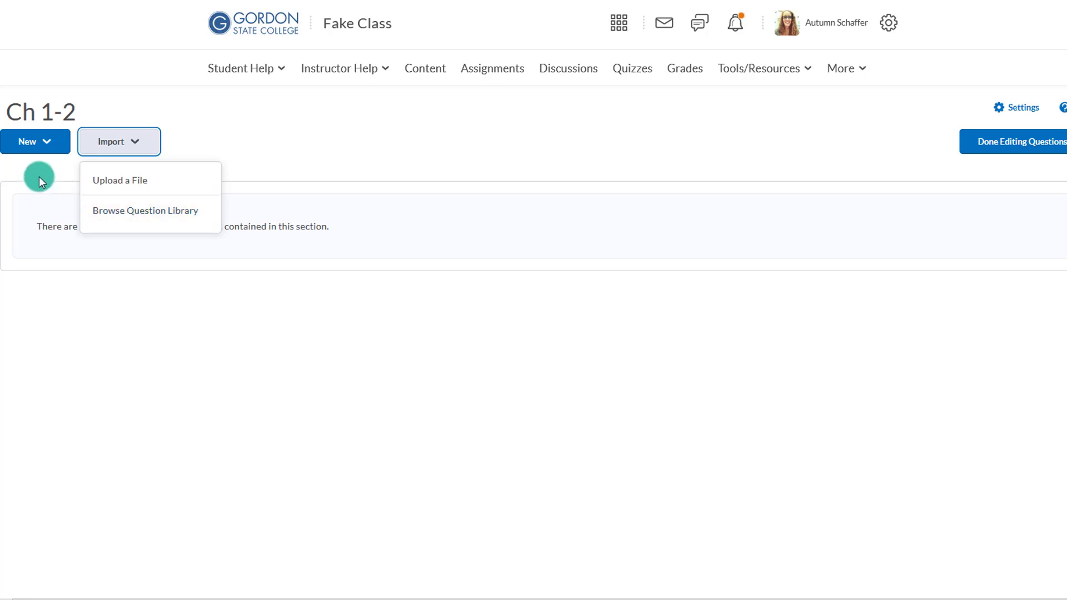
- Add a New > Question Pool to the quiz and title it 'Ch 1'
left_click(33, 143)
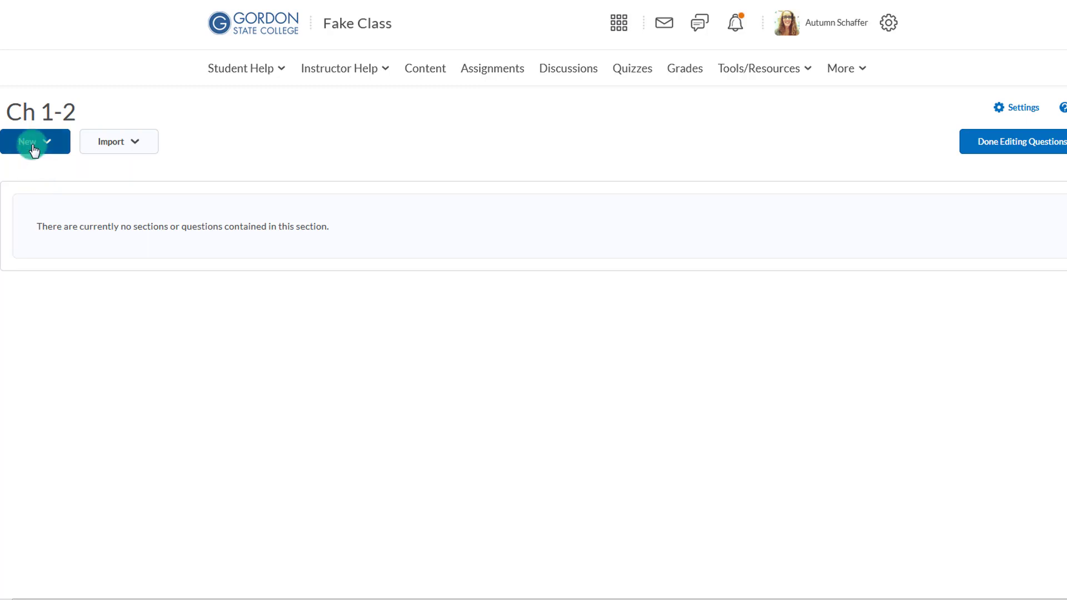
left_click(31, 142)
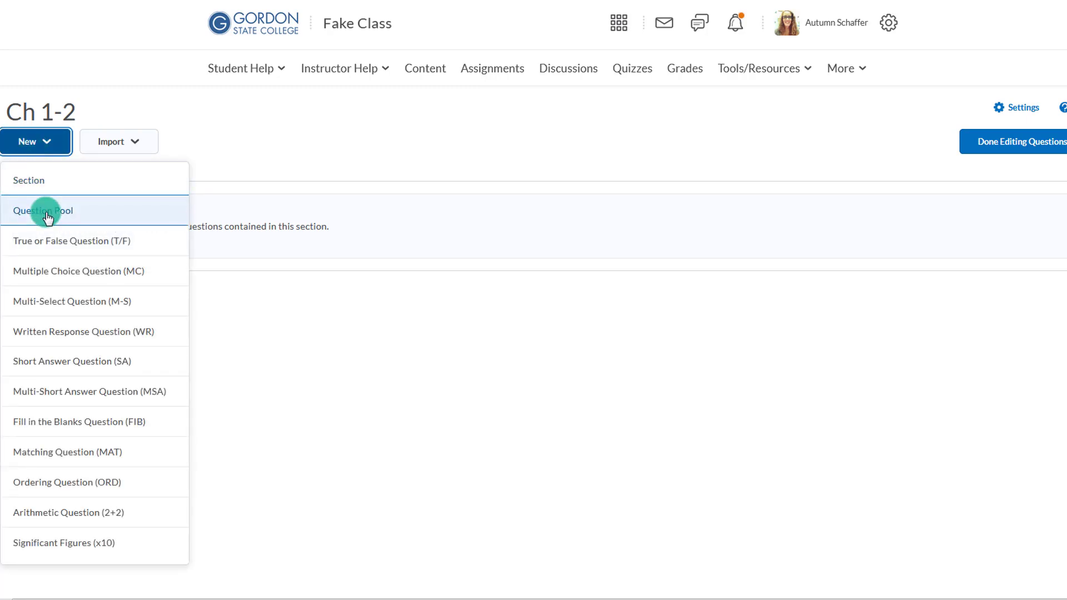
left_click(40, 210)
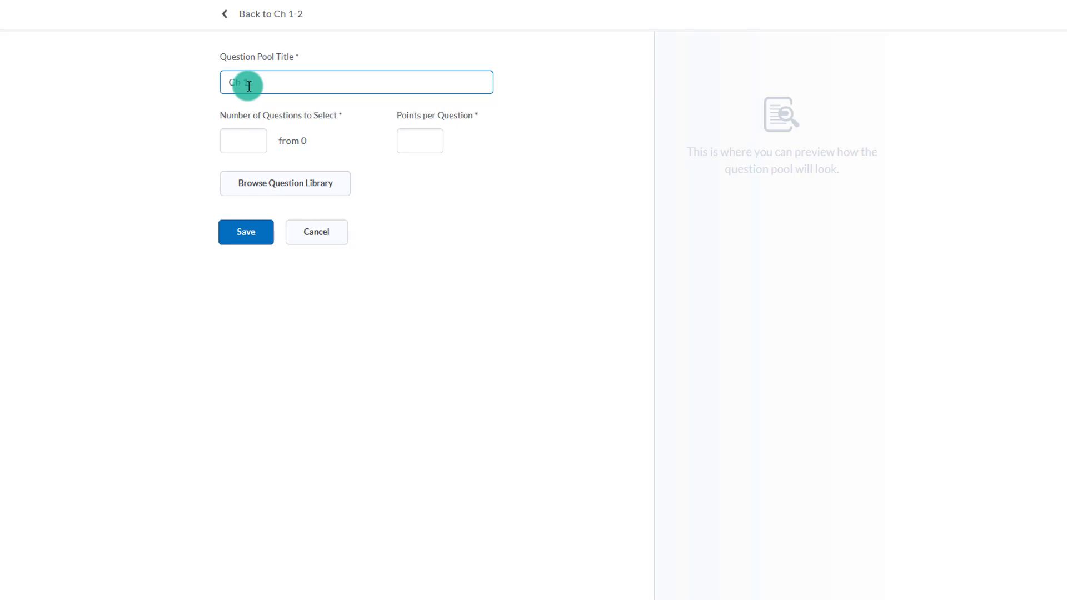
left_click(285, 183)
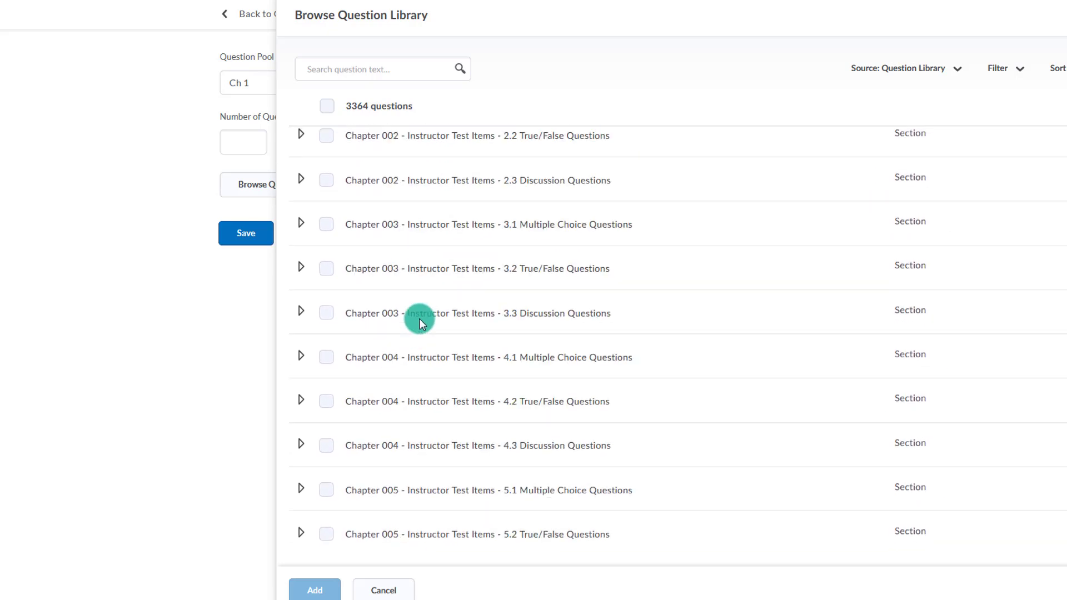
- Expand Chapter_01_Introducing_Health_Psychology in the question library and tick the whole section, selecting all 119 questions
scroll("down", 3)
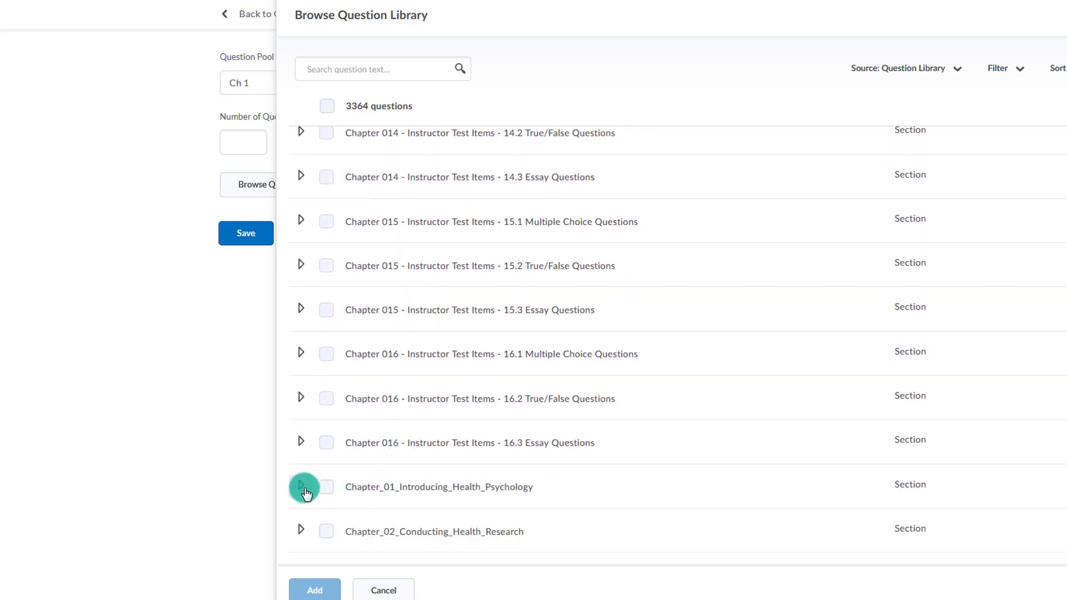
left_click(300, 488)
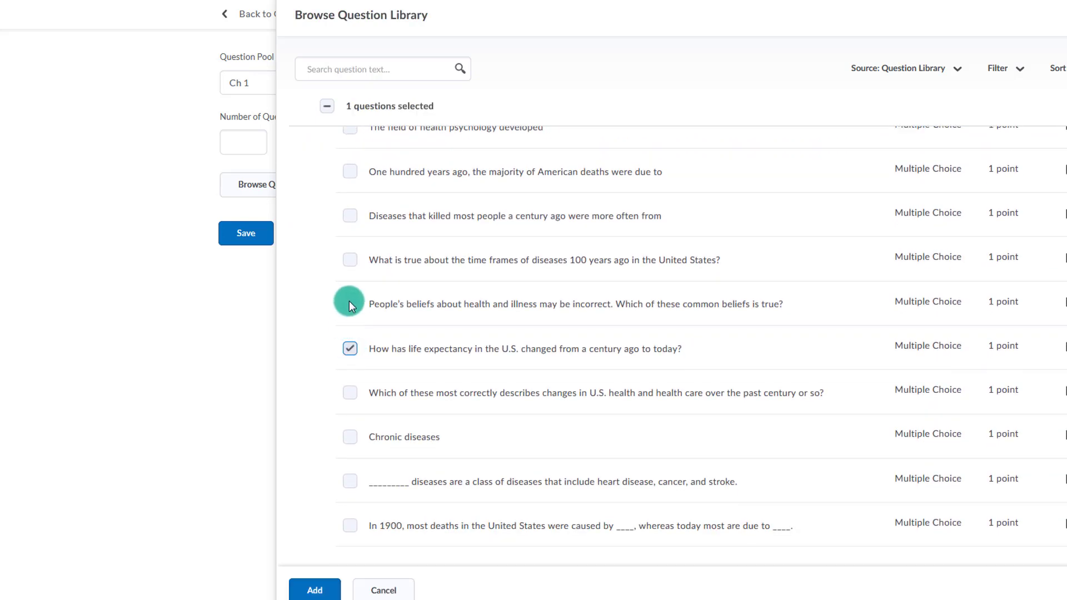
left_click(349, 303)
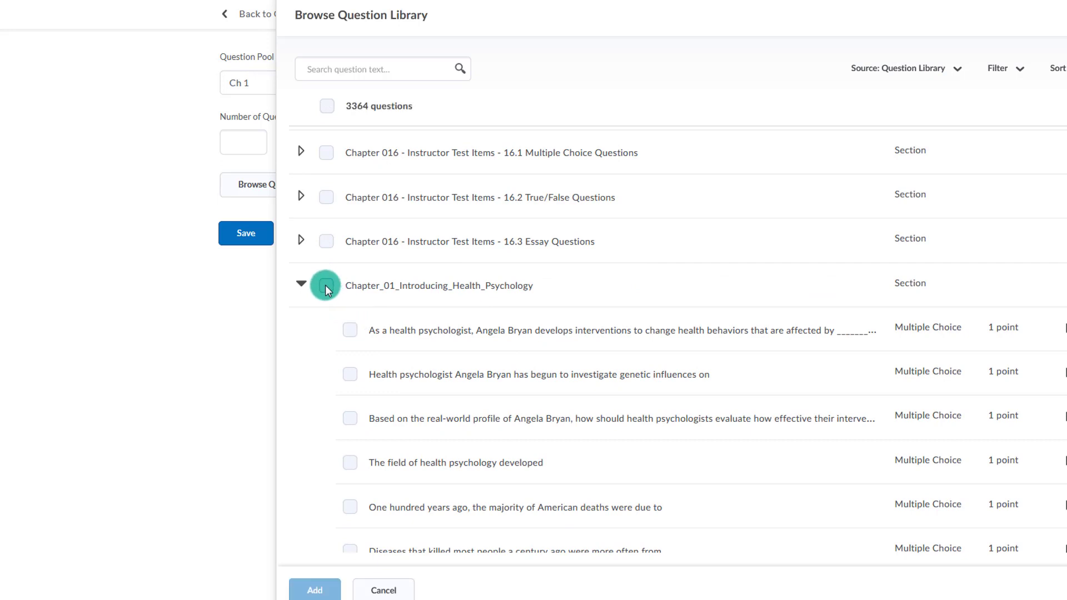
left_click(326, 286)
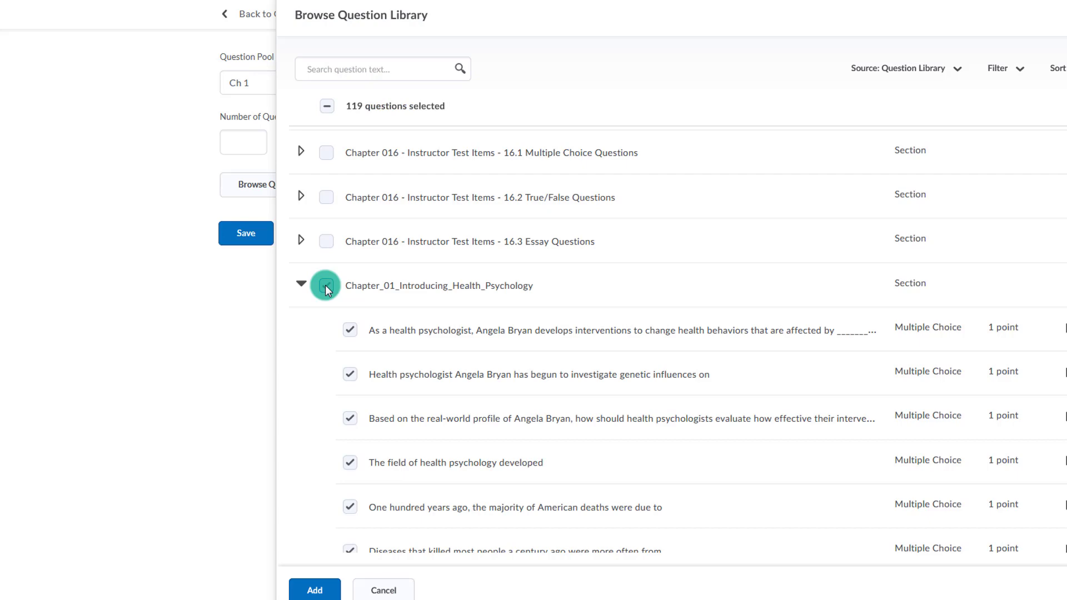
left_click(325, 285)
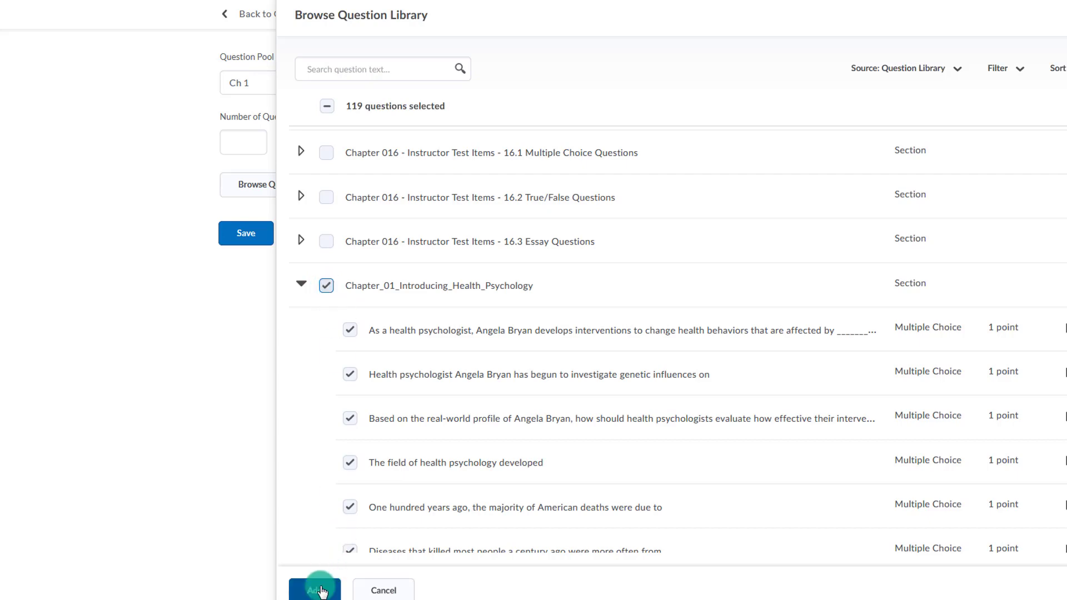
- Add the 119 selected Chapter 1 questions to the Ch 1 pool and remove the written response items
left_click(313, 590)
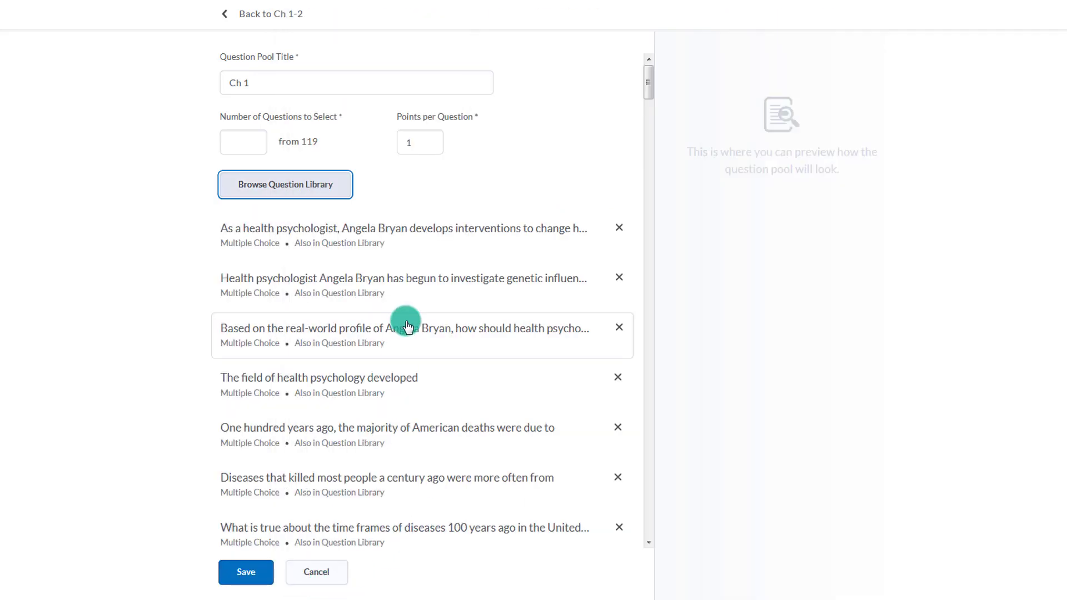
scroll("down", 3)
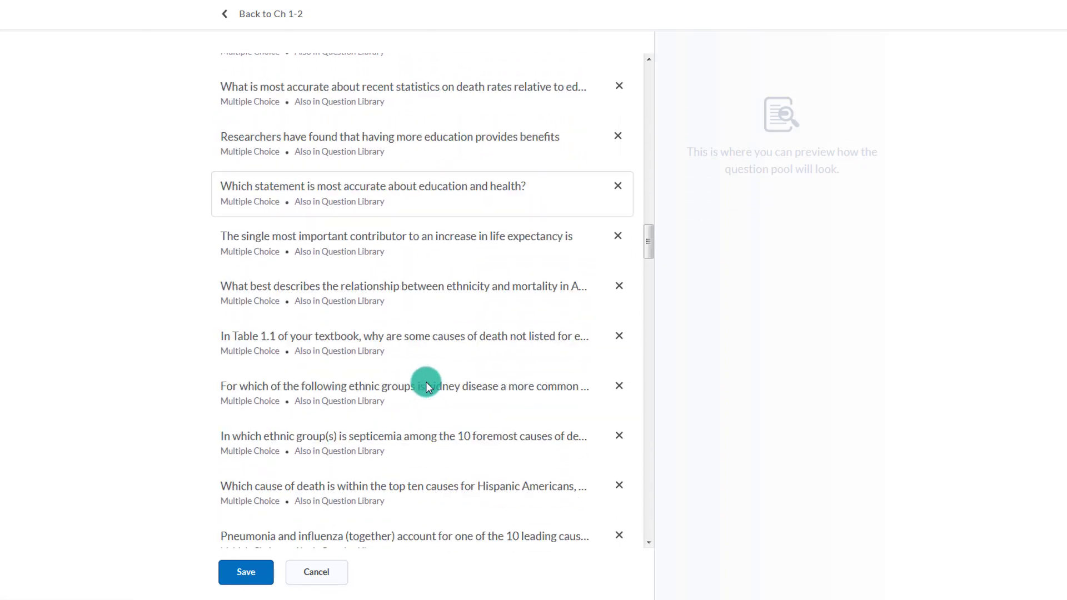
scroll("down", 3)
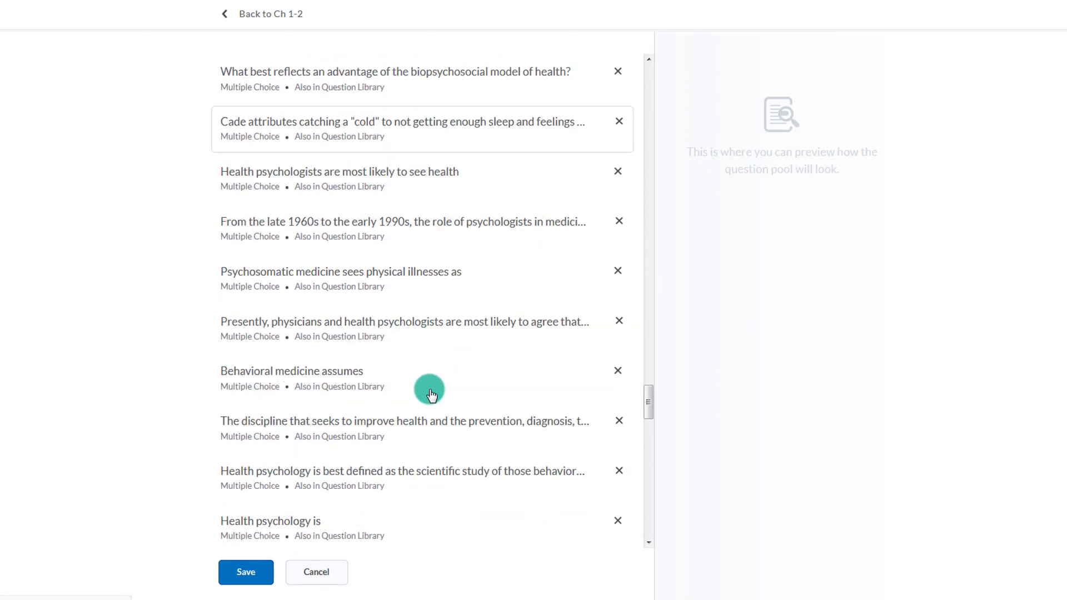
scroll("down", 3)
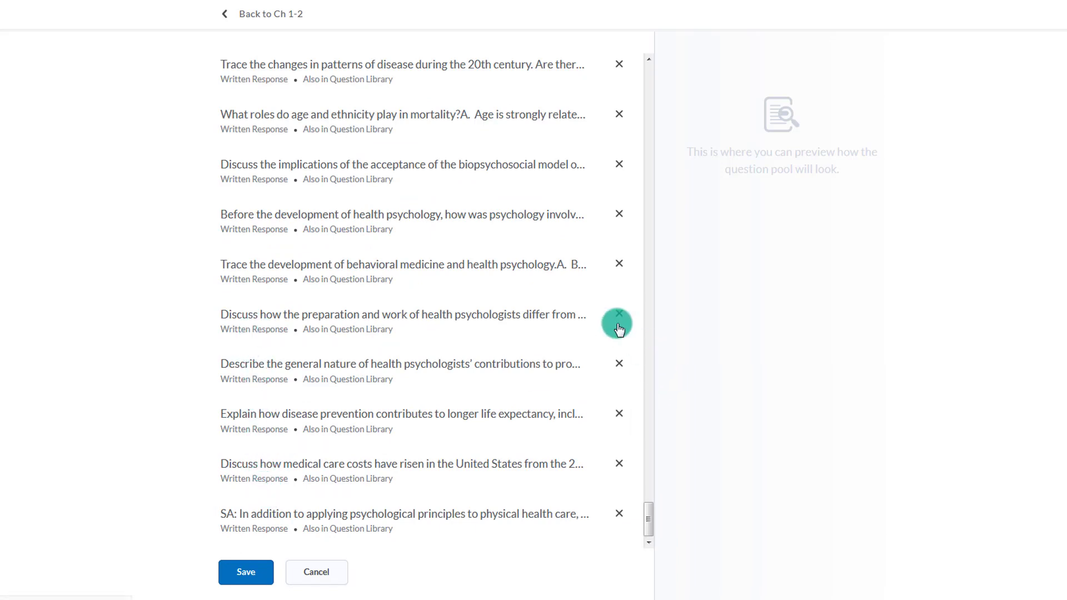
left_click(618, 323)
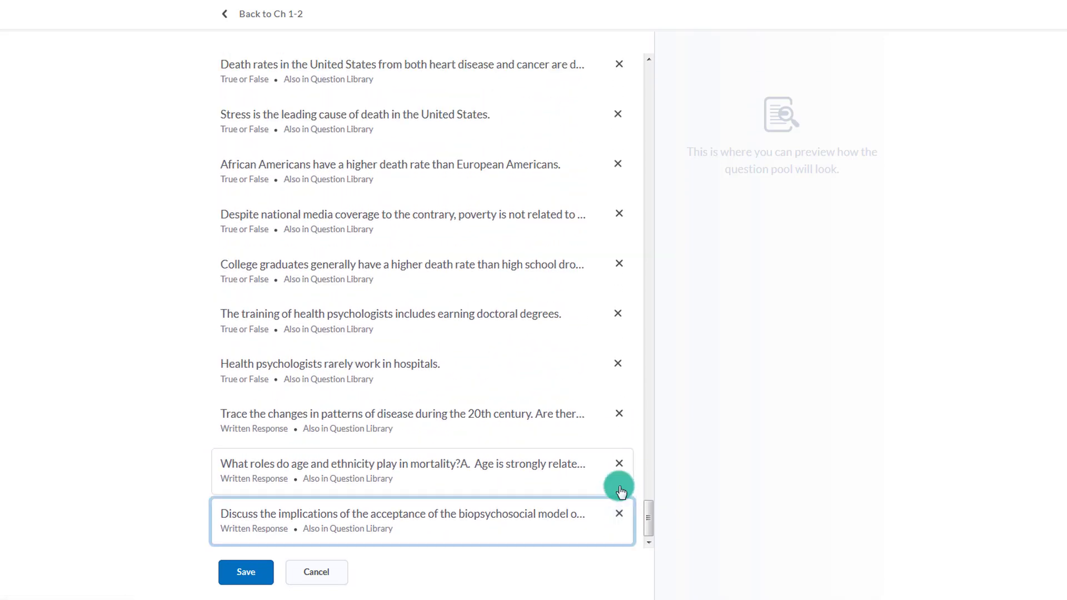
left_click(618, 462)
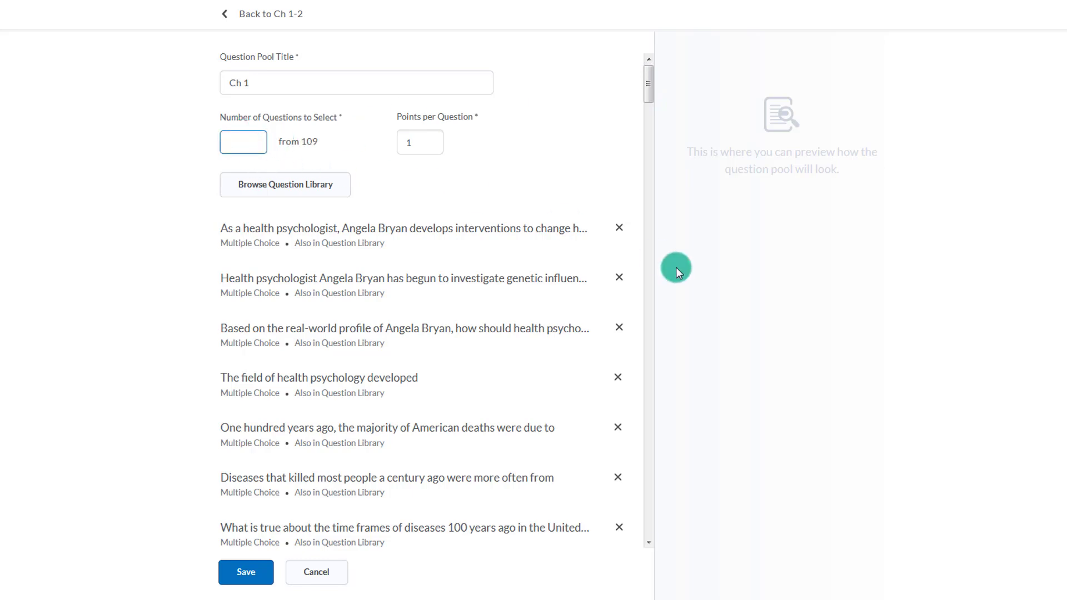
- Save the Ch 1 pool drawing 25 questions at 4 points each
type("25")
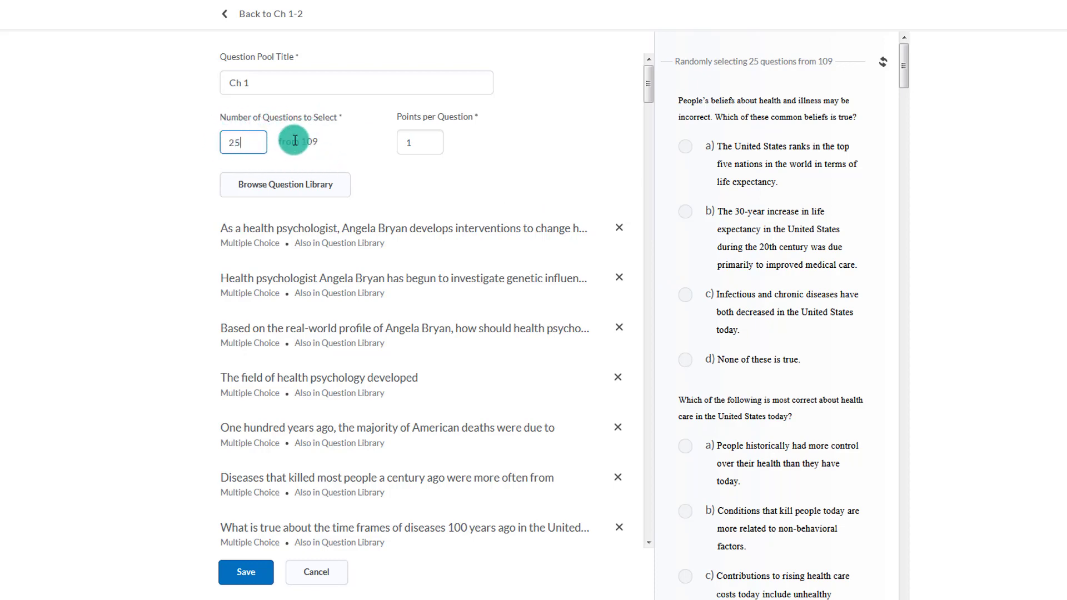
left_click(420, 142)
type("4")
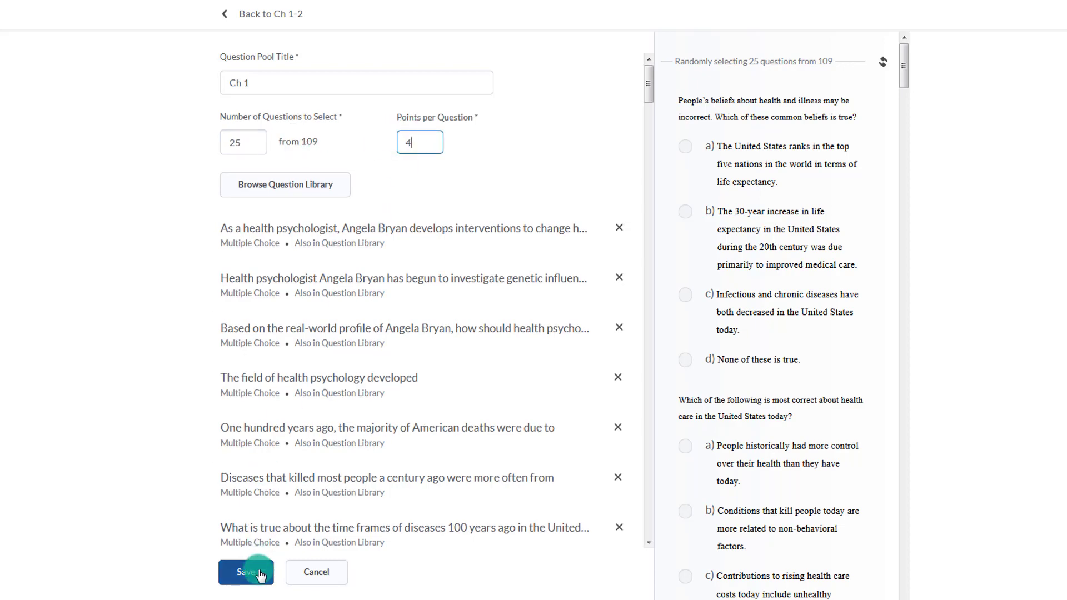
left_click(247, 573)
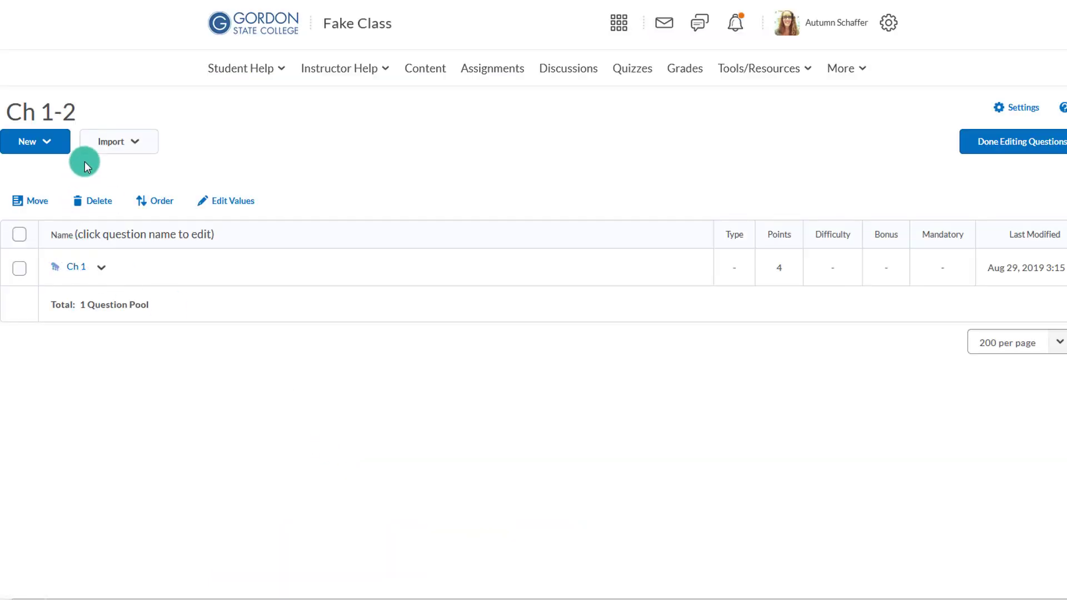
- Create a second question pool titled Ch 2 and browse the question library for it
left_click(35, 141)
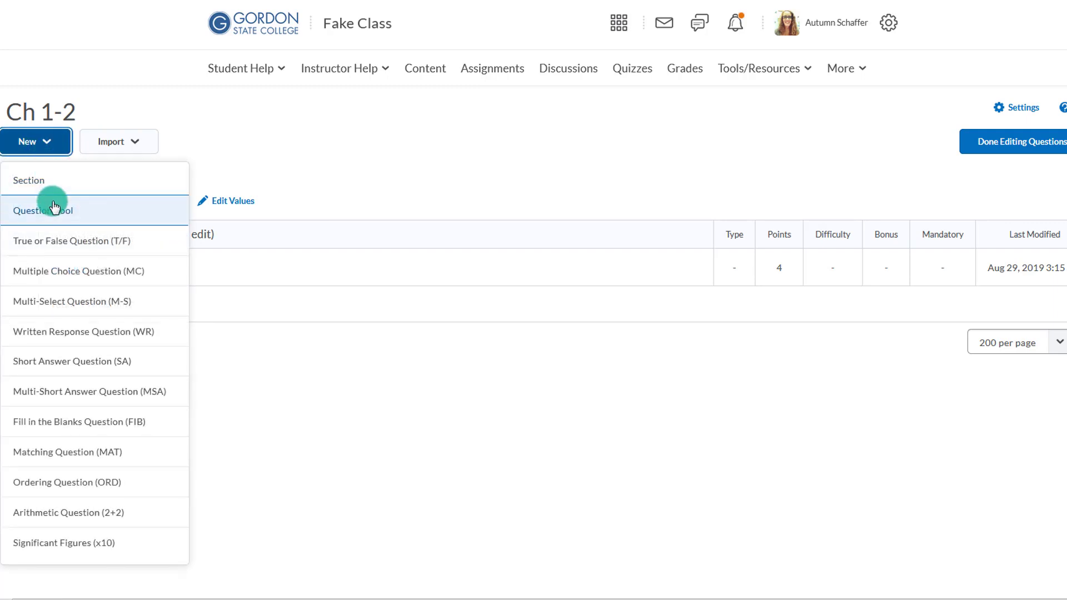
left_click(47, 211)
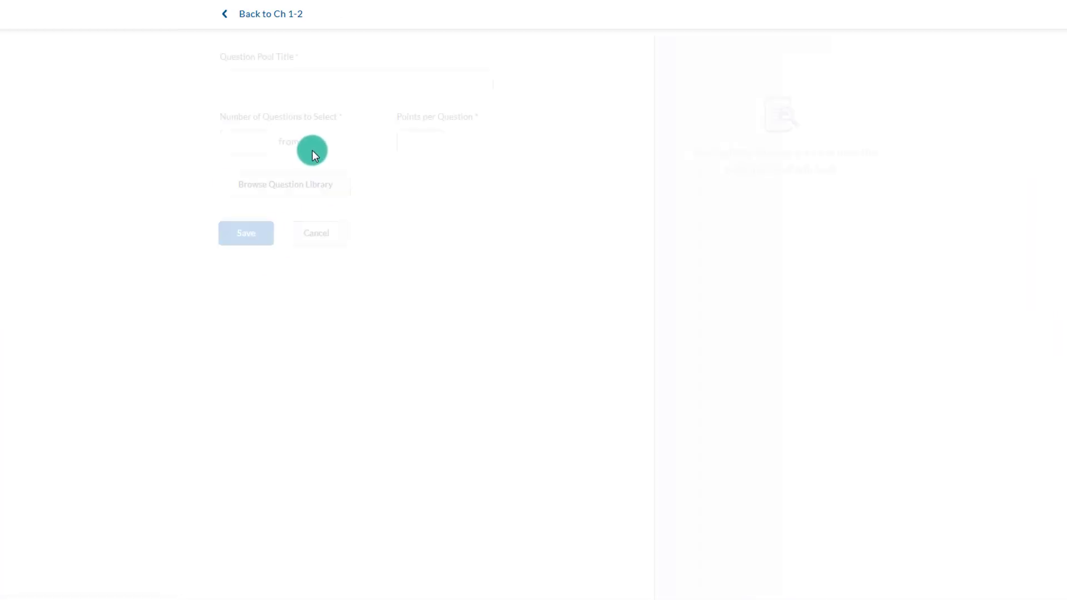
type("Ch 2")
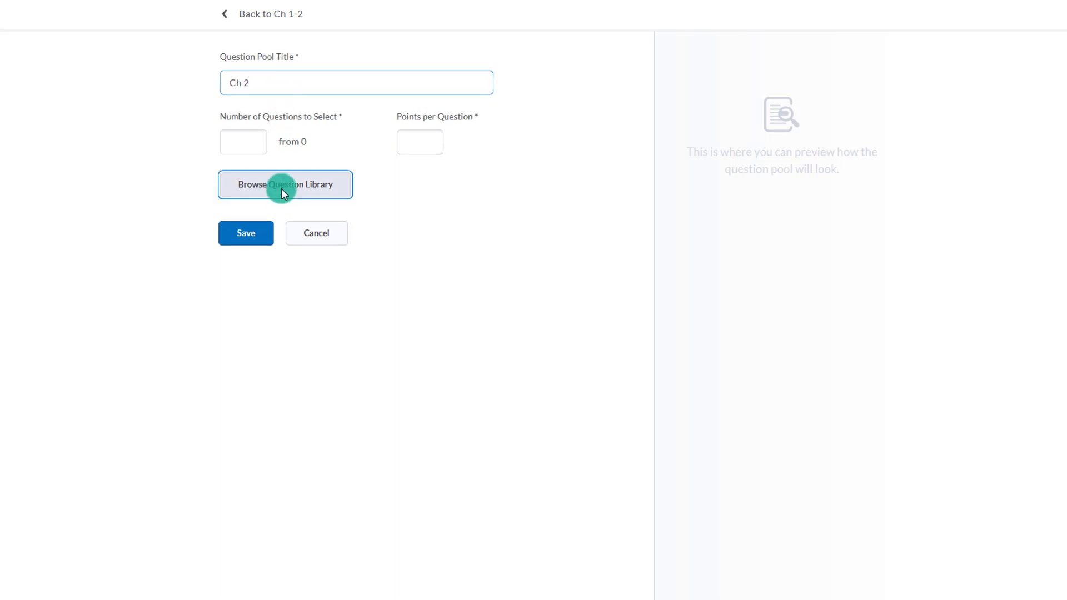
left_click(284, 185)
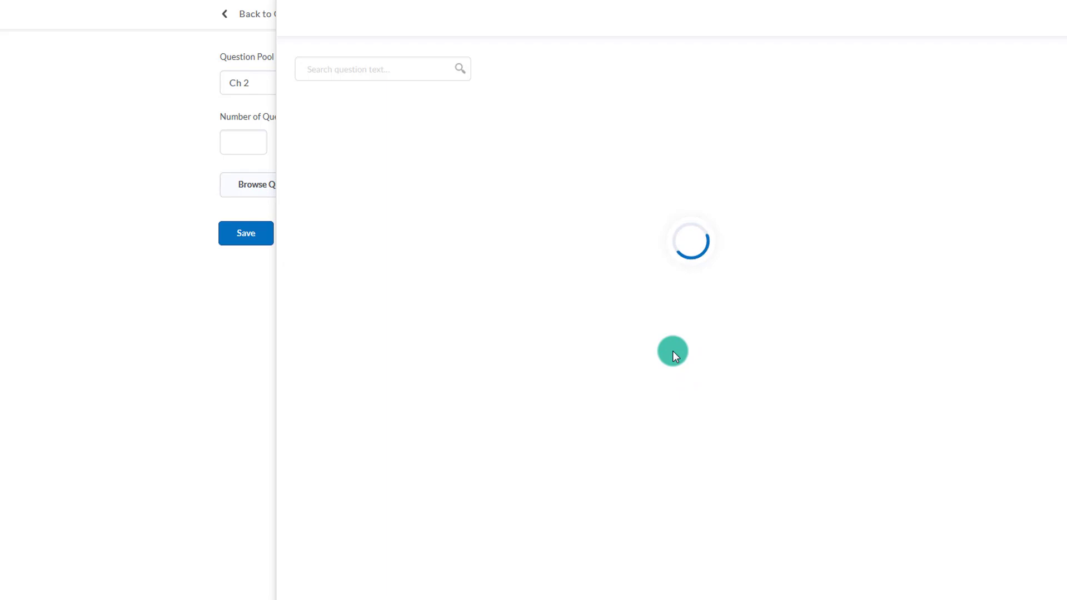
- Select all 116 questions in the Chapter_02_Conducting_Health_Research section
left_click(252, 185)
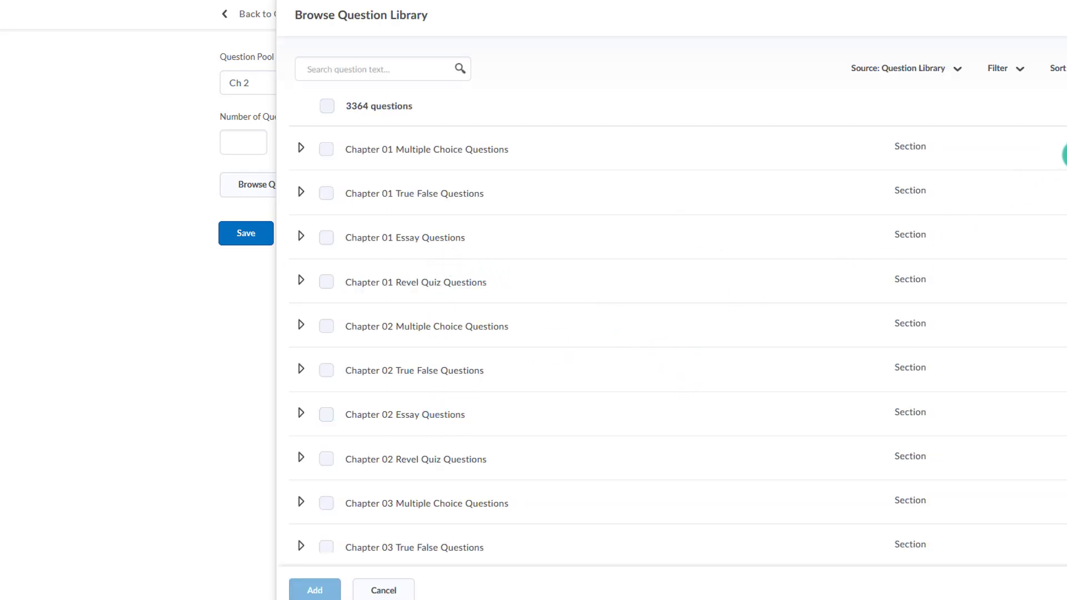
scroll("down", 3)
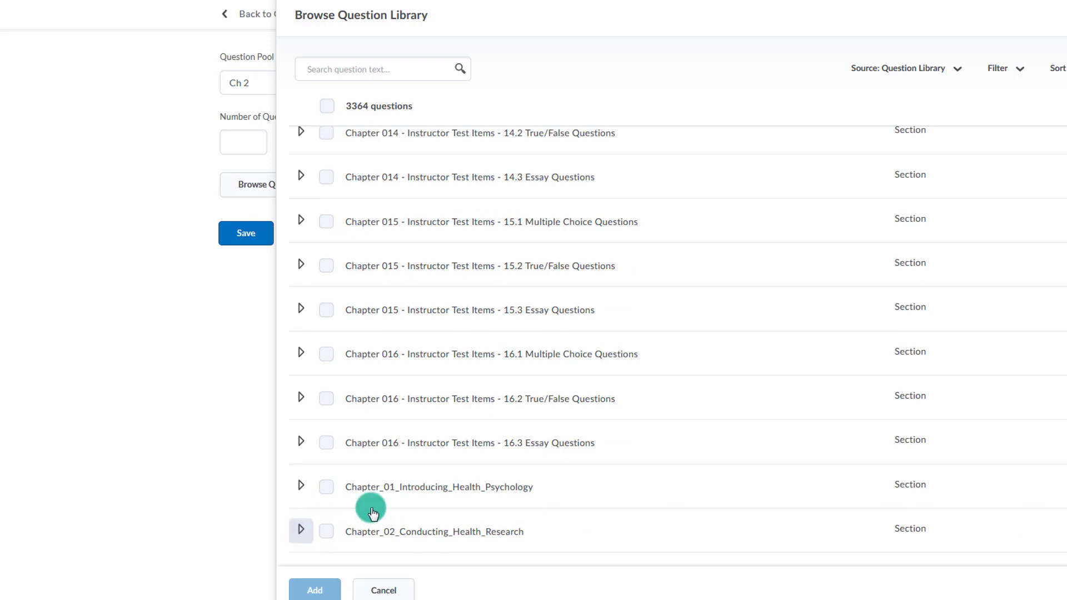
left_click(300, 532)
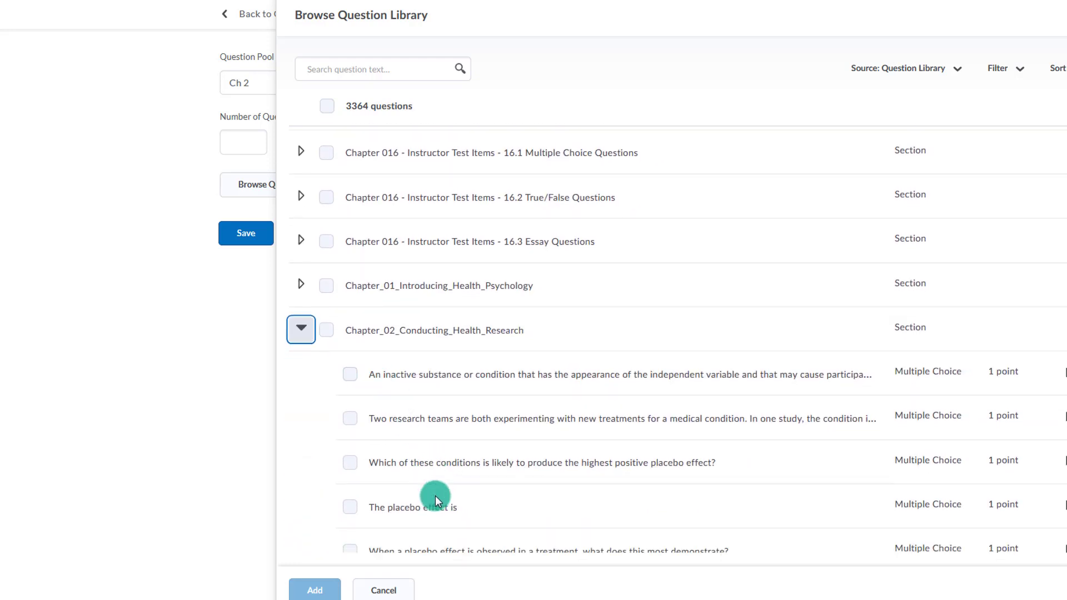
left_click(327, 330)
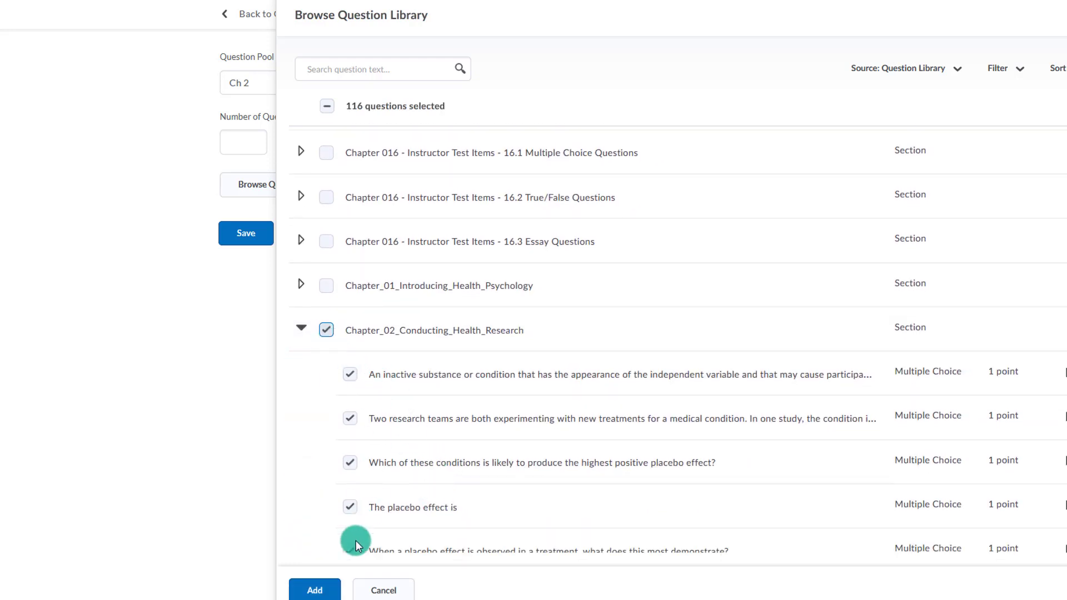
- Add the selected Chapter 2 questions to the Ch 2 pool and remove the written-response items
left_click(313, 590)
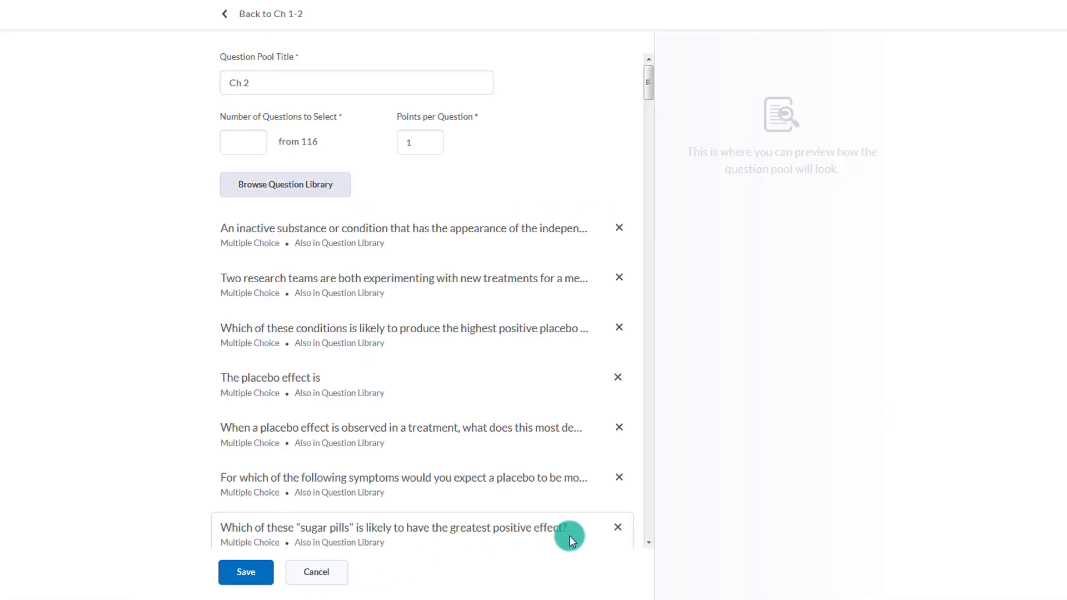
scroll("down", 3)
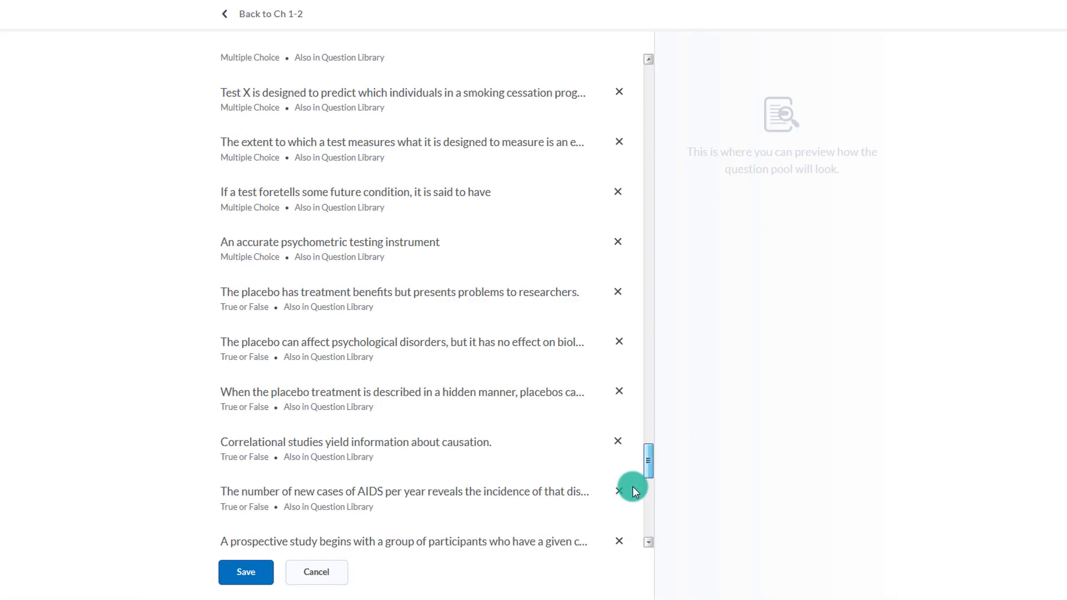
scroll("down", 3)
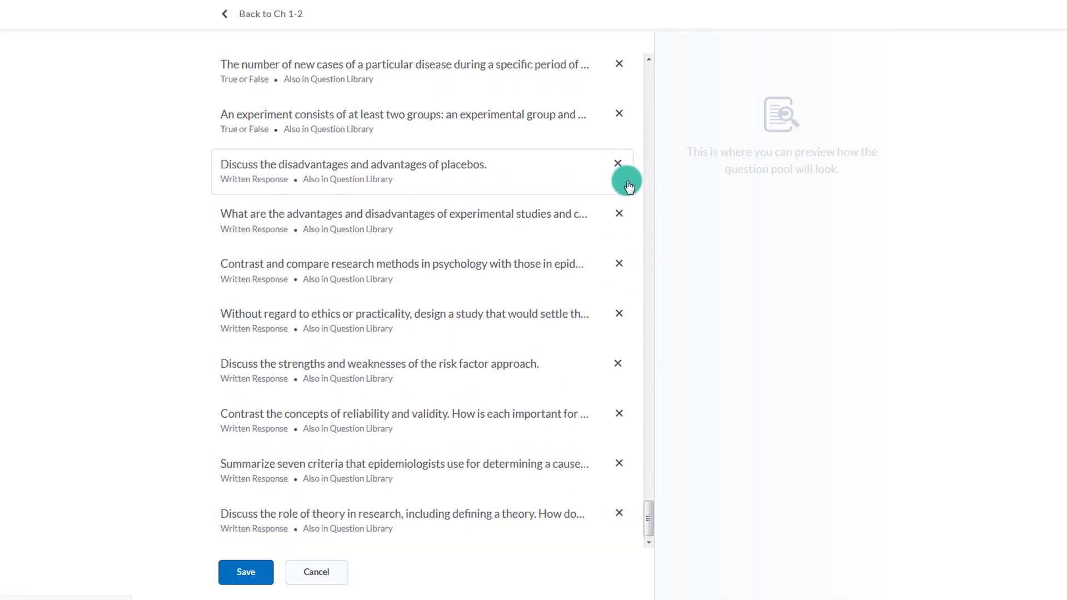
left_click(618, 163)
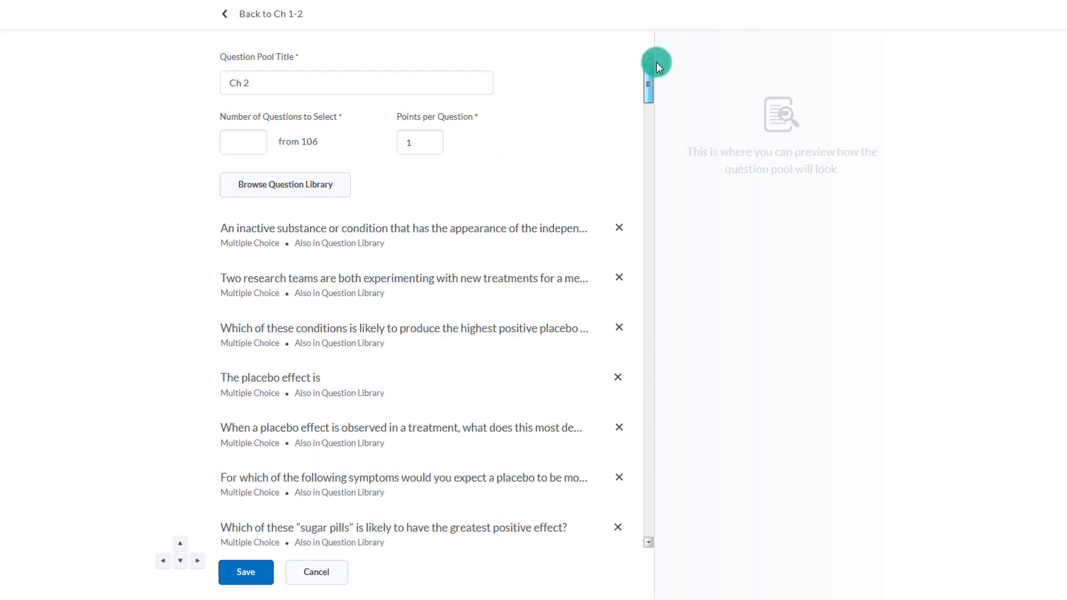
- Set the Ch 2 pool to draw 25 questions at 4 points each
left_click(243, 142)
type("25")
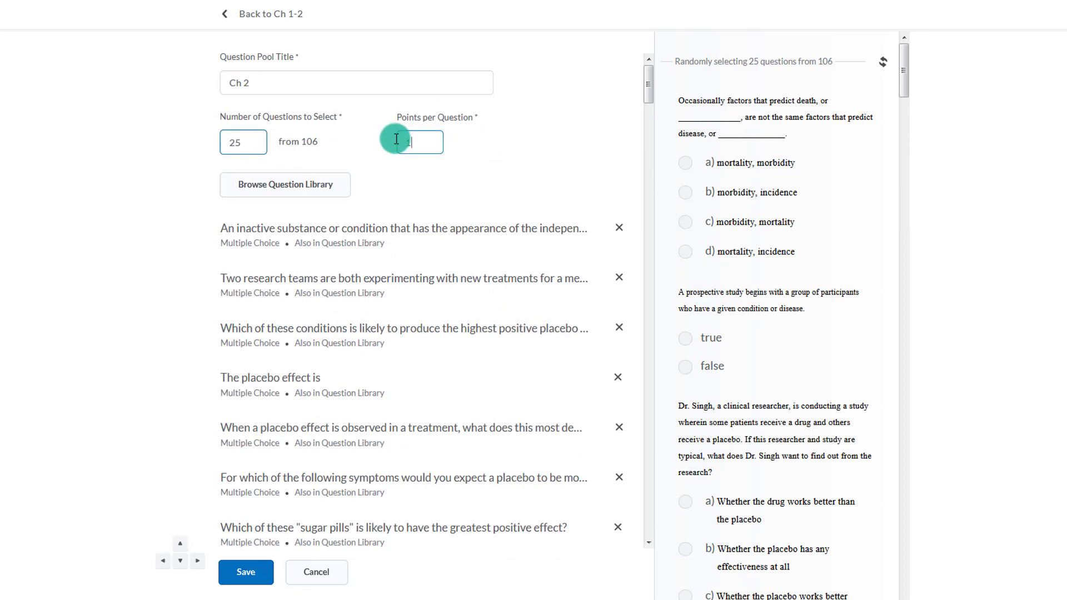
type("4")
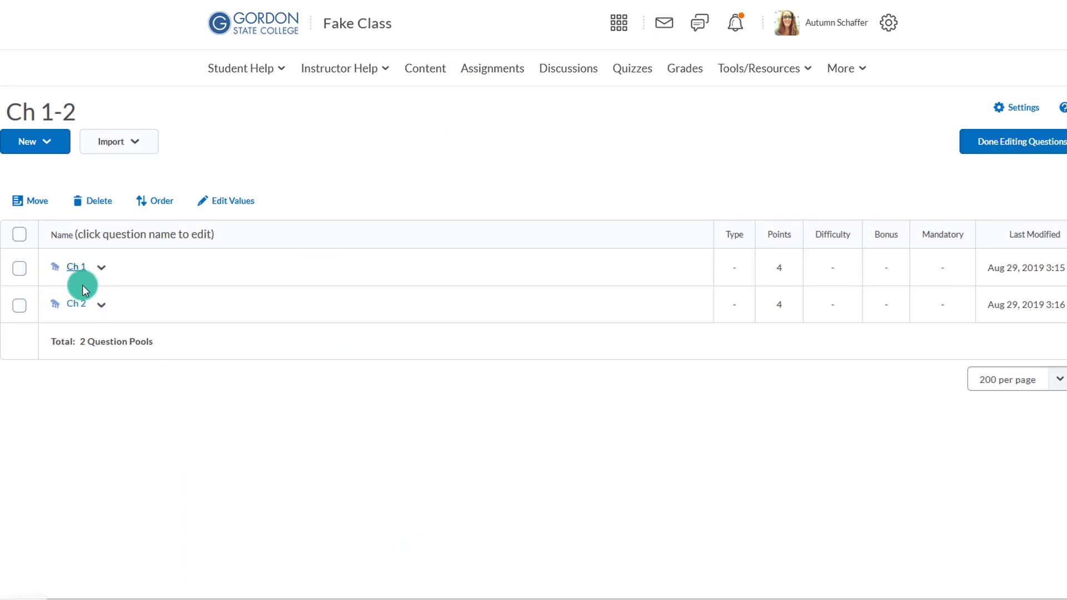
mouse_move(1000, 145)
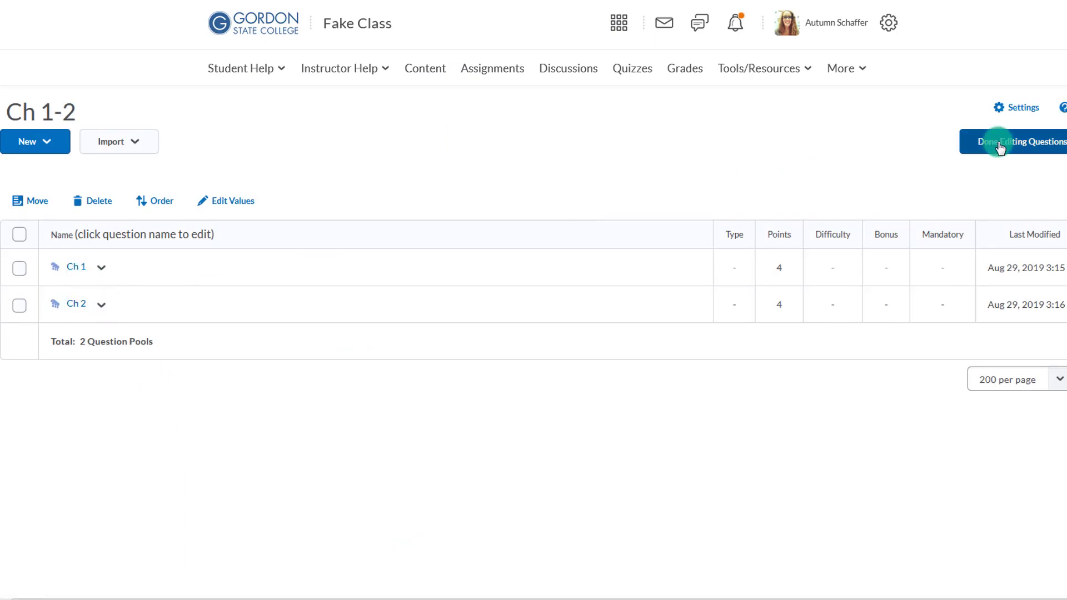
- Finish editing questions and review the 50-question, 200-point Quiz Questions list
left_click(1000, 142)
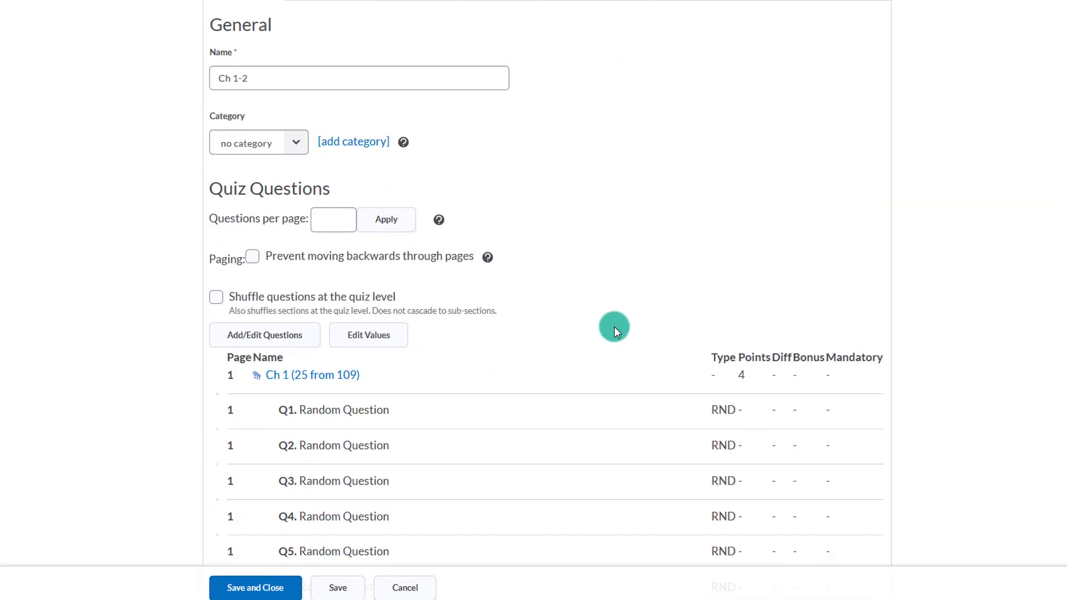
scroll("down", 3)
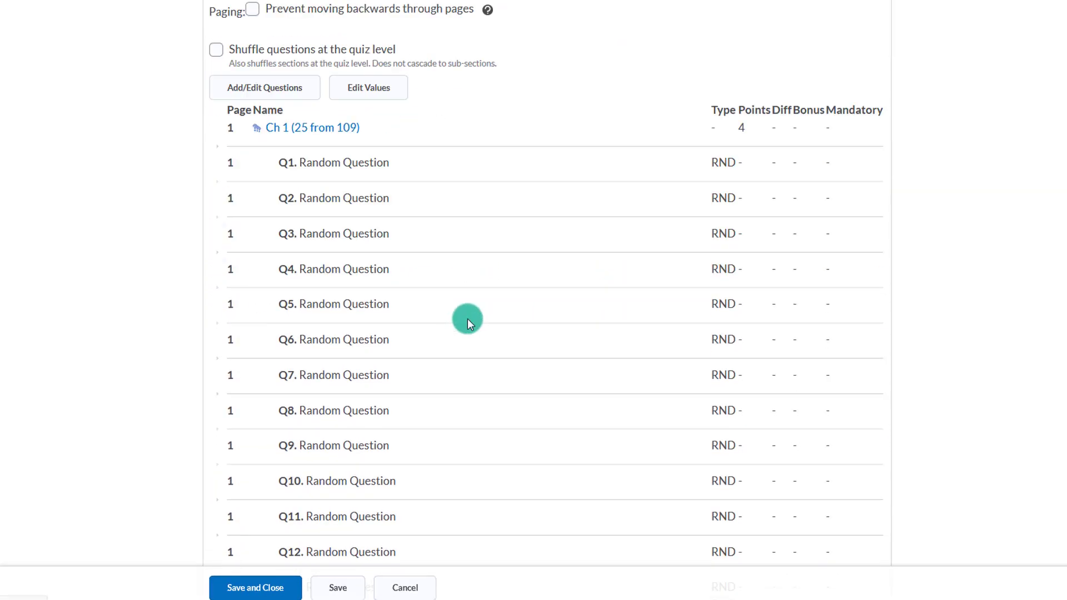
scroll("down", 3)
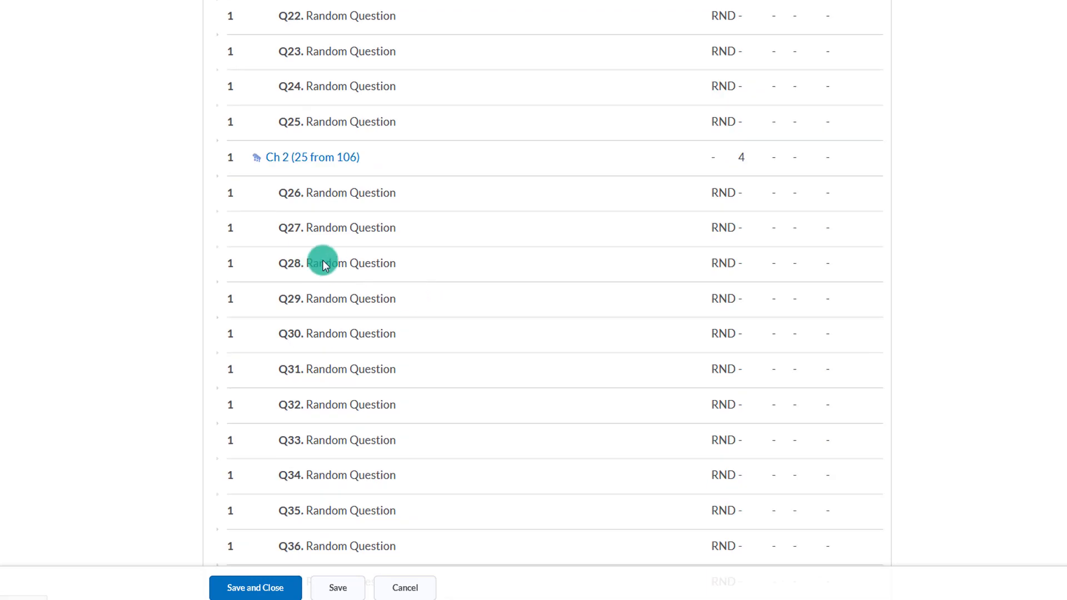
scroll("down", 3)
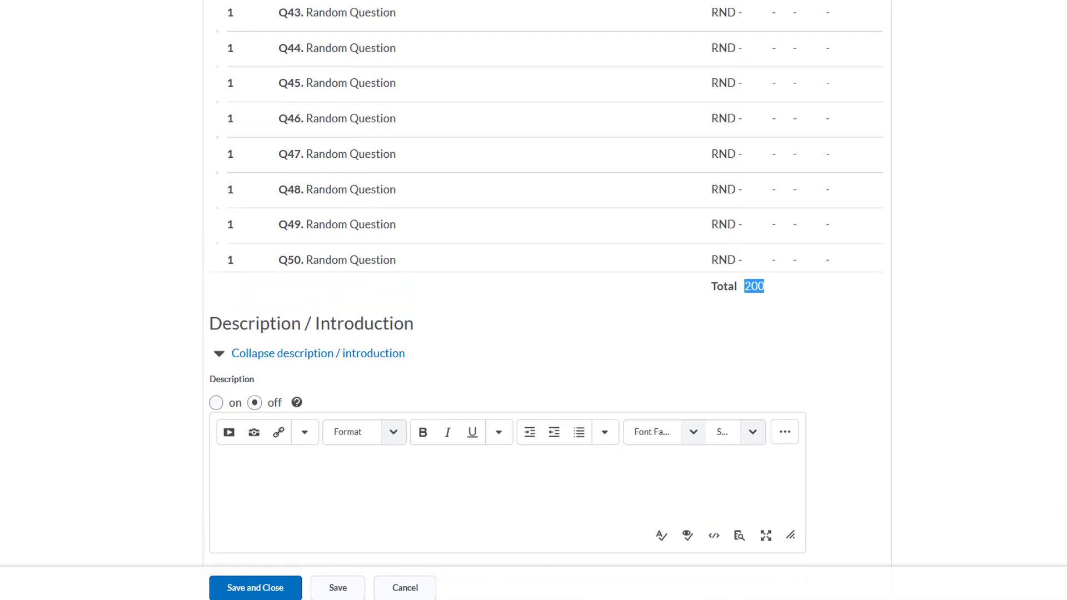
scroll("up", 3)
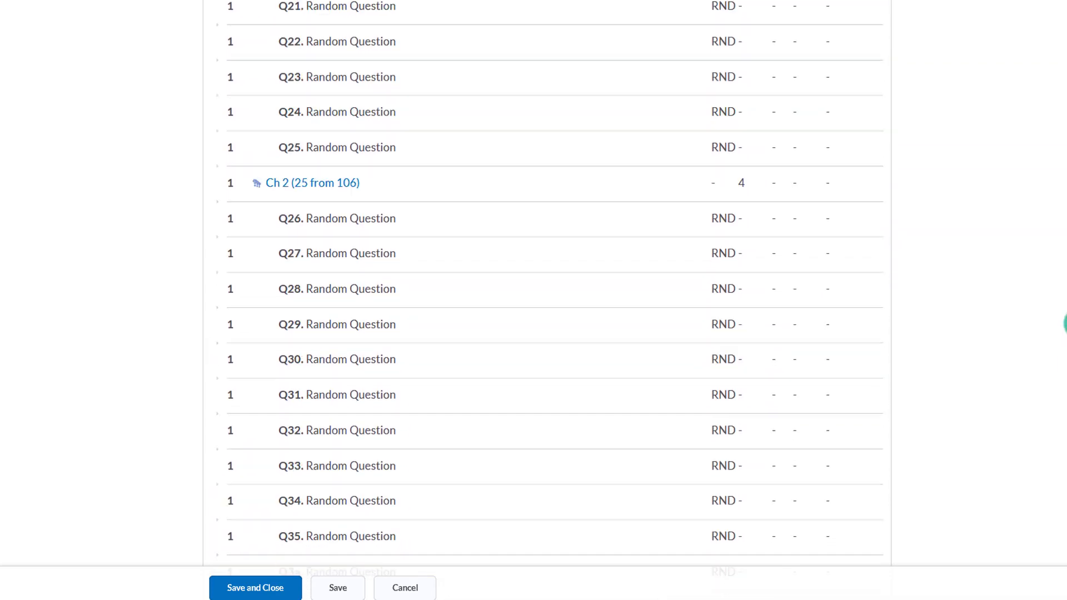
scroll("up", 3)
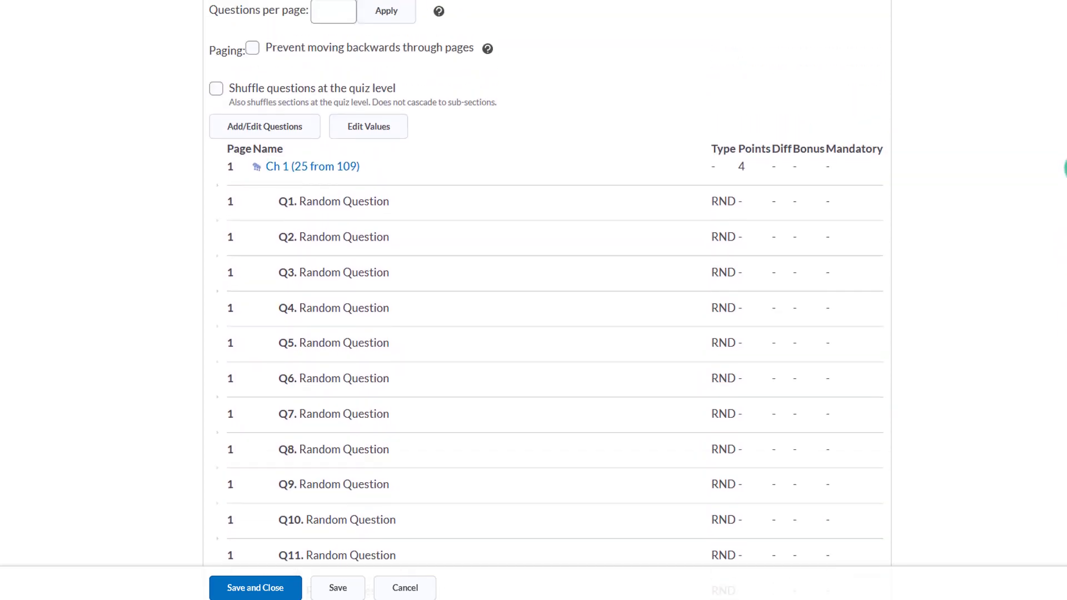
scroll("down", 3)
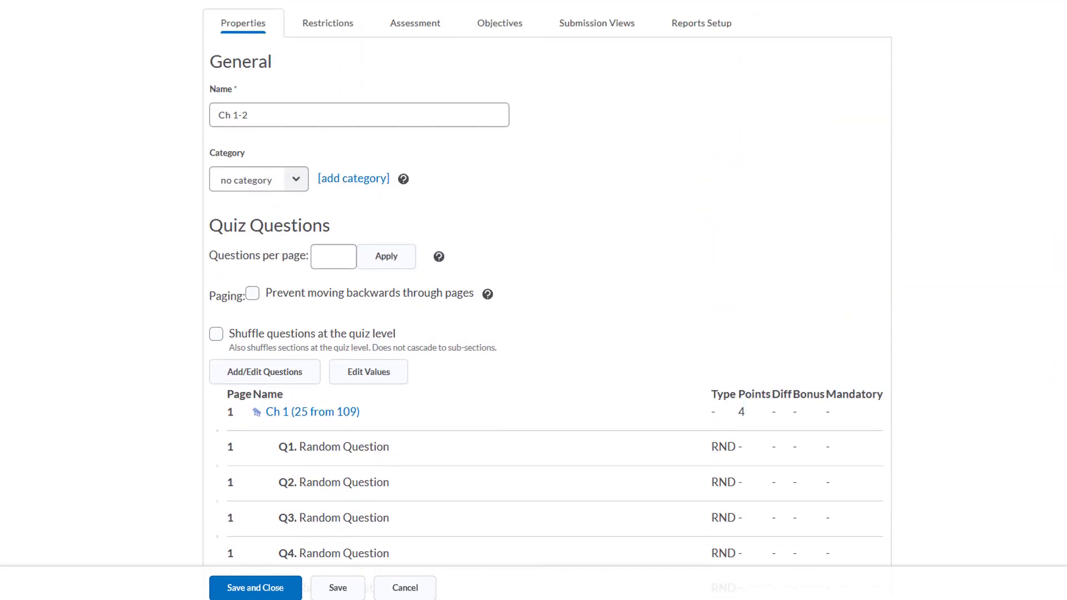
- Apply 1 question per page so each random question sits on its own page
type("1")
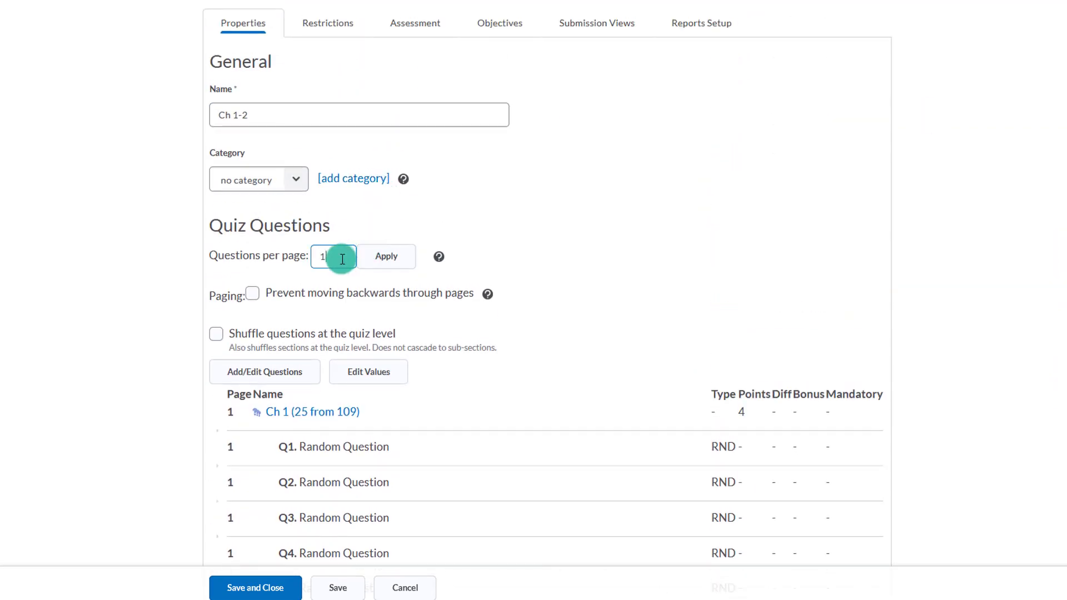
left_click(387, 255)
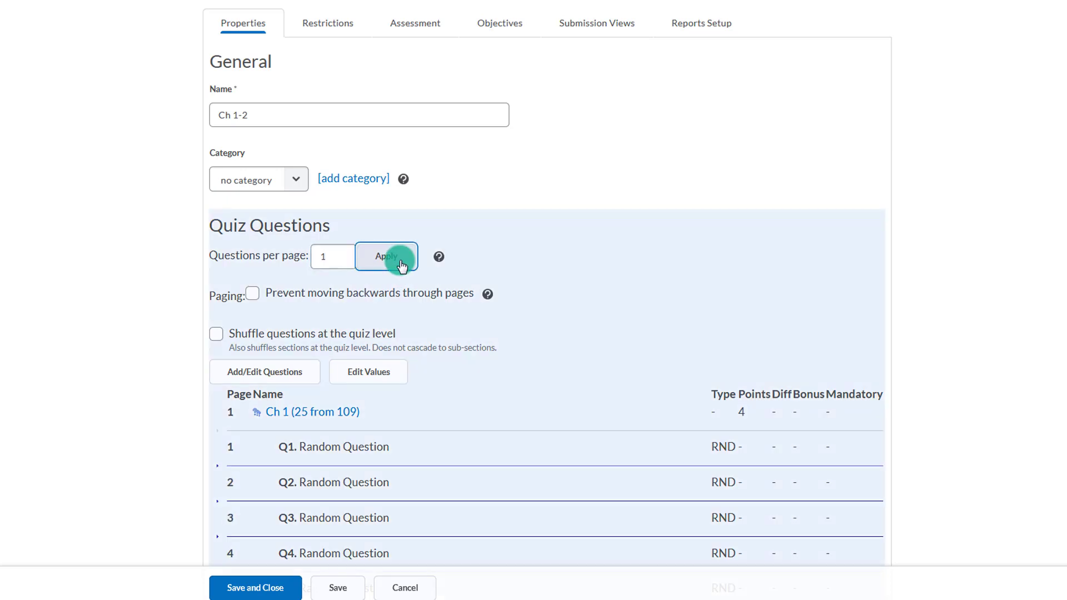
scroll("down", 3)
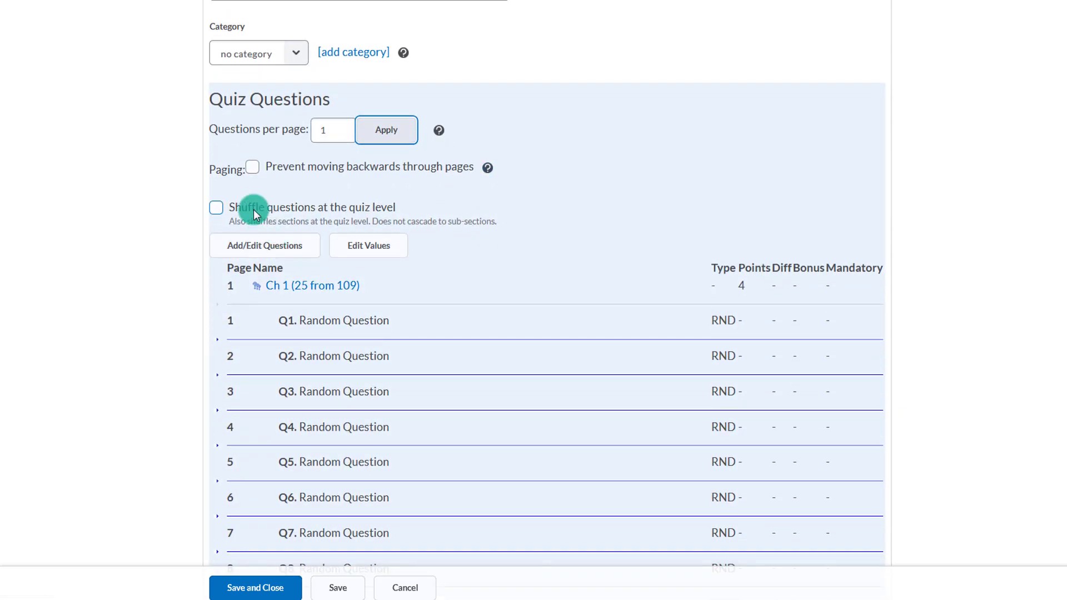
mouse_move(319, 378)
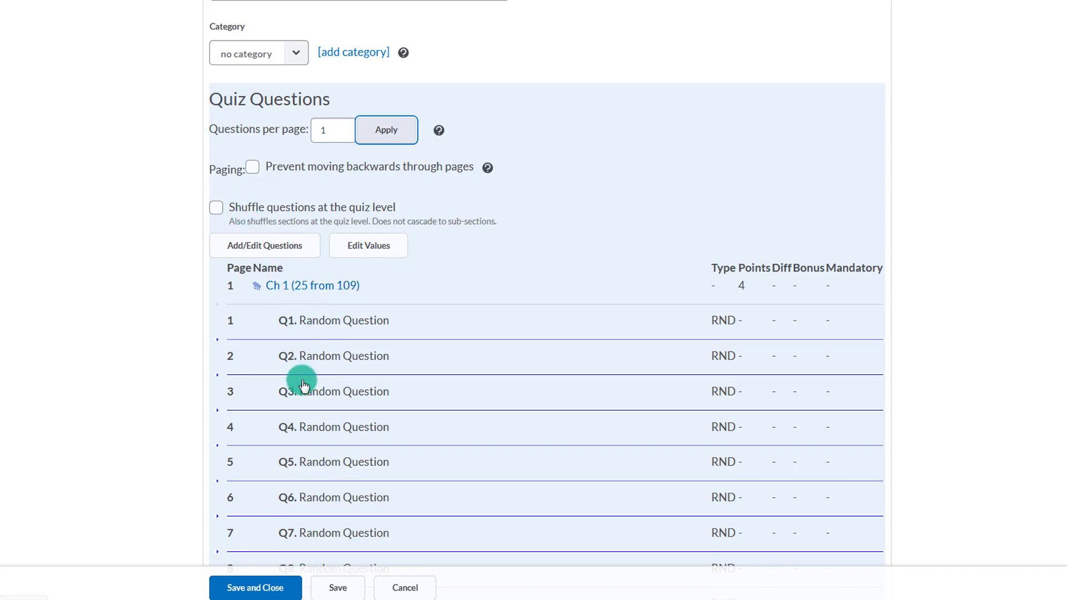
scroll("down", 3)
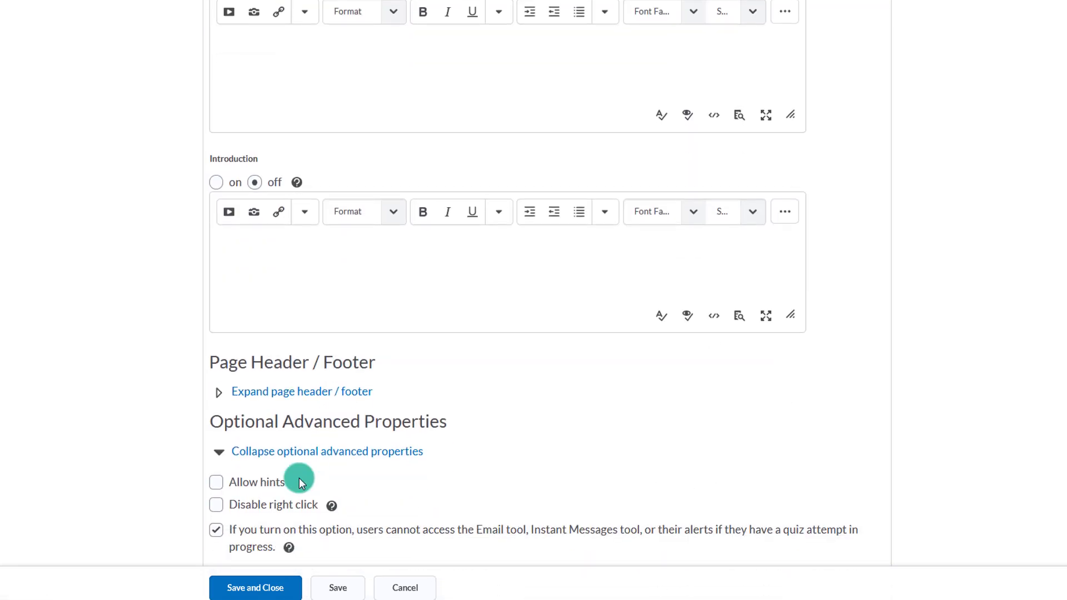
left_click(215, 505)
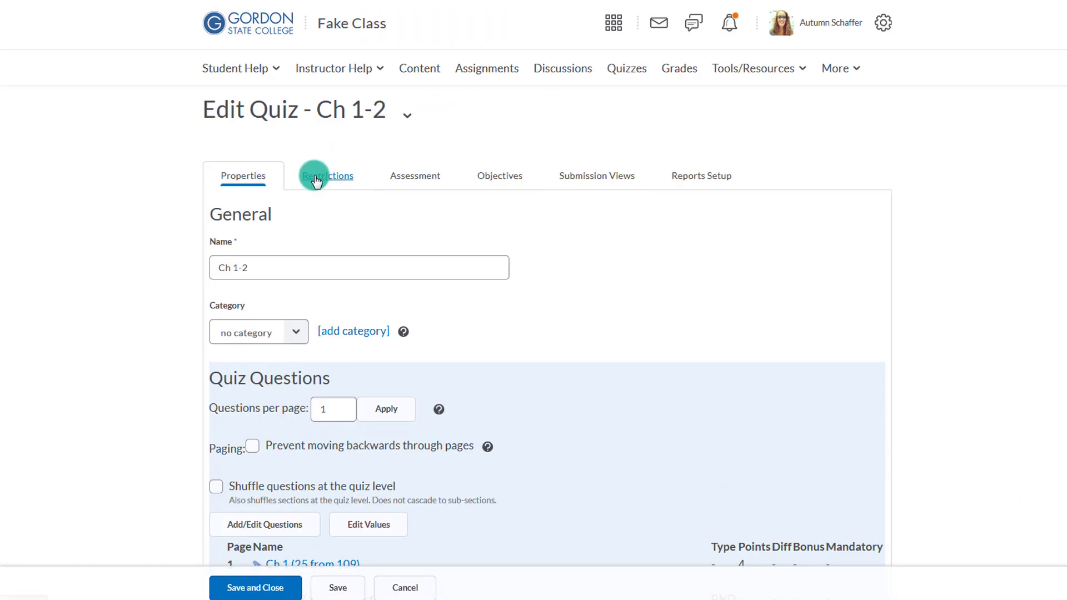
- On Restrictions, set the end date to October 26, 2019 and display the quiz in the calendar
left_click(327, 175)
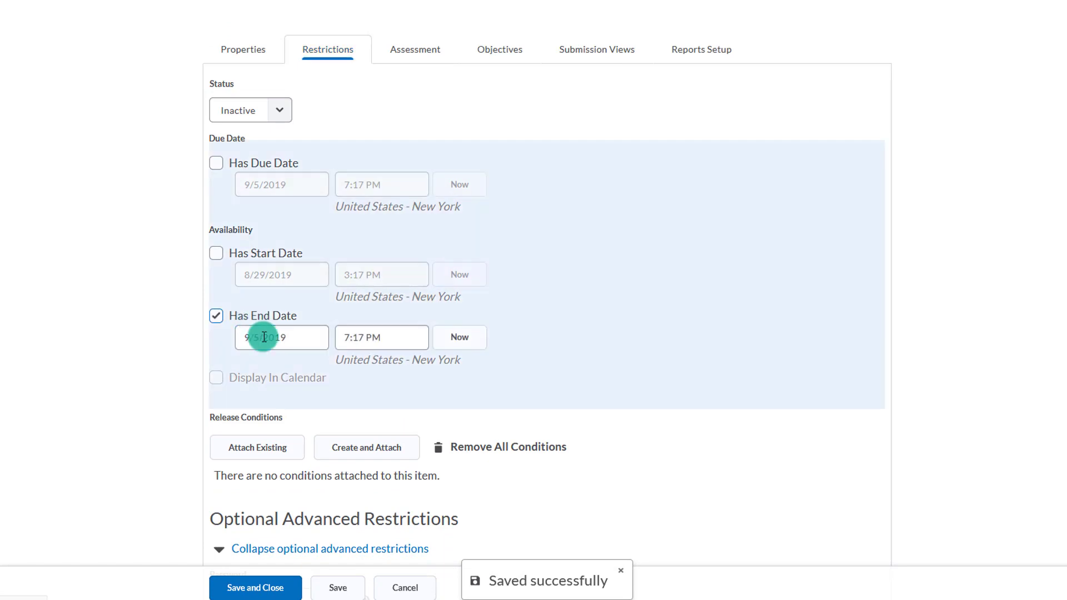
type("9/19/2019")
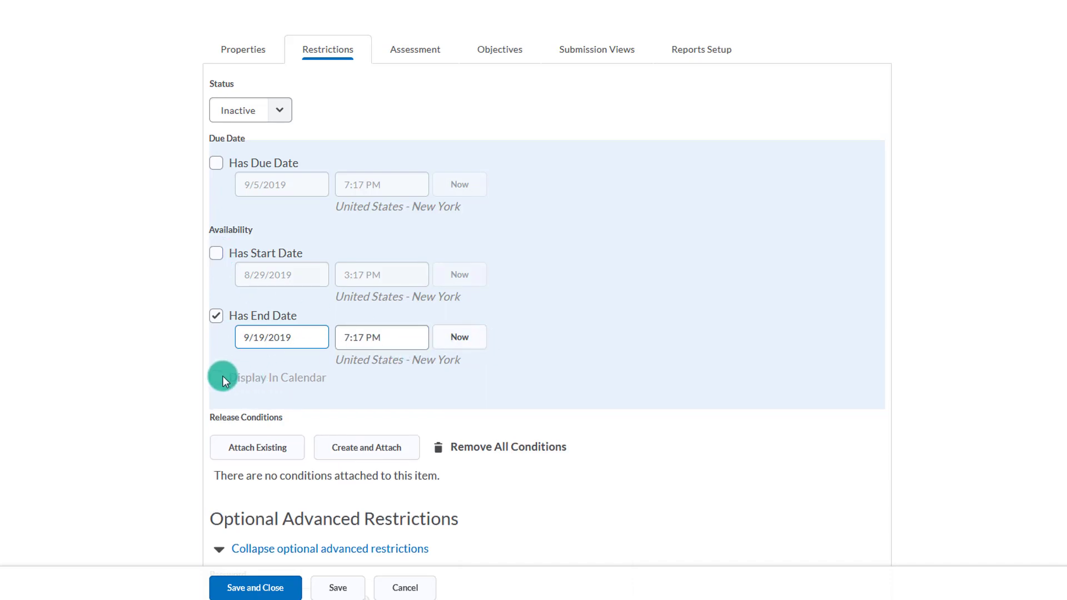
left_click(281, 337)
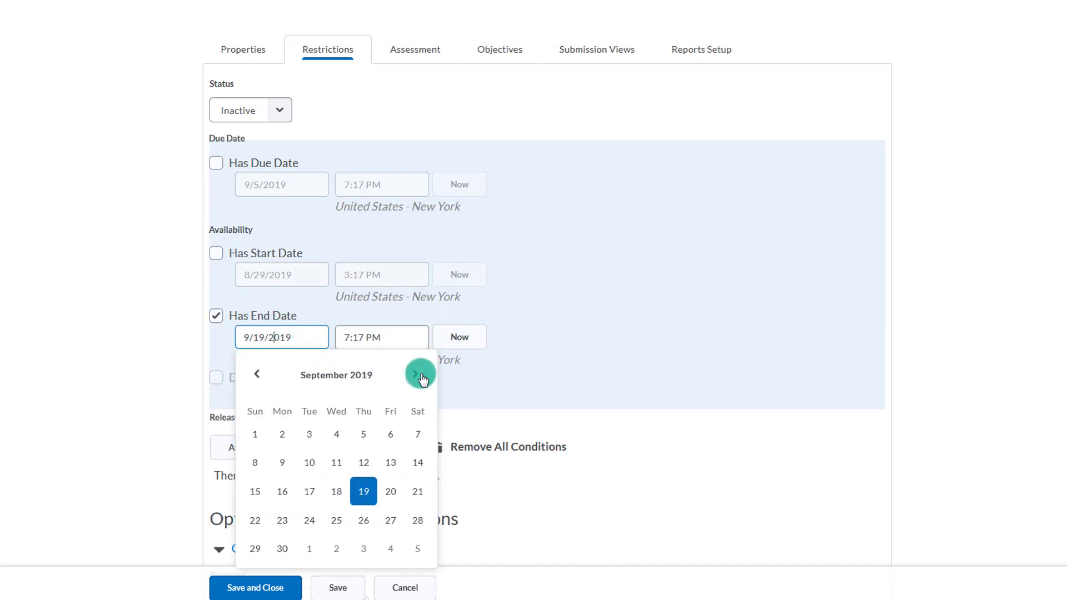
left_click(418, 375)
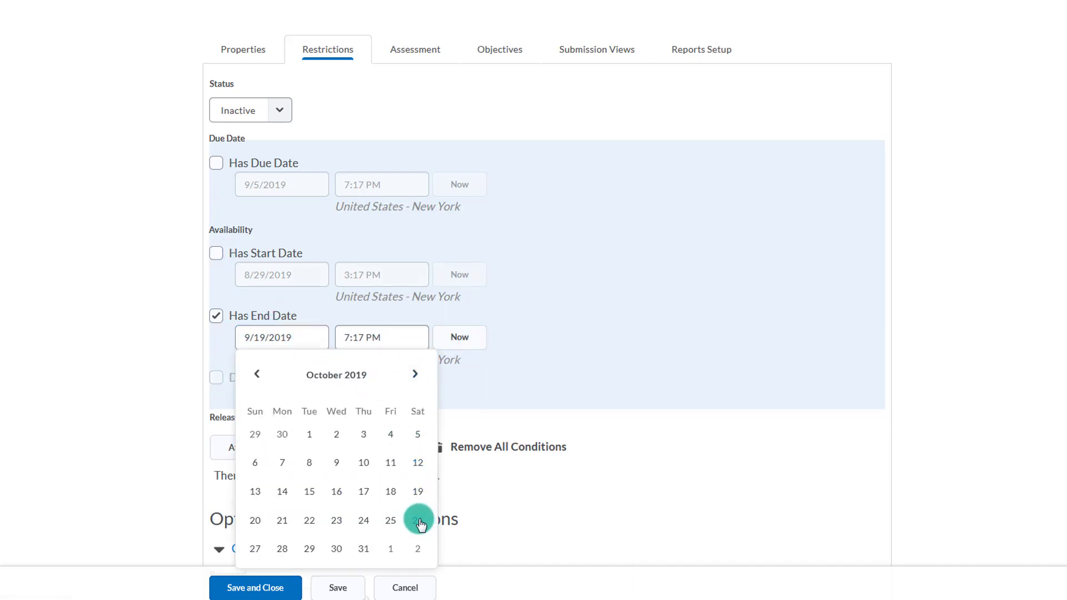
left_click(418, 520)
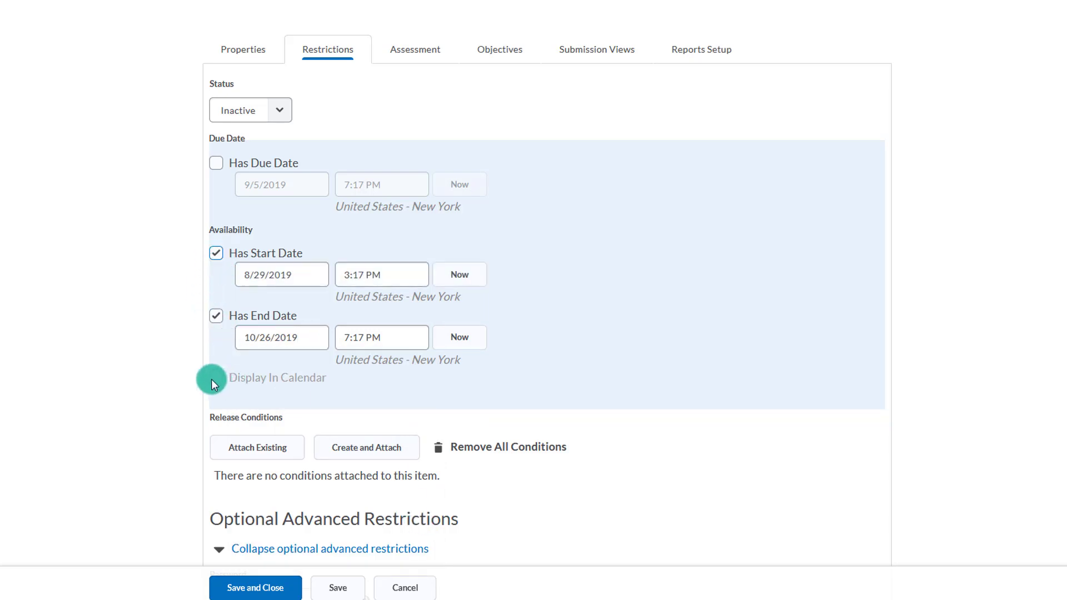
left_click(249, 109)
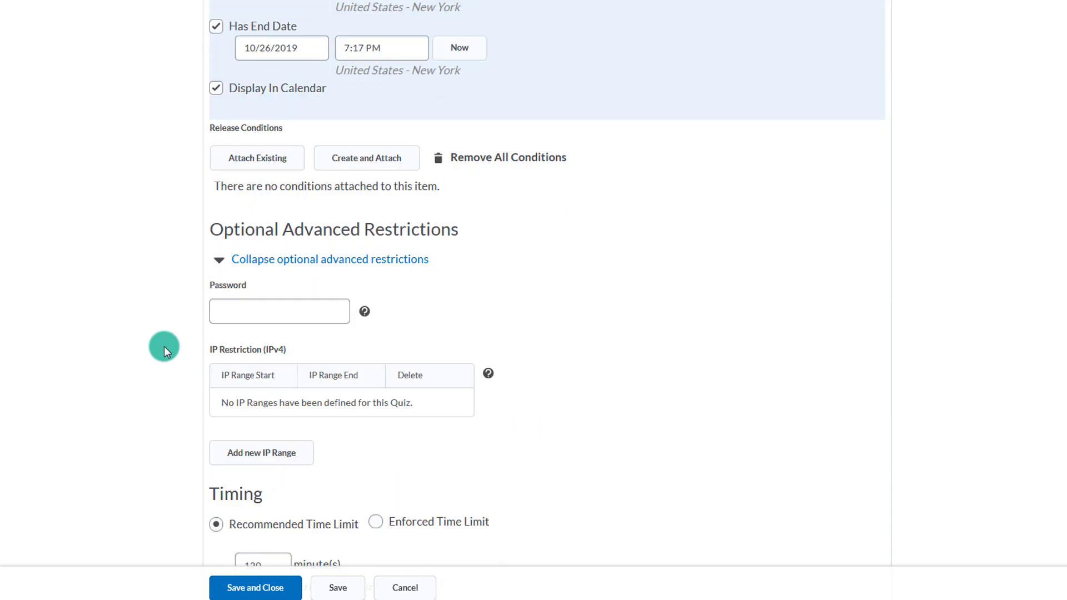
- Enforce the 120-minute time limit with the 5-minute grace period
scroll("down", 3)
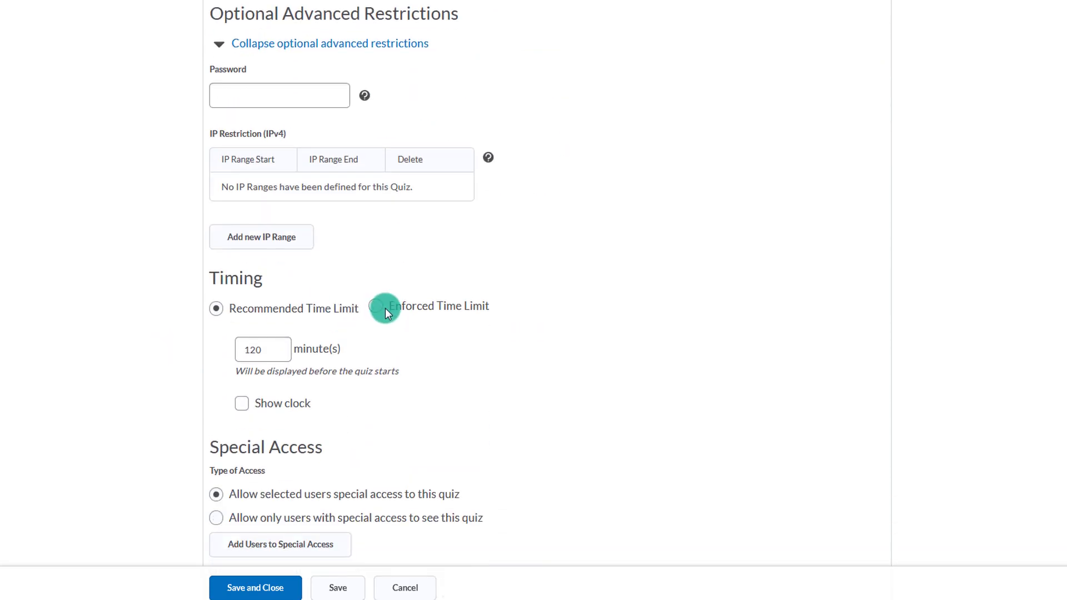
left_click(376, 306)
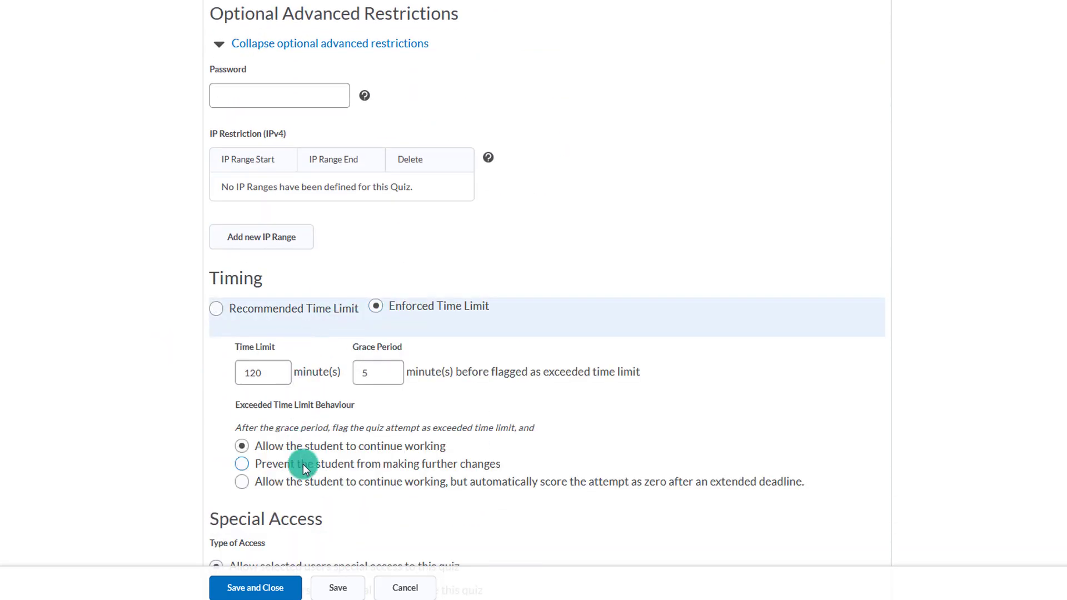
left_click(242, 464)
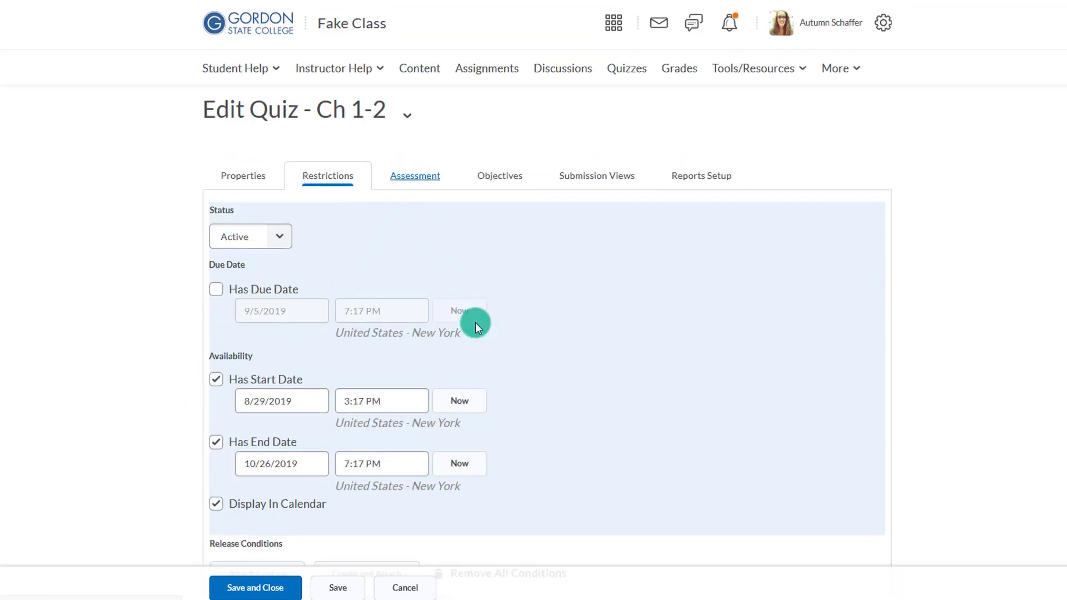
- On Assessment, enable automatic grading upon completion
left_click(414, 176)
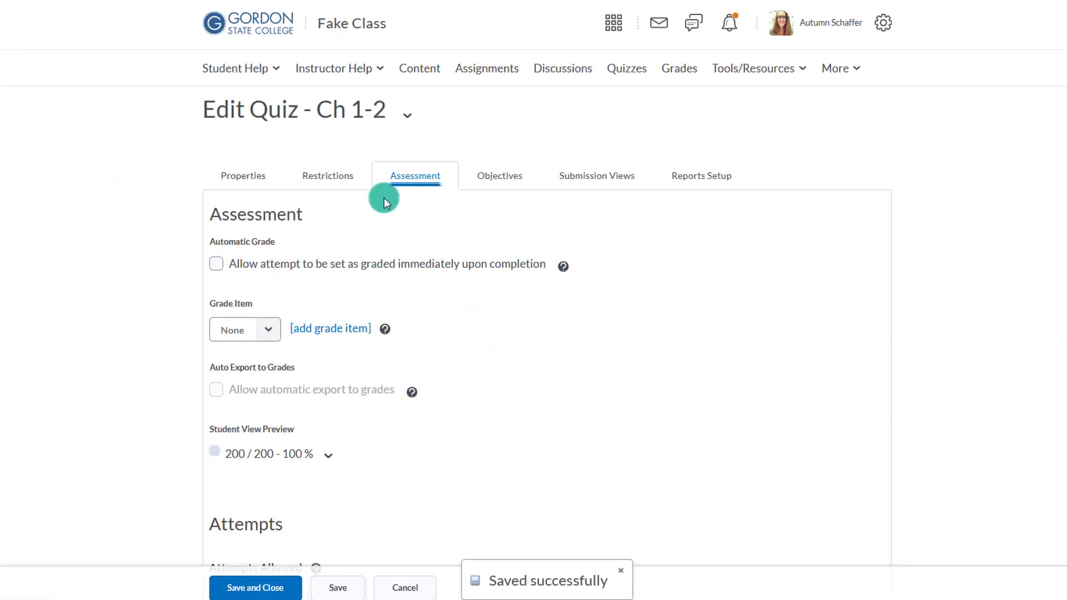
left_click(215, 263)
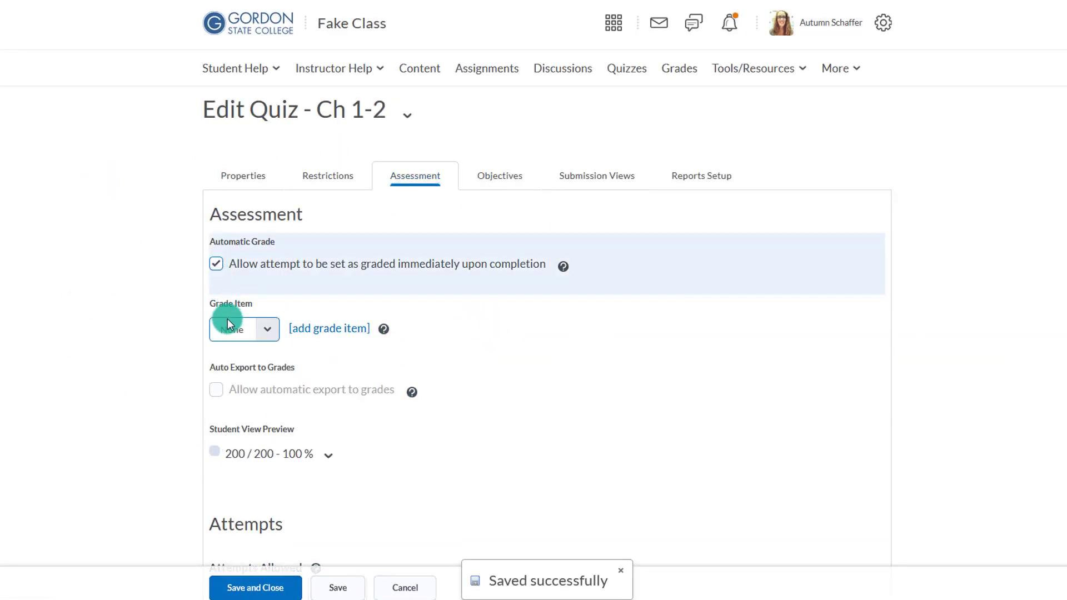
mouse_move(207, 392)
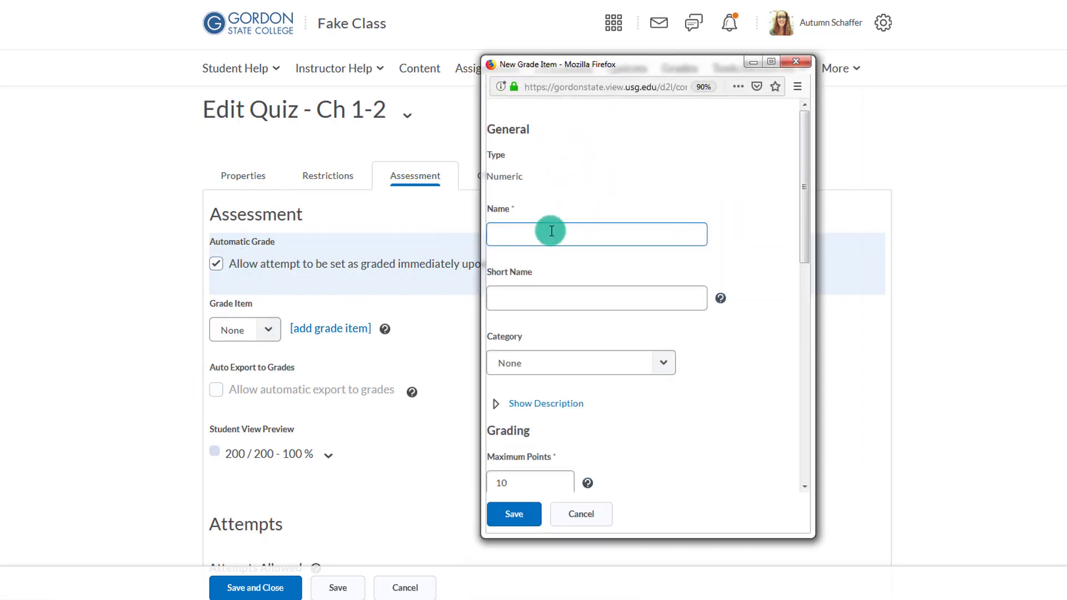
- Create a 200-point 'Ch 1-2 Quiz' grade item in Quizzes with automatic export
type("Ch 1-2 Quiz")
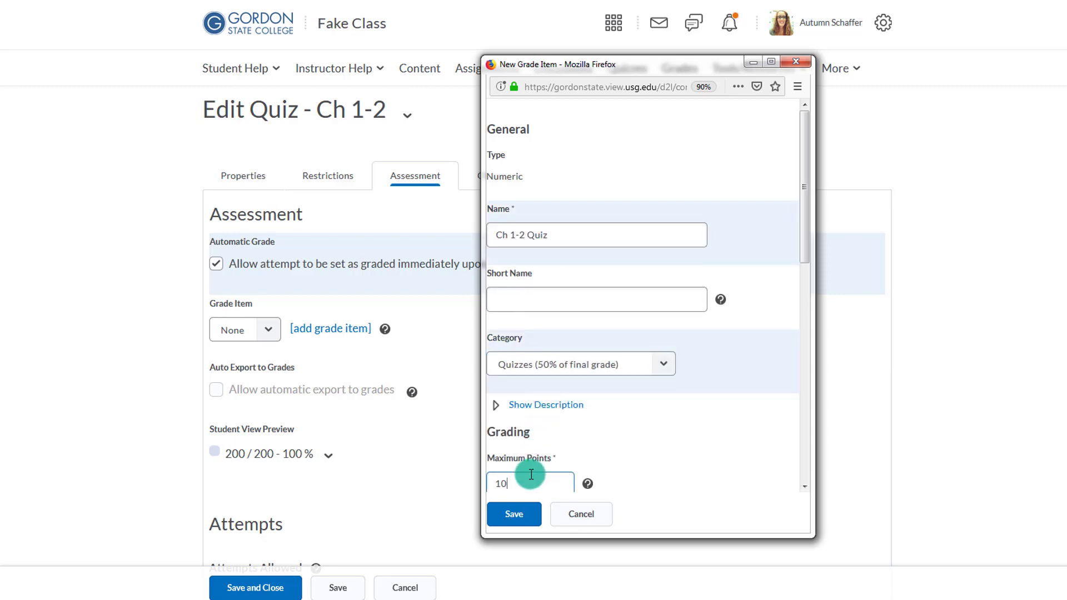
type("200")
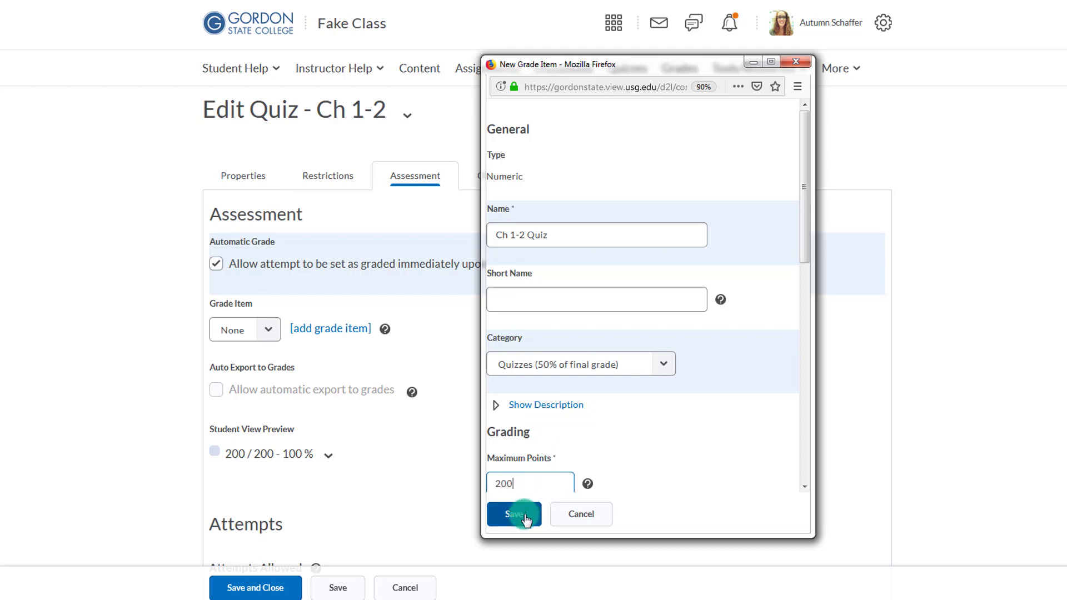
left_click(515, 513)
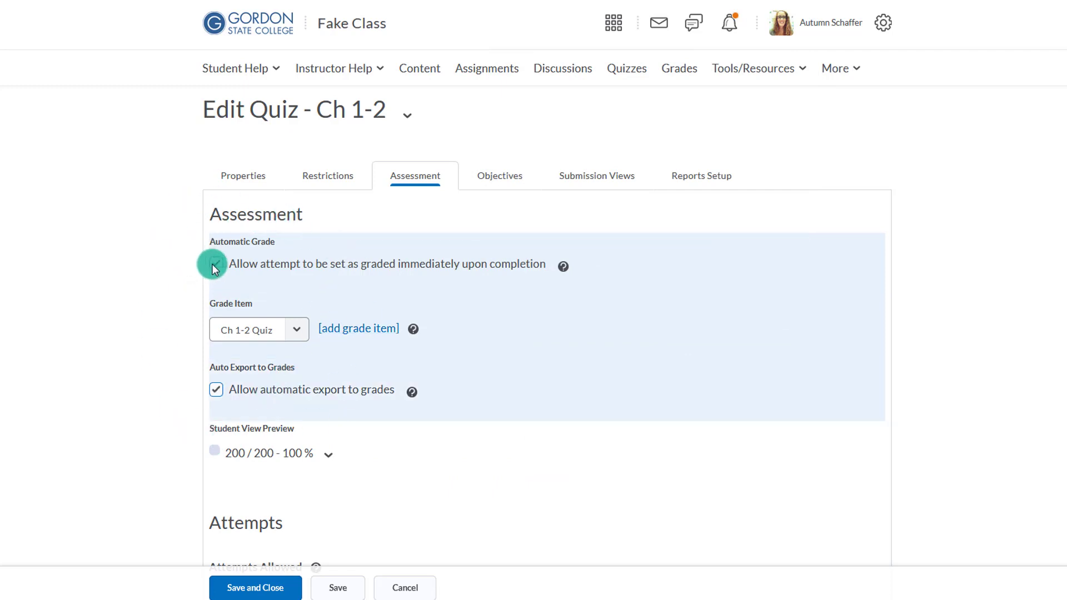
left_click(215, 265)
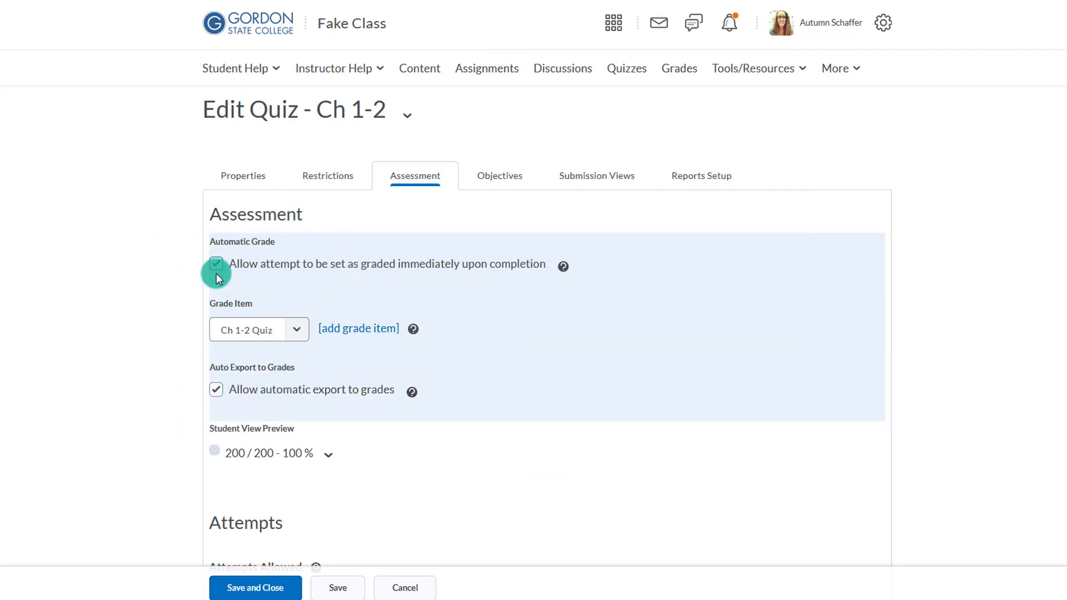
scroll("down", 3)
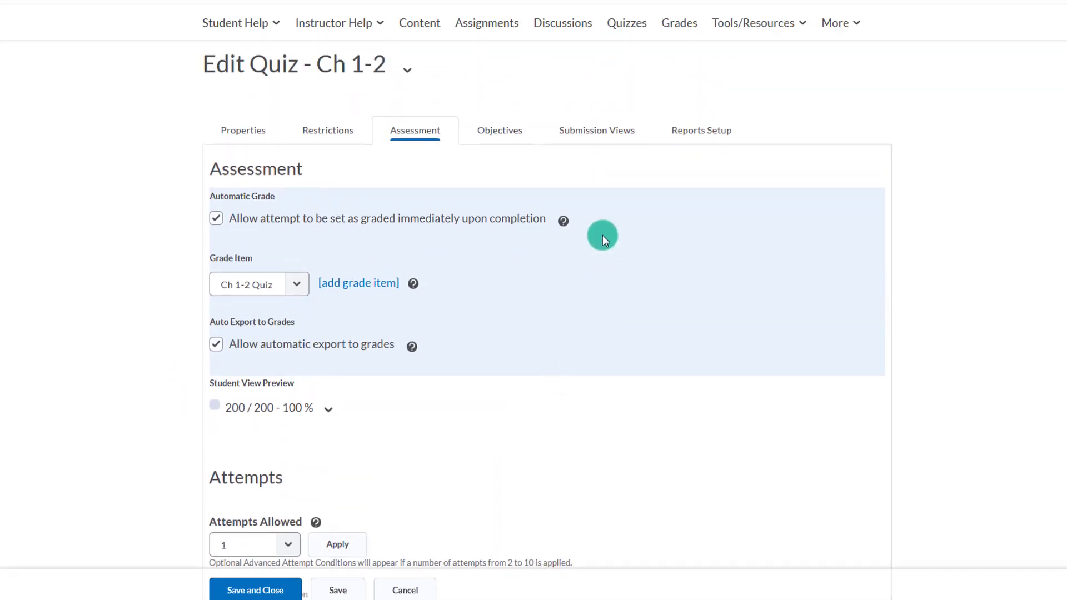
- Show only incorrectly answered questions without answers, adding a message that these are the questions missed
left_click(597, 130)
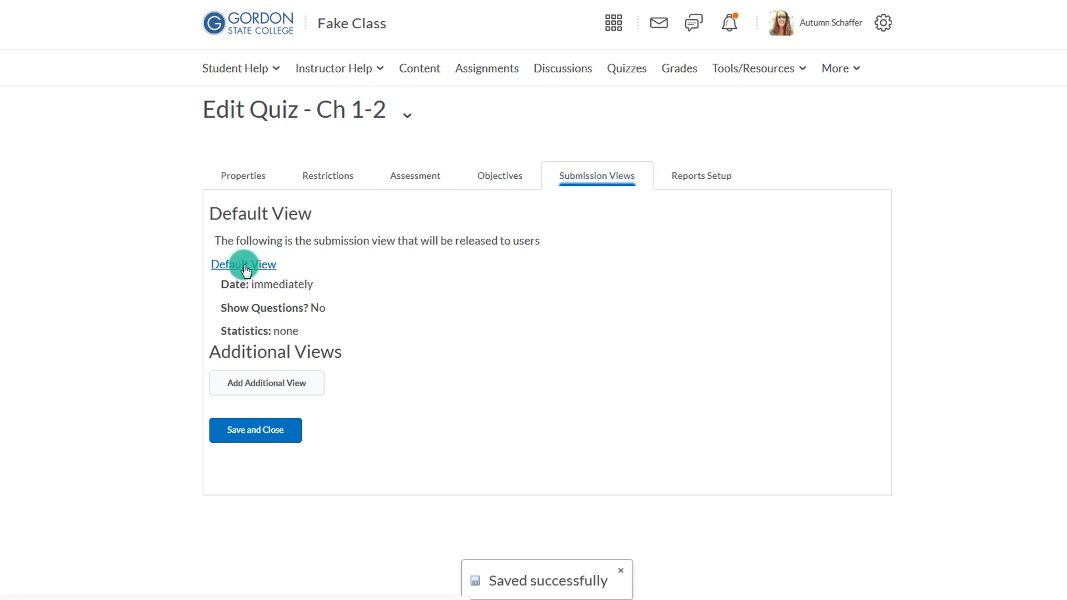
left_click(243, 264)
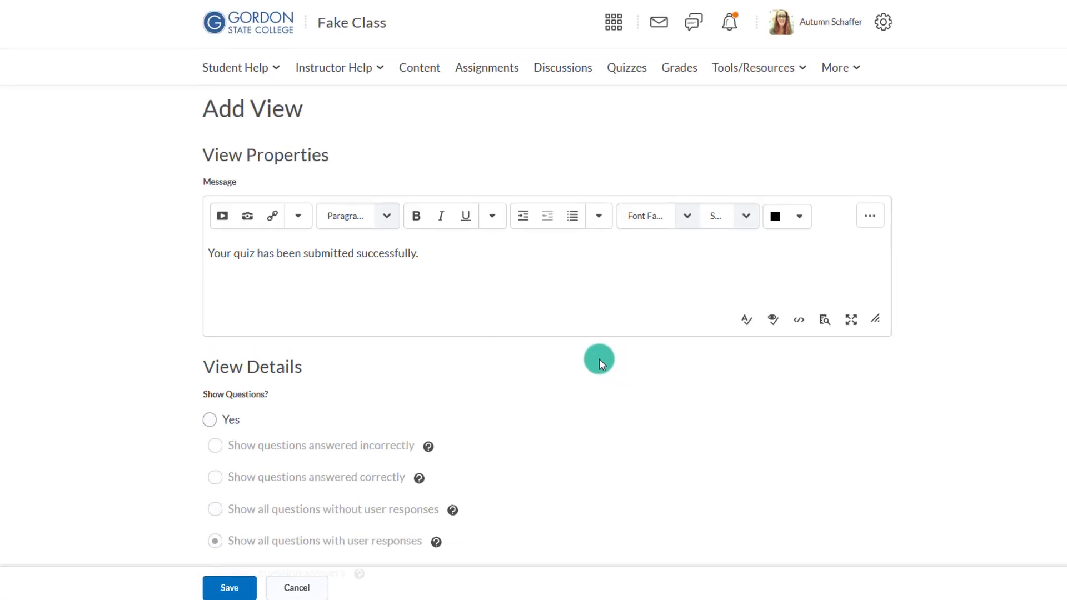
left_click(209, 420)
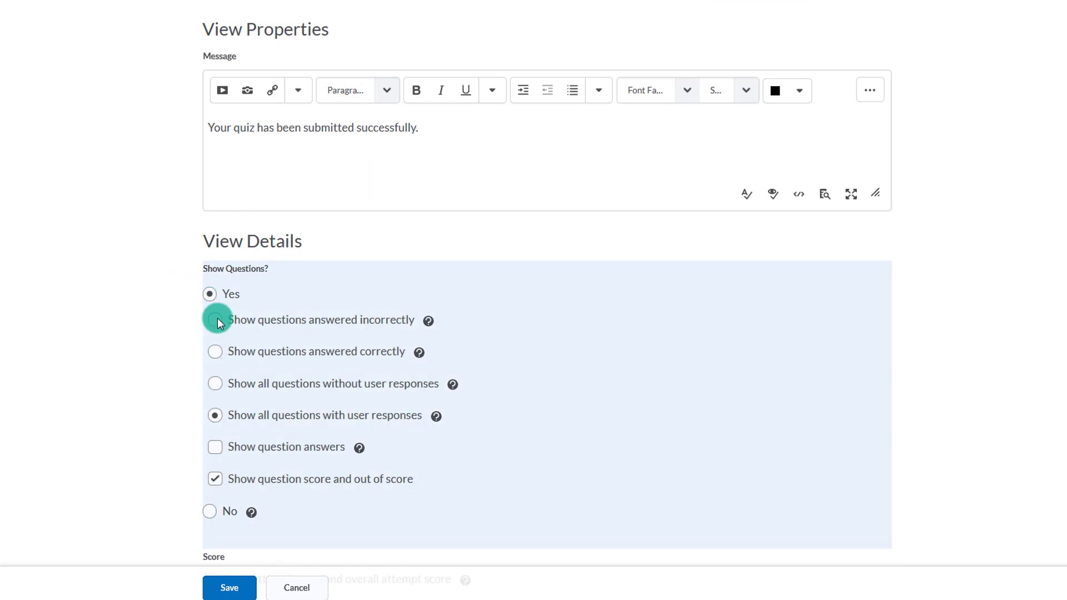
left_click(215, 320)
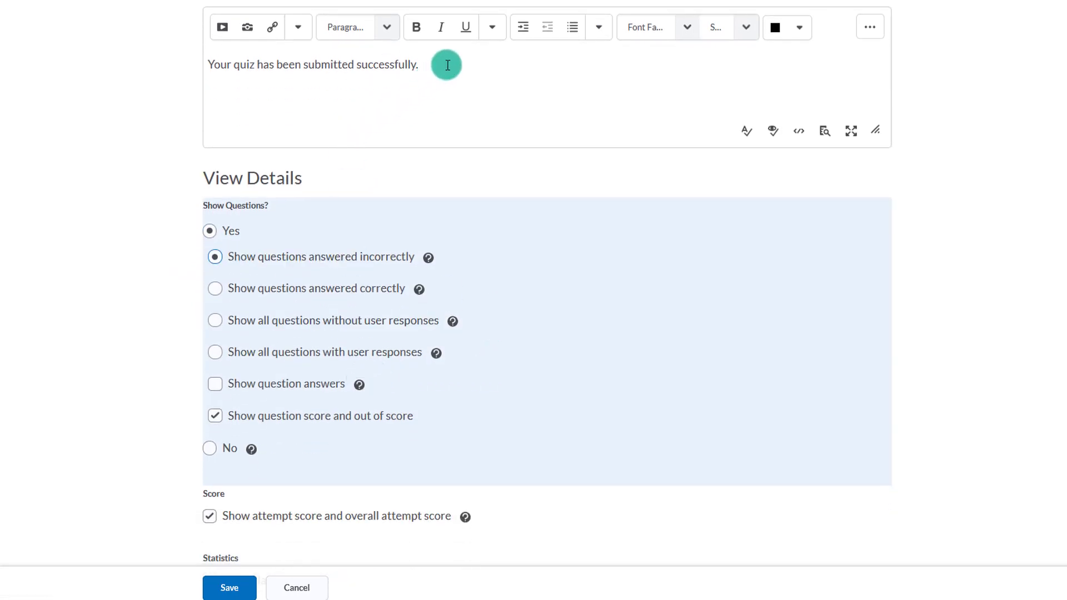
type("These are the questions you m")
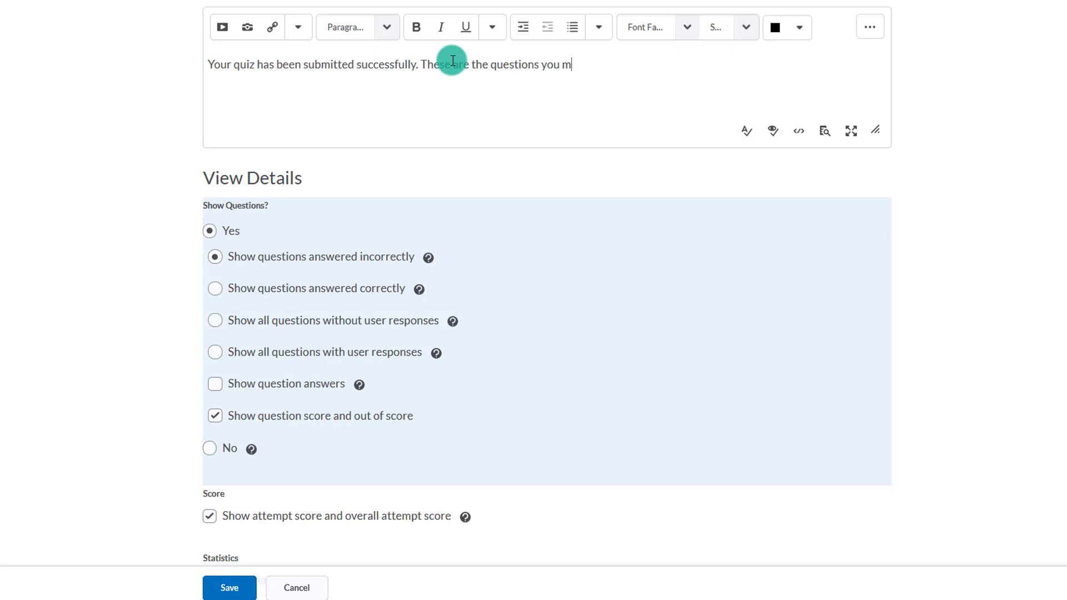
type("issed.")
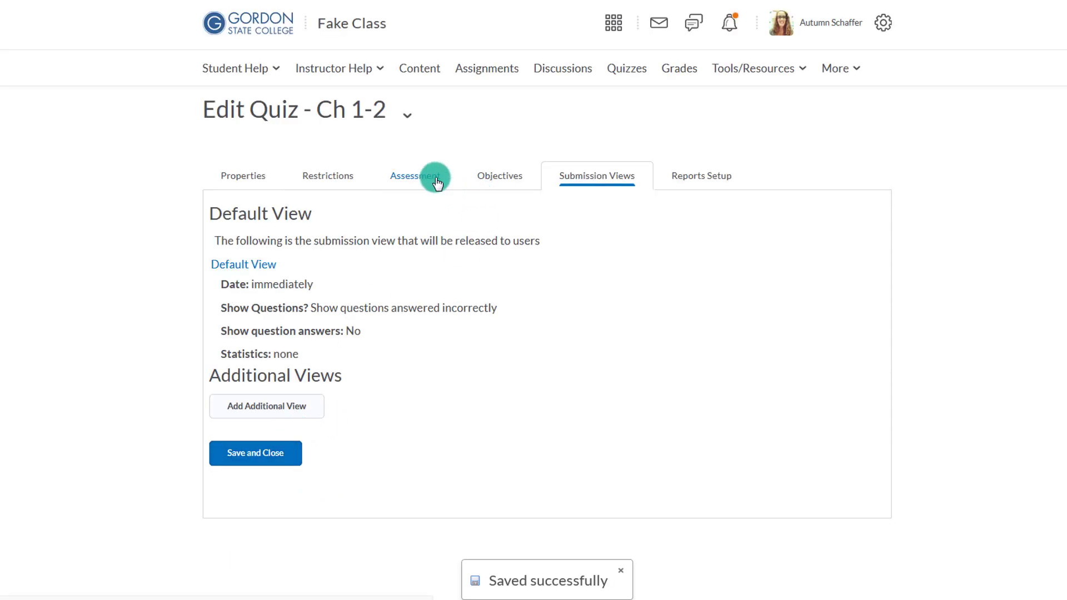
- Set Attempts Allowed to Unlimited on the Assessment settings
left_click(419, 175)
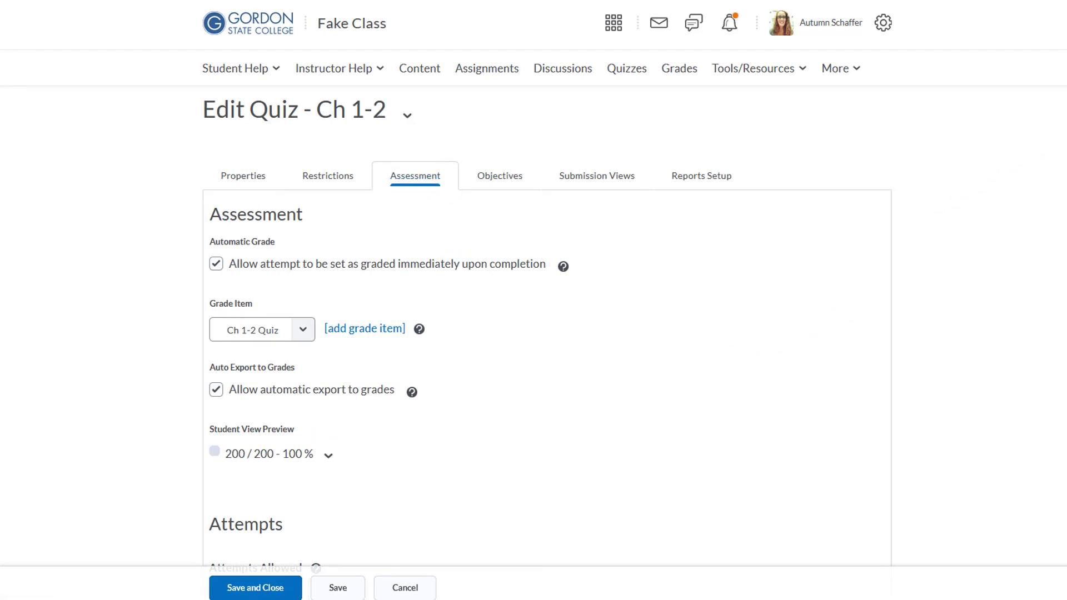
scroll("down", 3)
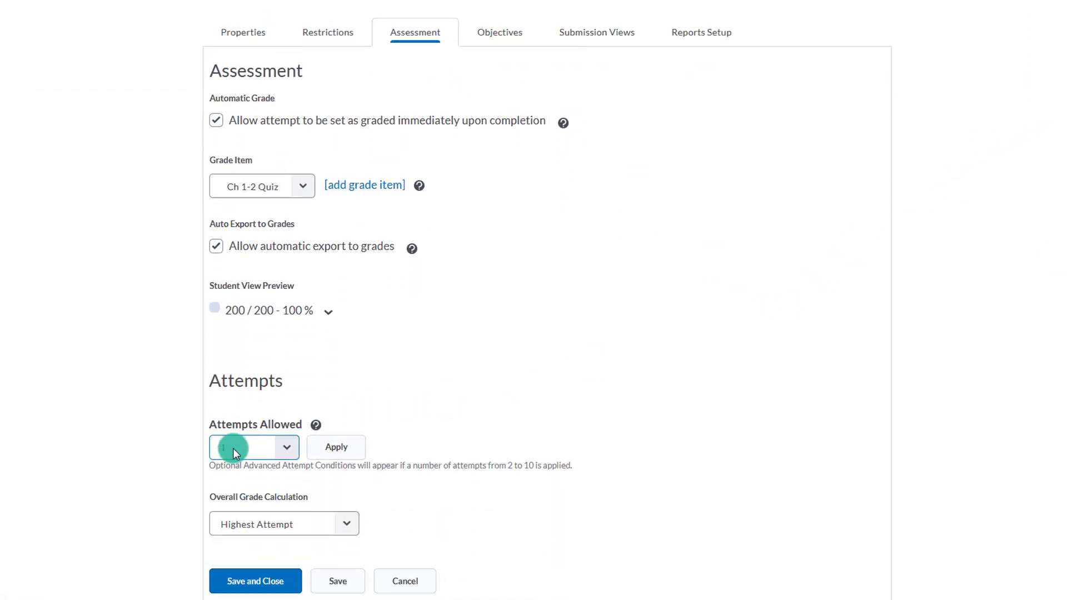
left_click(286, 446)
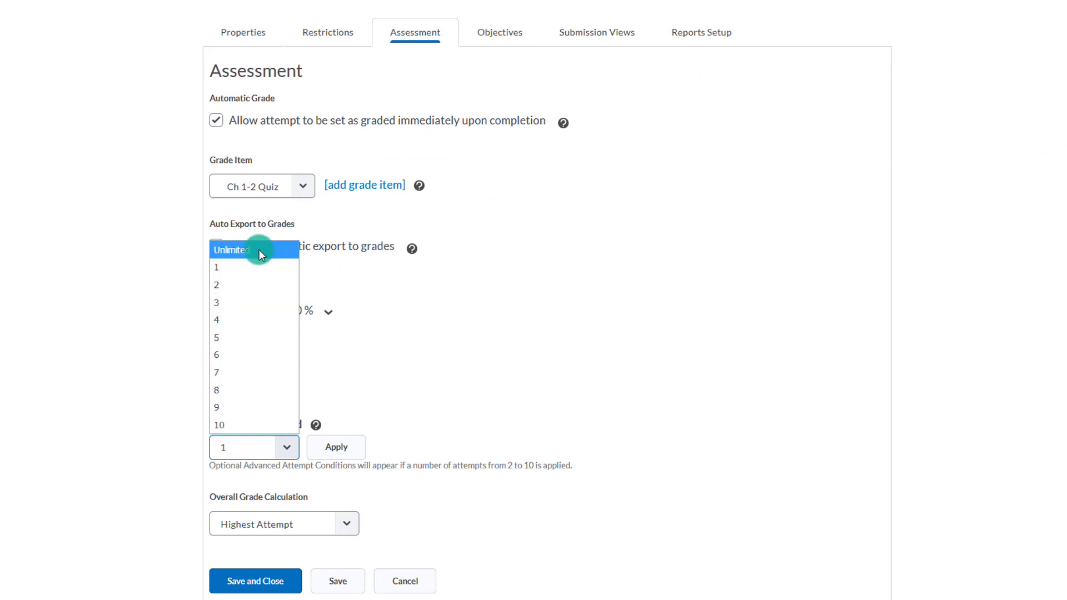
left_click(237, 250)
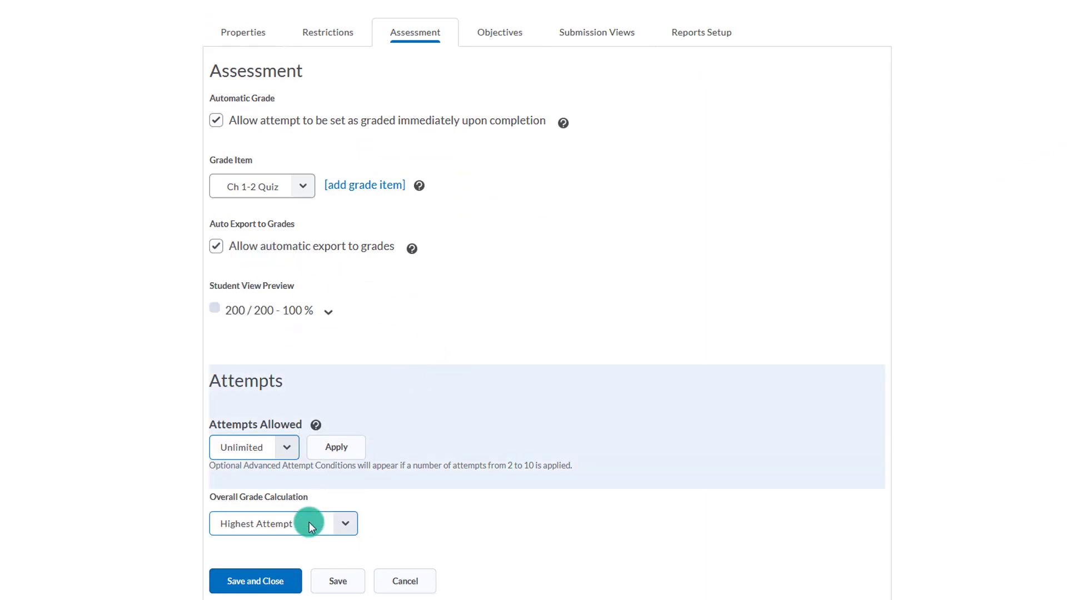
mouse_move(324, 485)
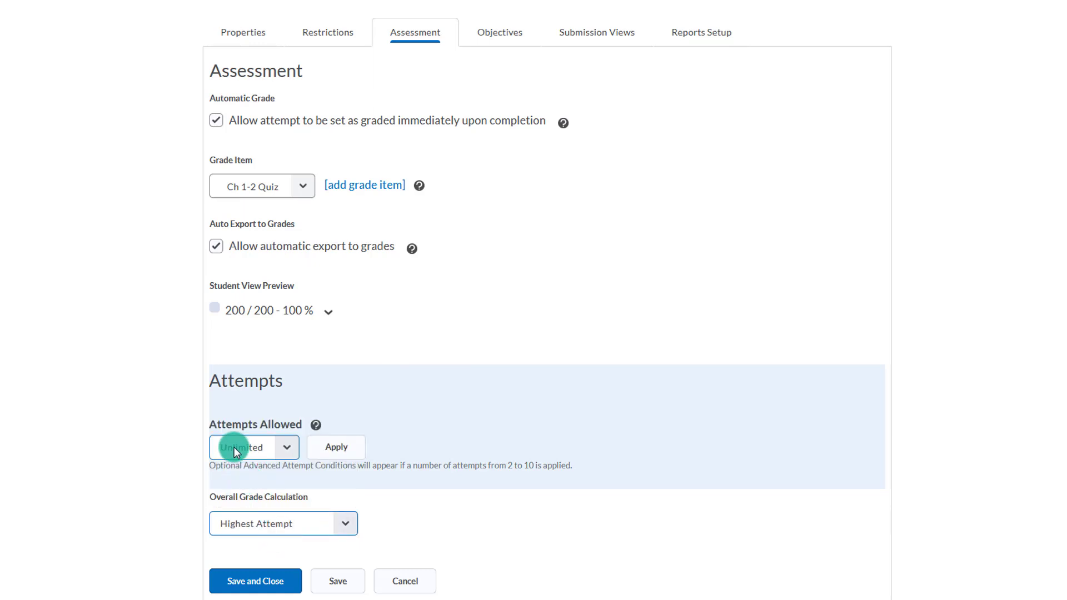
- Choose the overall grade calculation and leave the grade item set to None
left_click(284, 524)
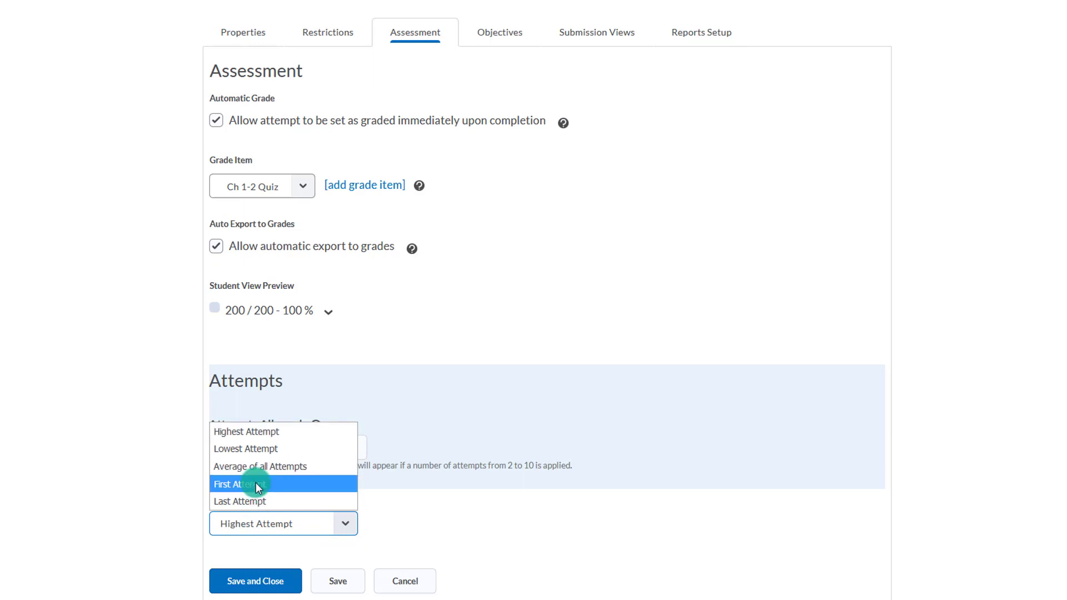
left_click(239, 485)
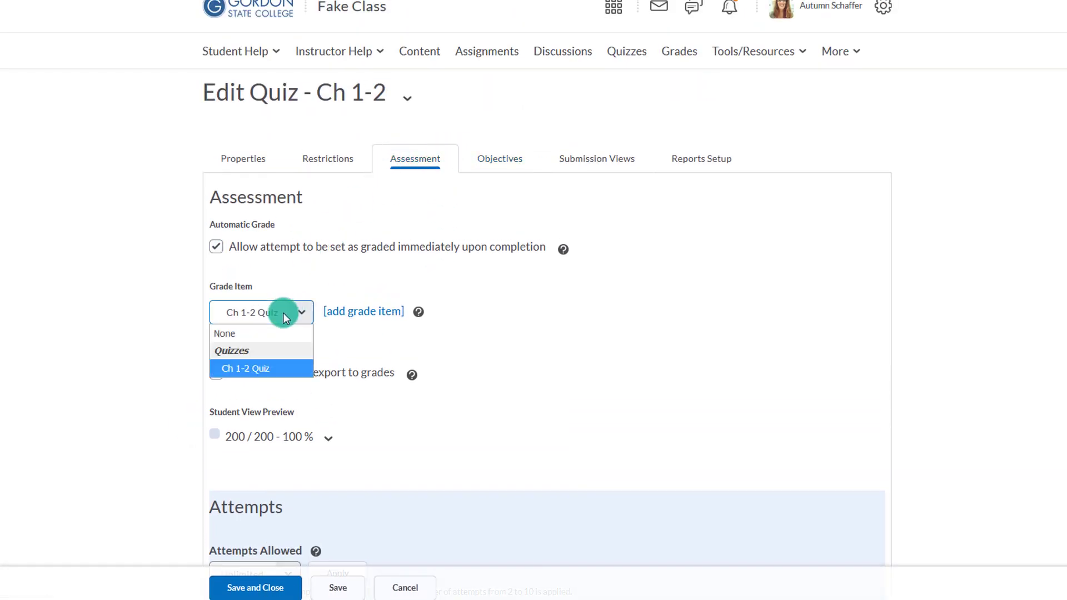
left_click(225, 333)
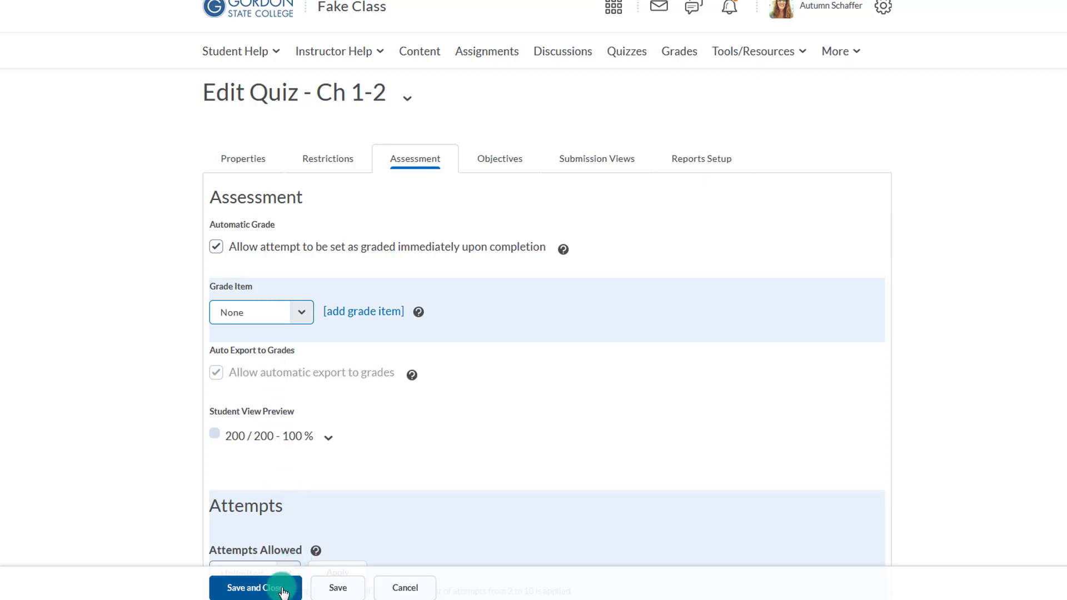
- Save and close the quiz, then bring up the Ch 1-2 actions menu in the quiz list
left_click(253, 589)
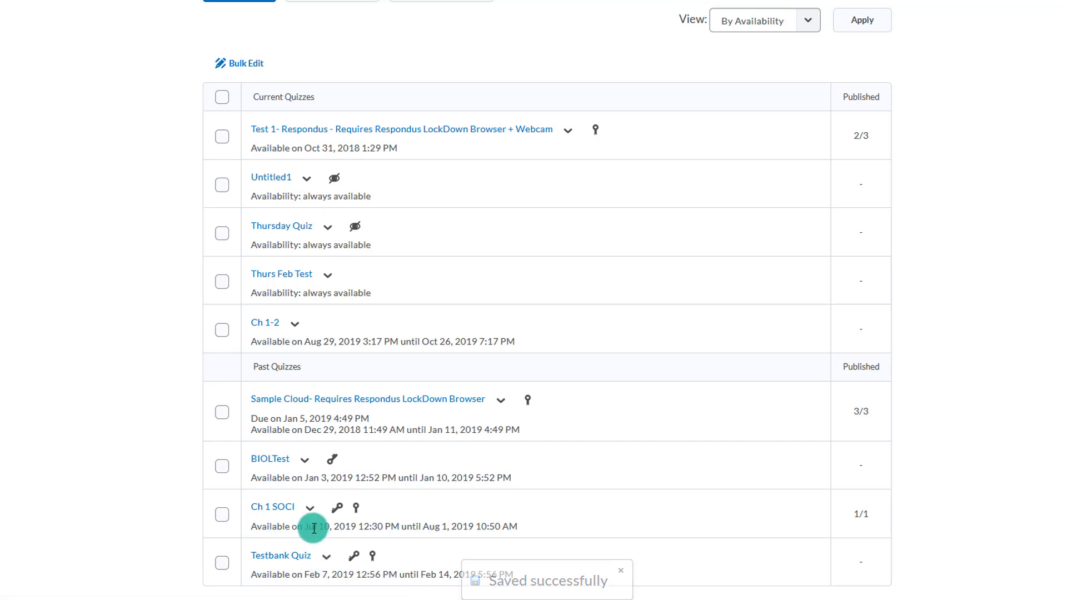
left_click(293, 322)
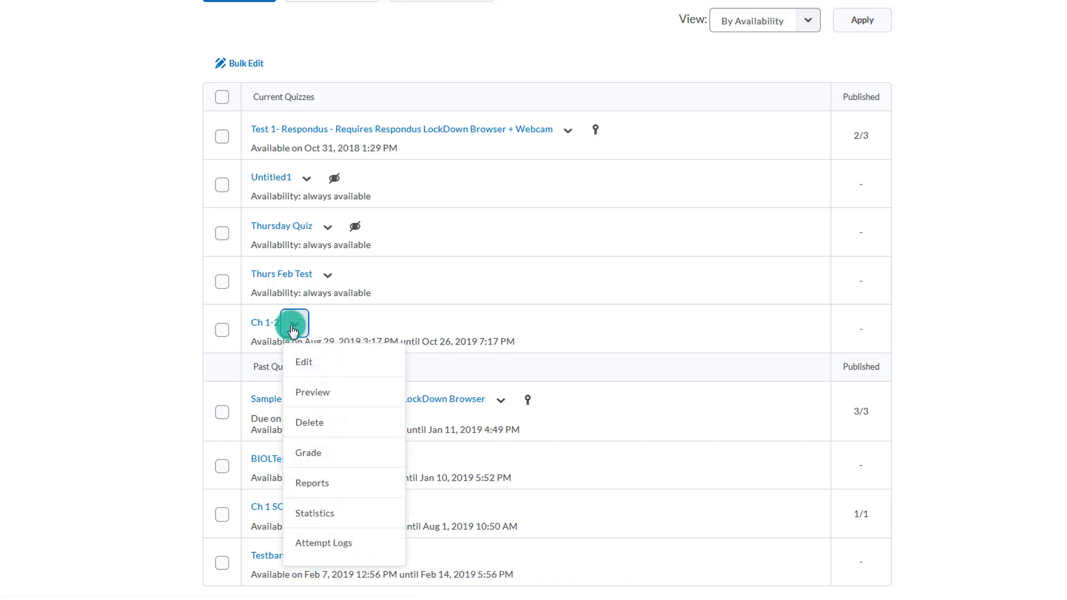
- Start a preview attempt of Ch 1-2 showing Question 1 of 50 with a two-hour limit
left_click(313, 393)
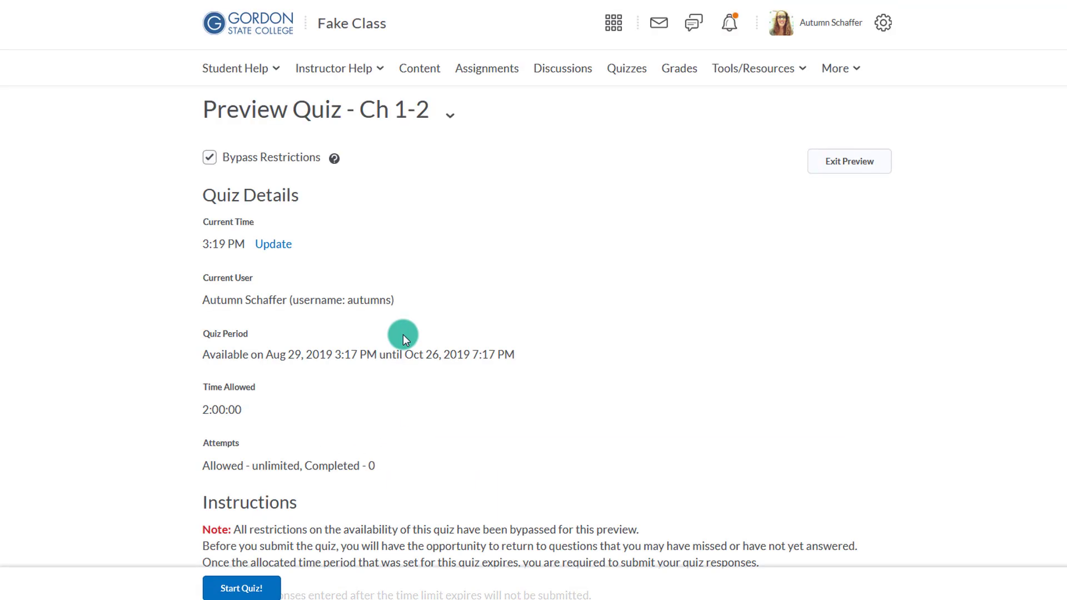
left_click(240, 587)
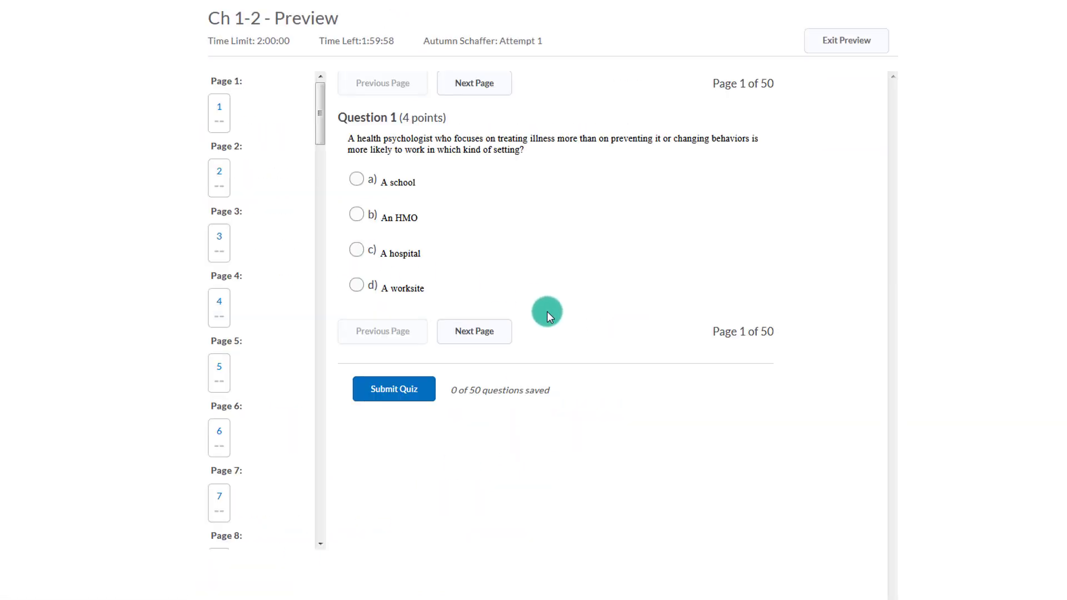